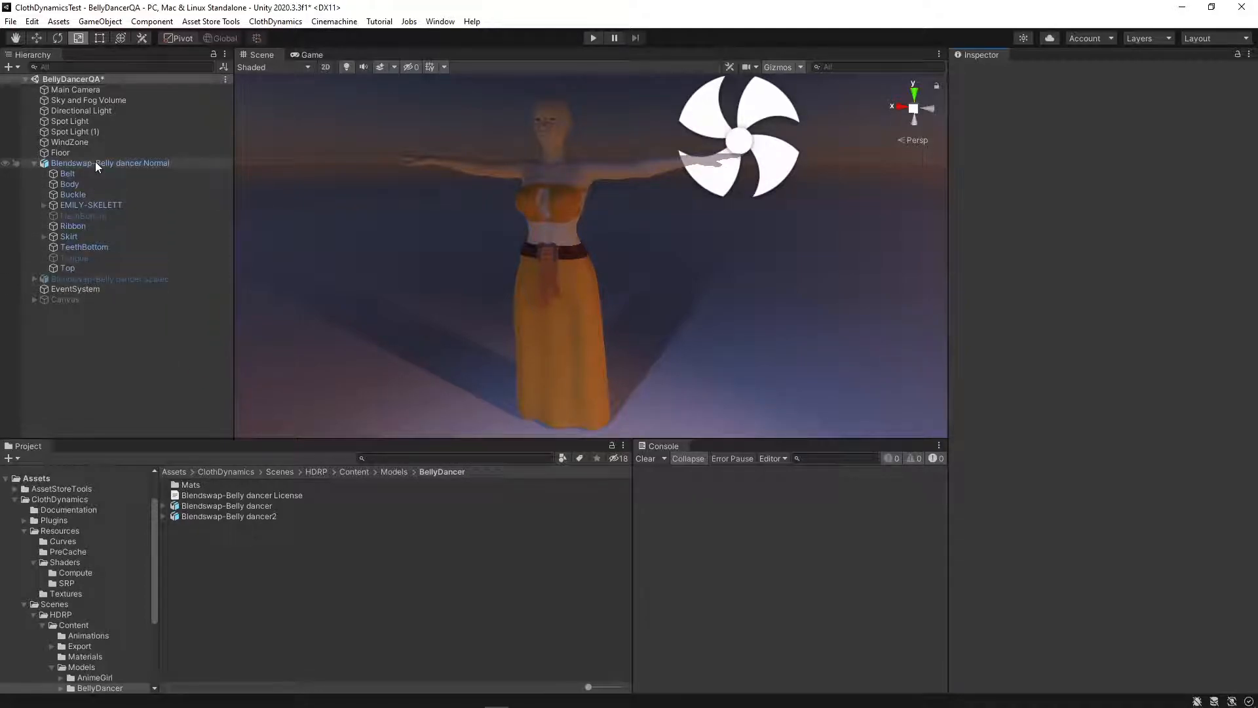
# Step: Select the six Lit_Graph shader graphs in ClothDynamics/Resources/Shaders/SRP for reimport
pyautogui.click(110, 162)
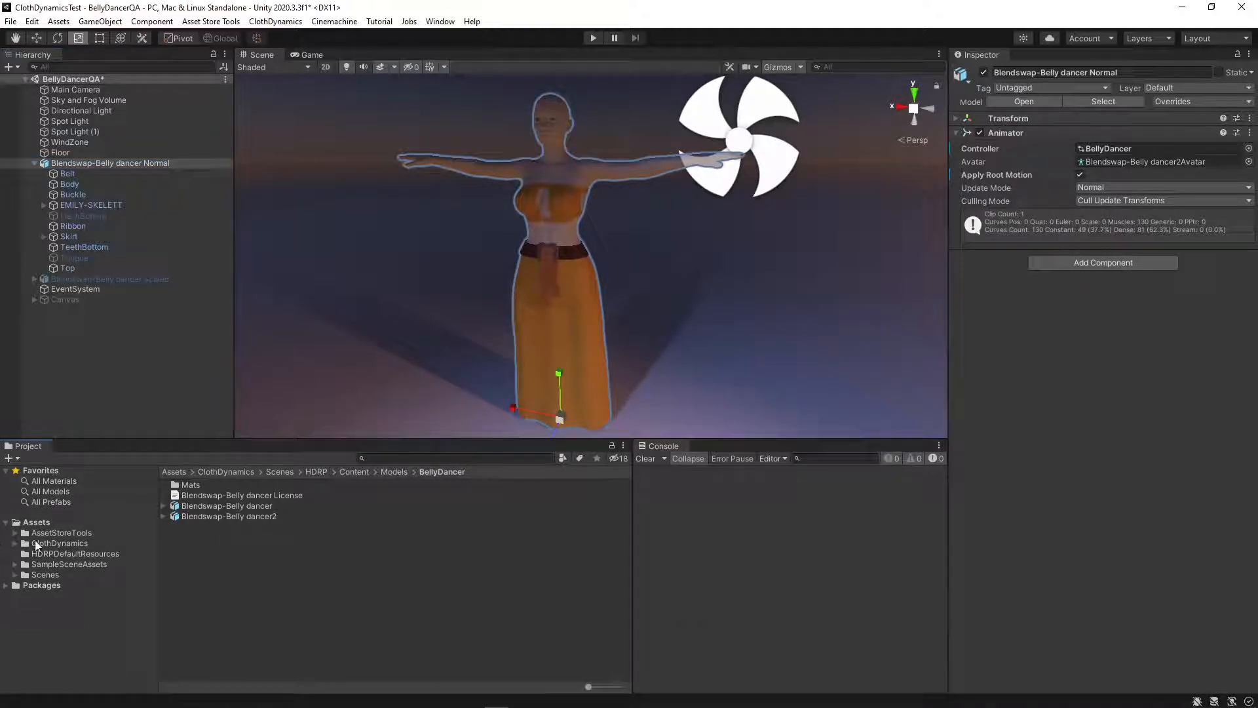
pyautogui.click(59, 543)
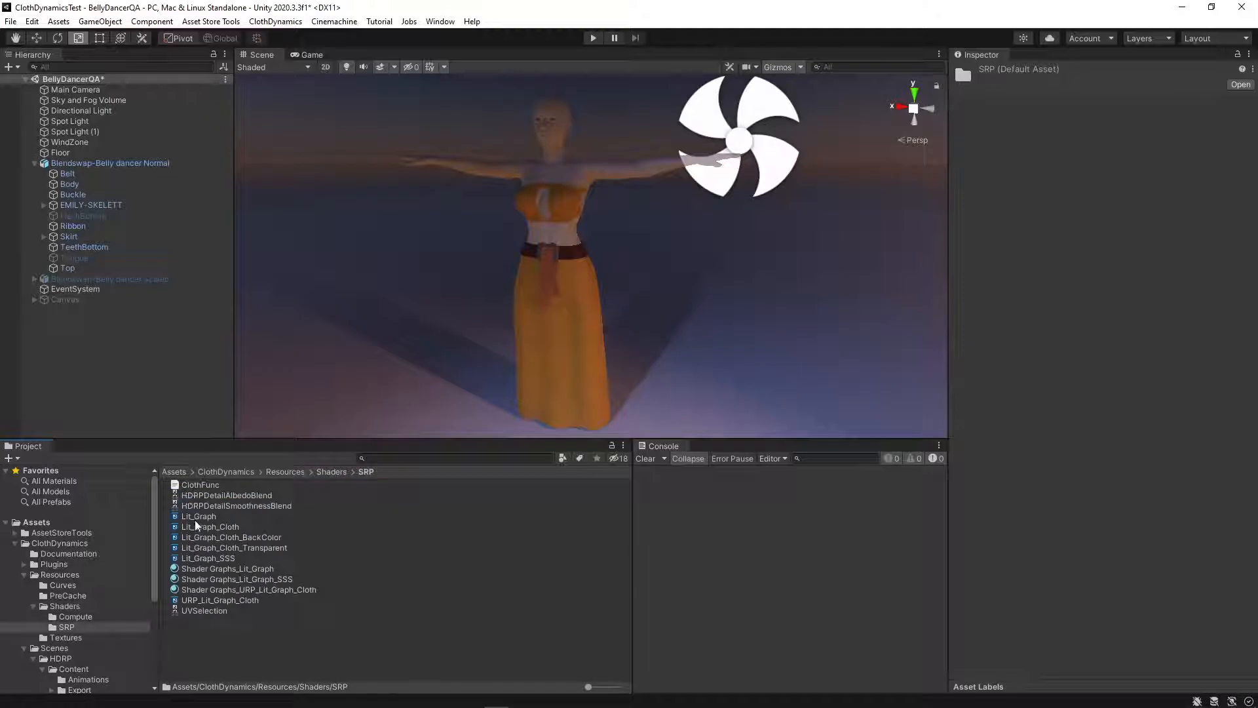
pyautogui.click(199, 516)
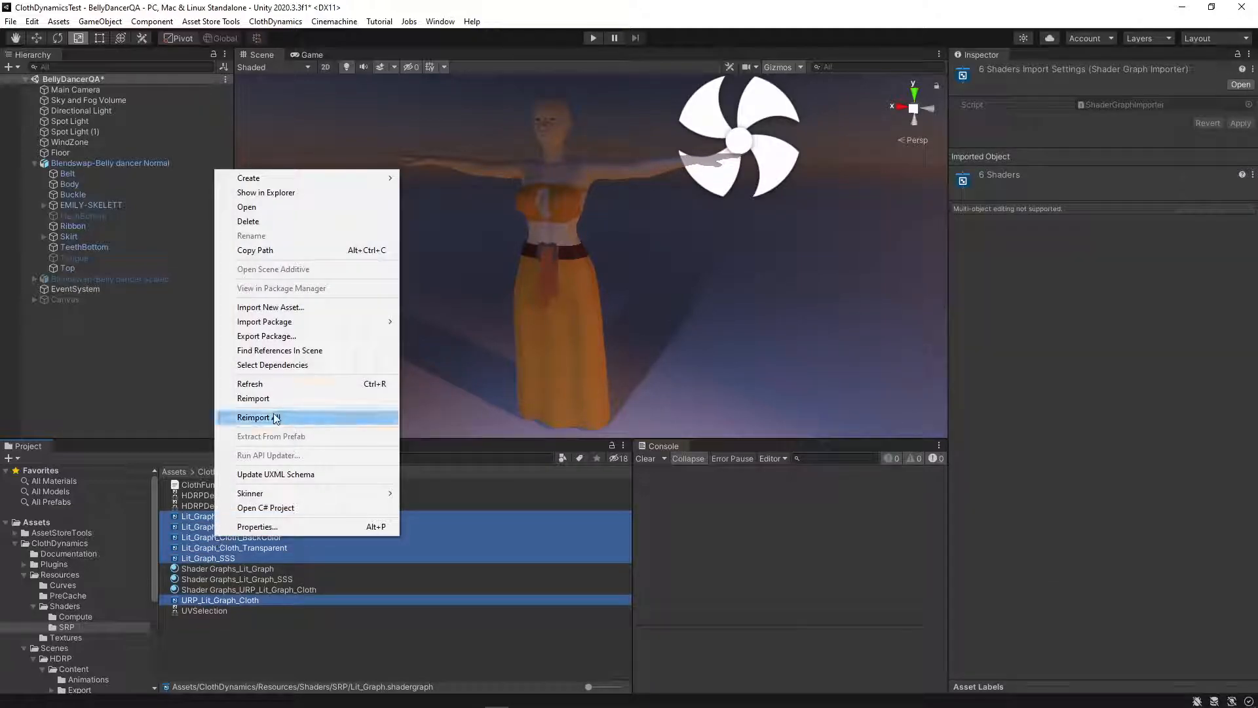
# Step: Reimport the SRP shader graphs and browse Plugins/GPUSkinning/Resources/Shaders
pyautogui.click(253, 417)
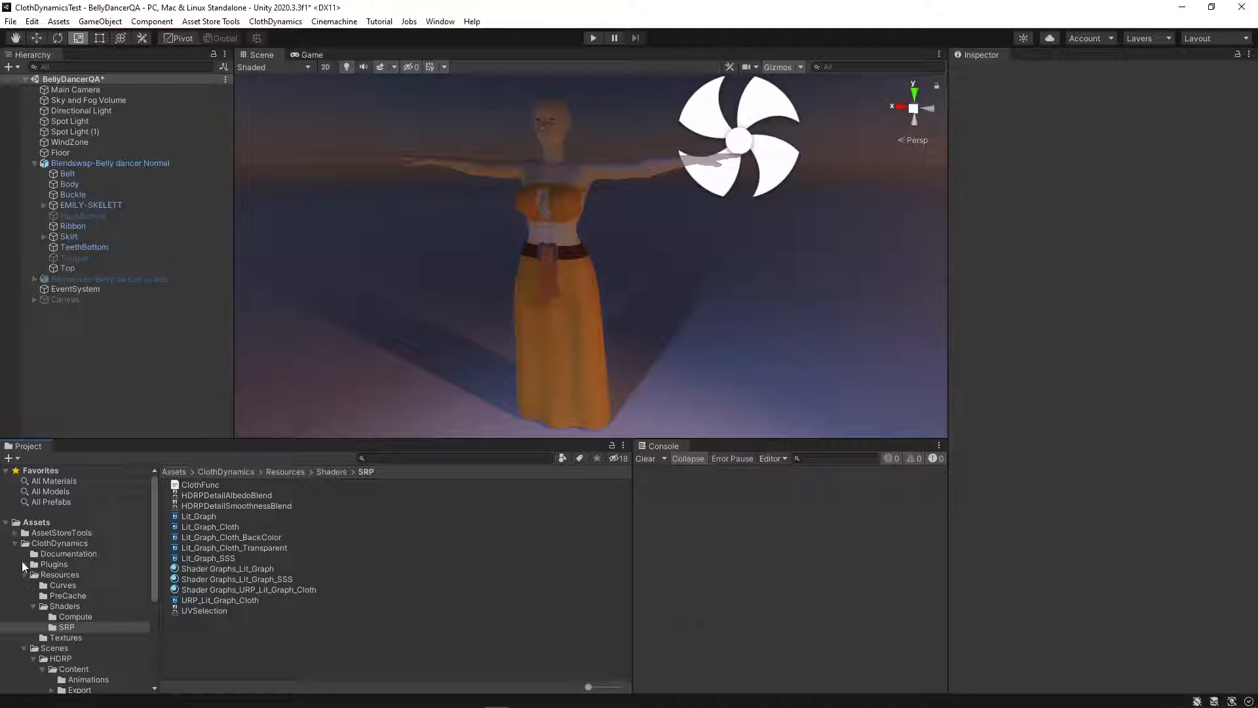
pyautogui.click(75, 595)
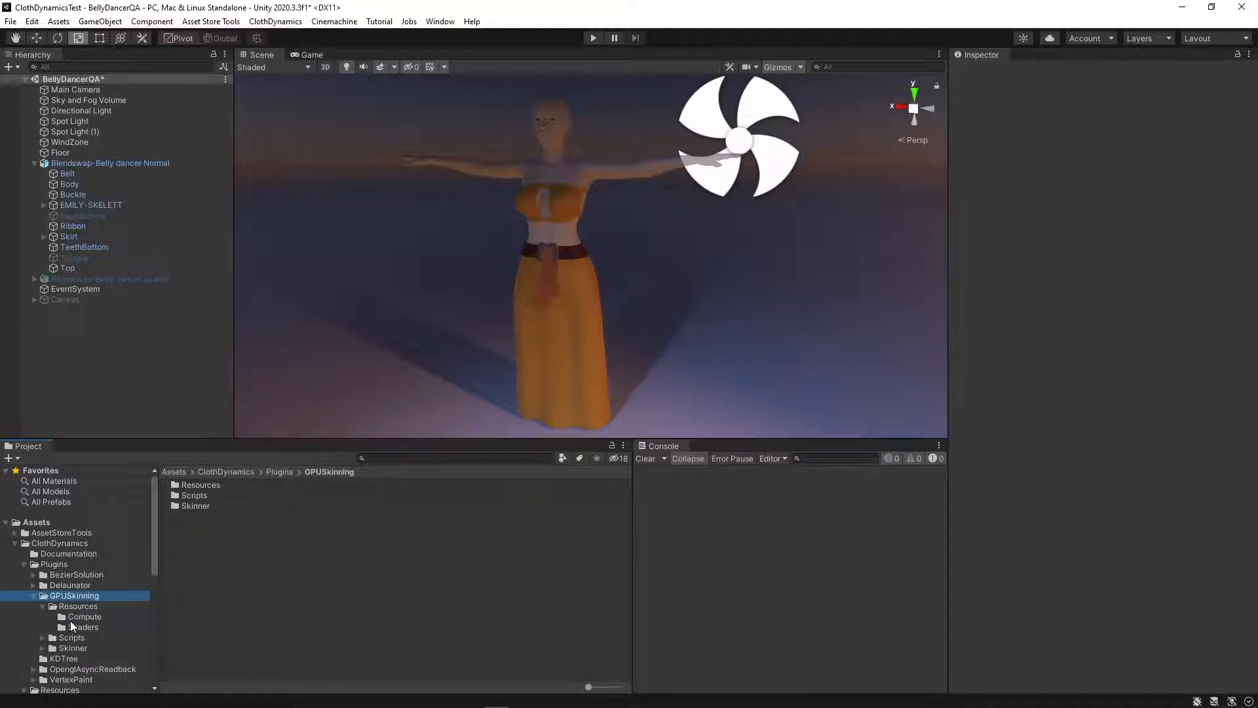
pyautogui.click(82, 626)
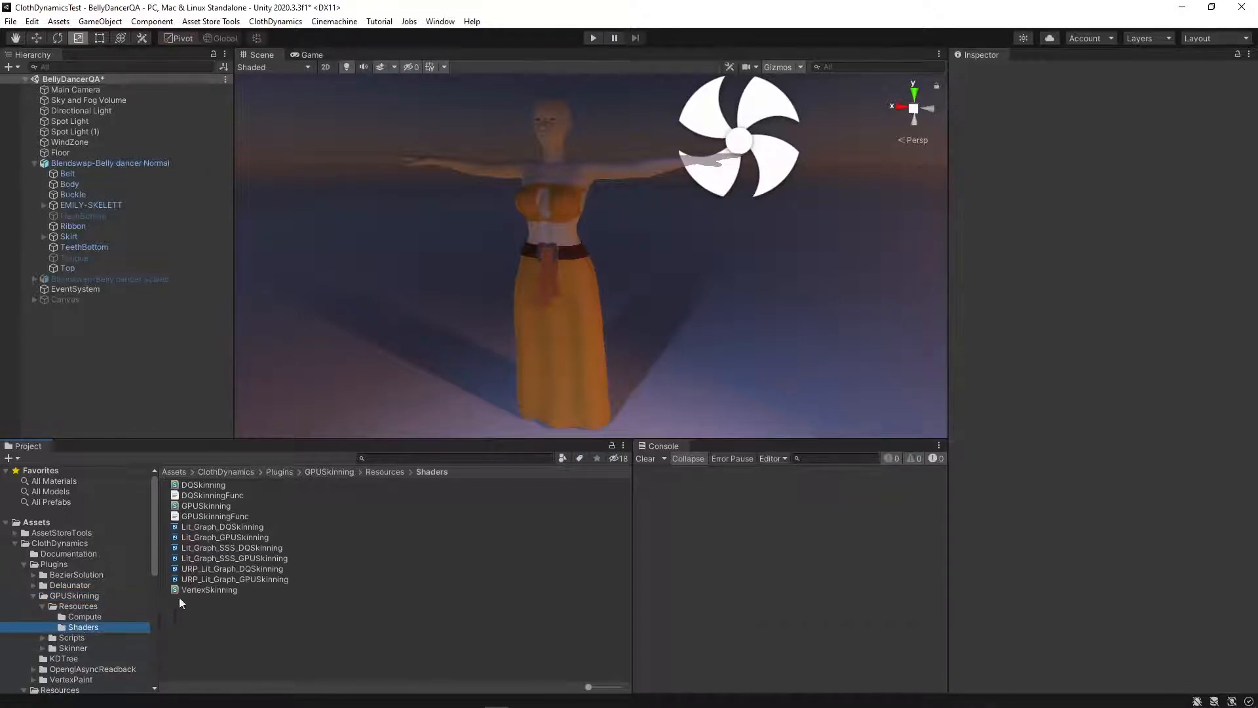
pyautogui.click(234, 578)
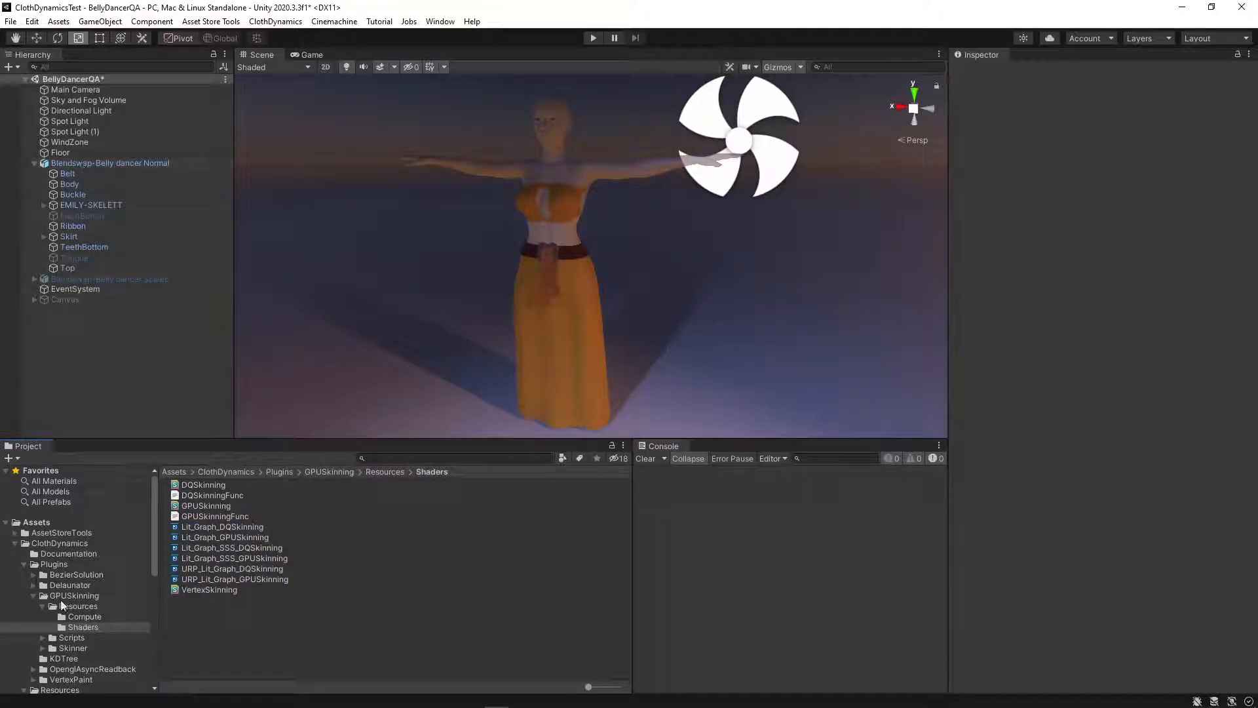
pyautogui.scroll(-3)
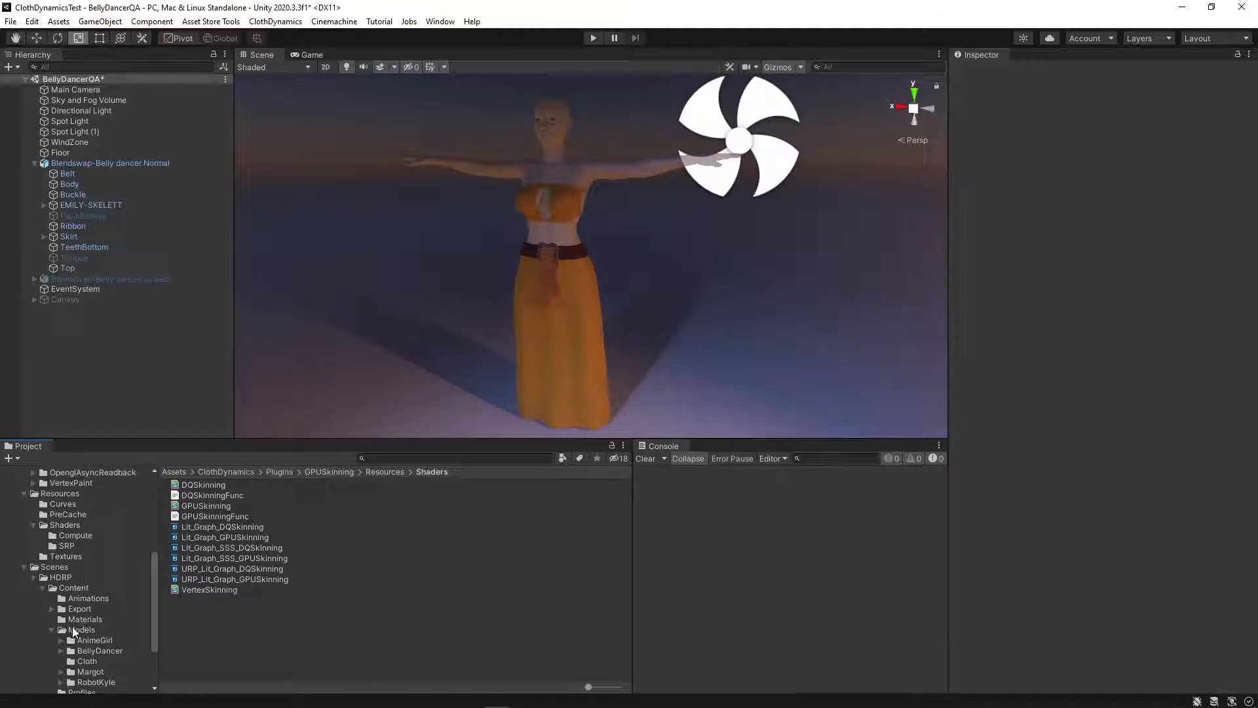
# Step: Switch the Ch36_Body material's shader to Shader Graphs/Lit_Graph_GPUSkinning
pyautogui.click(85, 619)
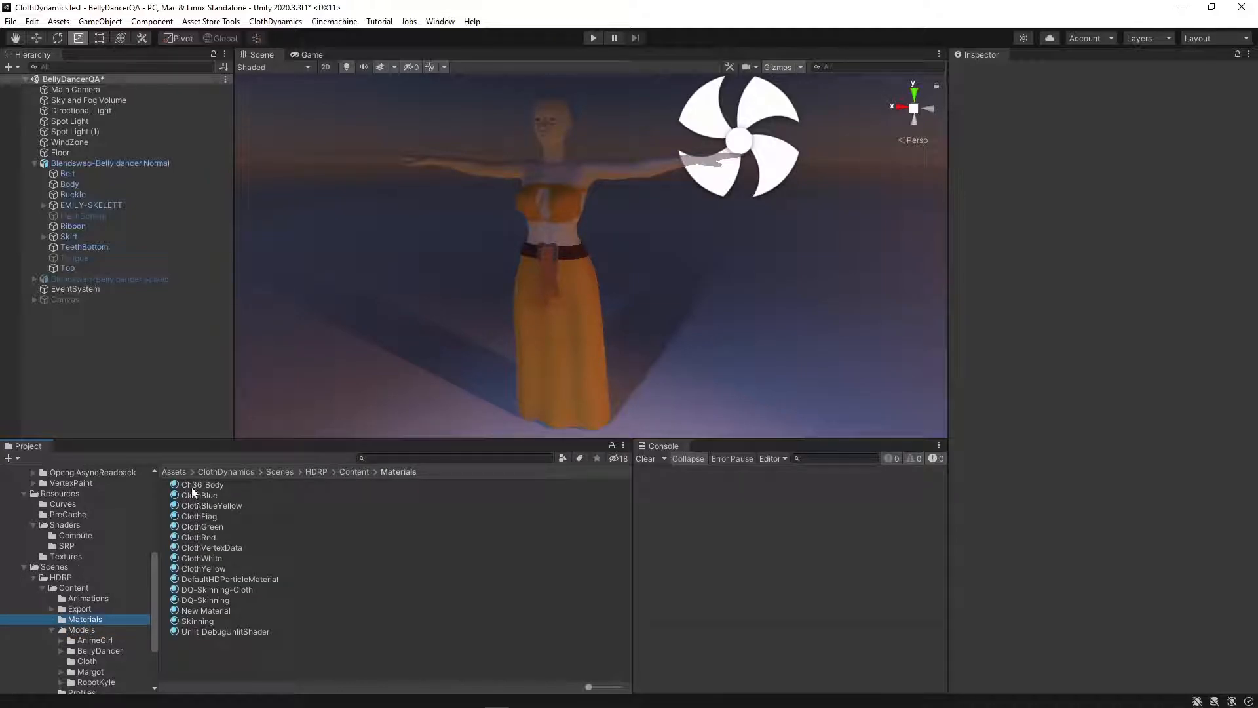
pyautogui.click(201, 484)
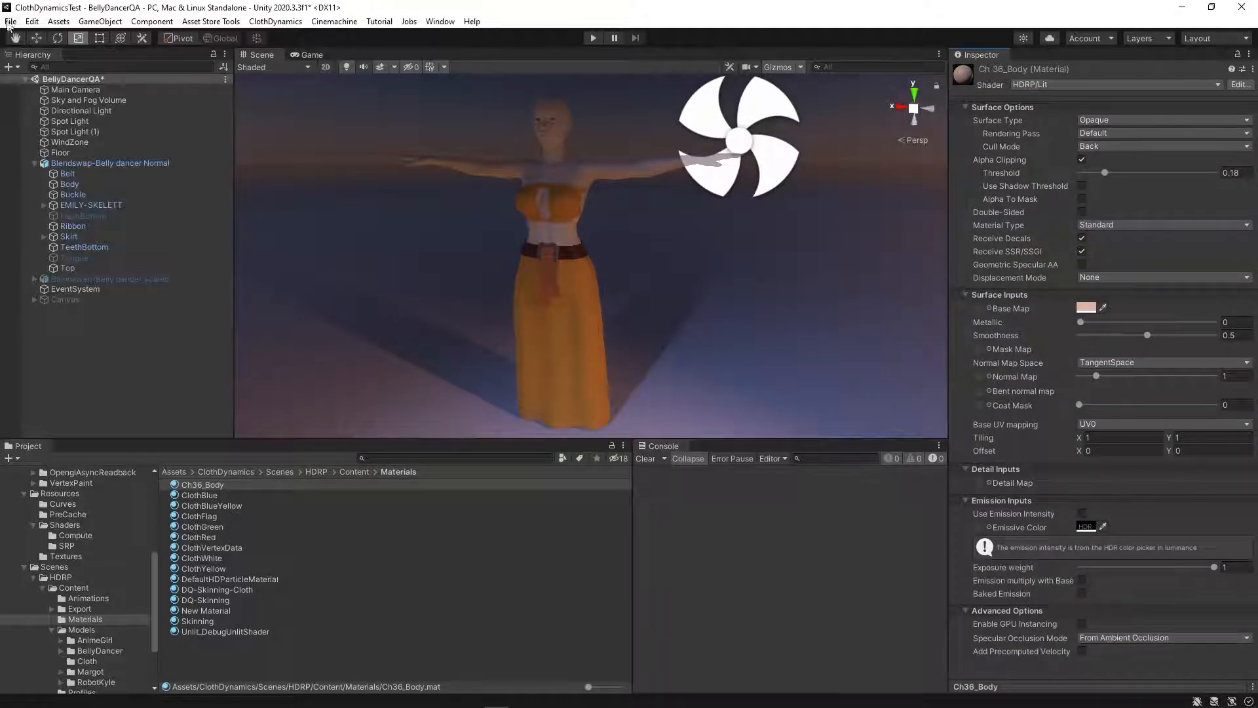
pyautogui.click(1115, 84)
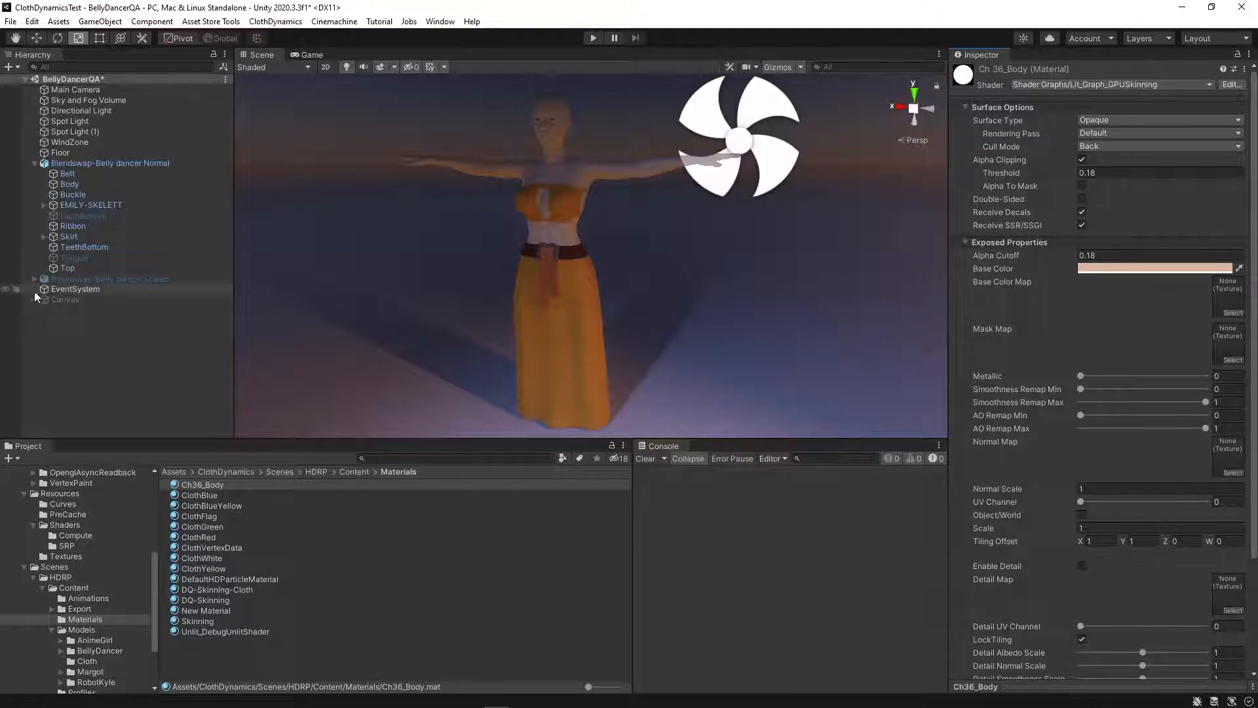
pyautogui.click(70, 184)
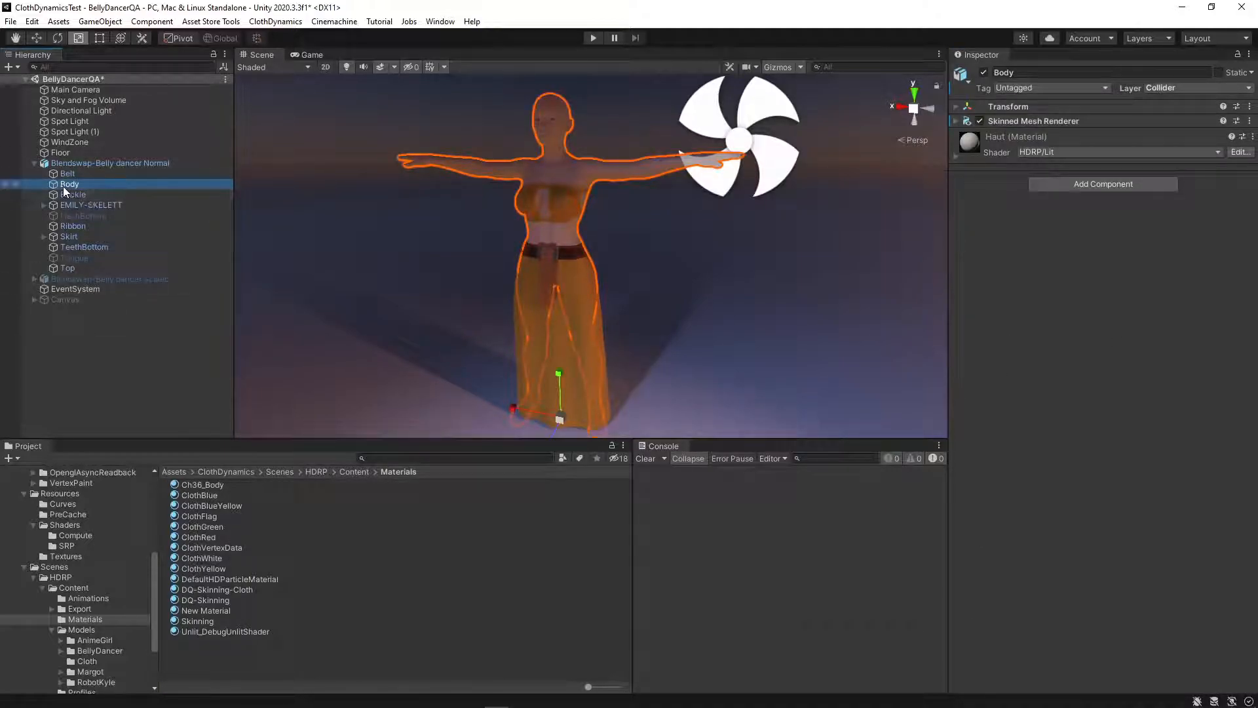
# Step: Review the Skirt's GPU Cloth Dynamics settings and search 'auto' components on the dancer root
pyautogui.click(69, 236)
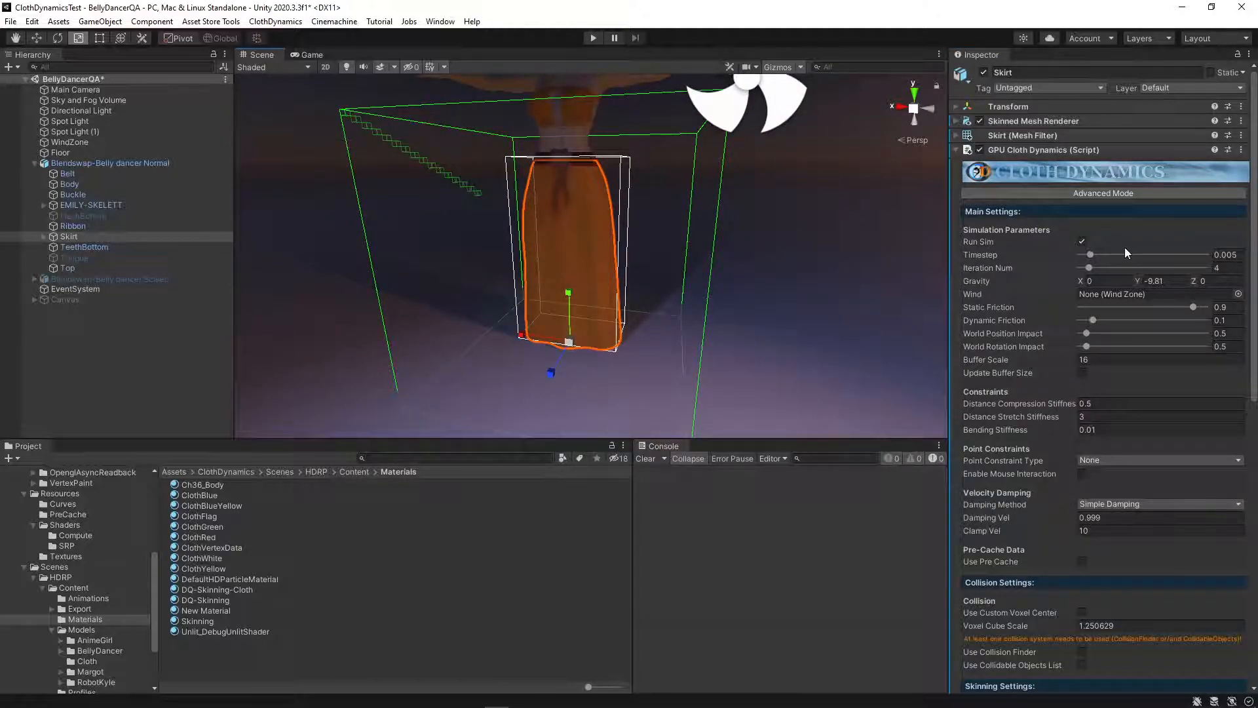
pyautogui.scroll(-3)
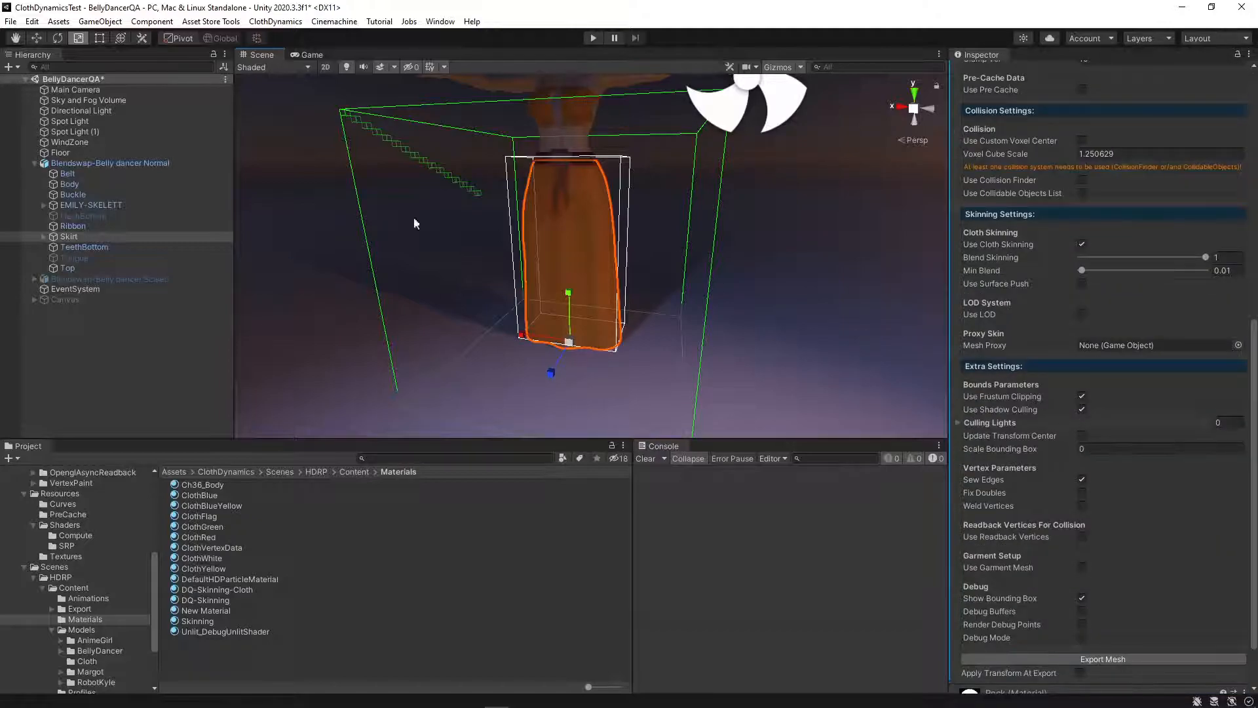
pyautogui.click(110, 163)
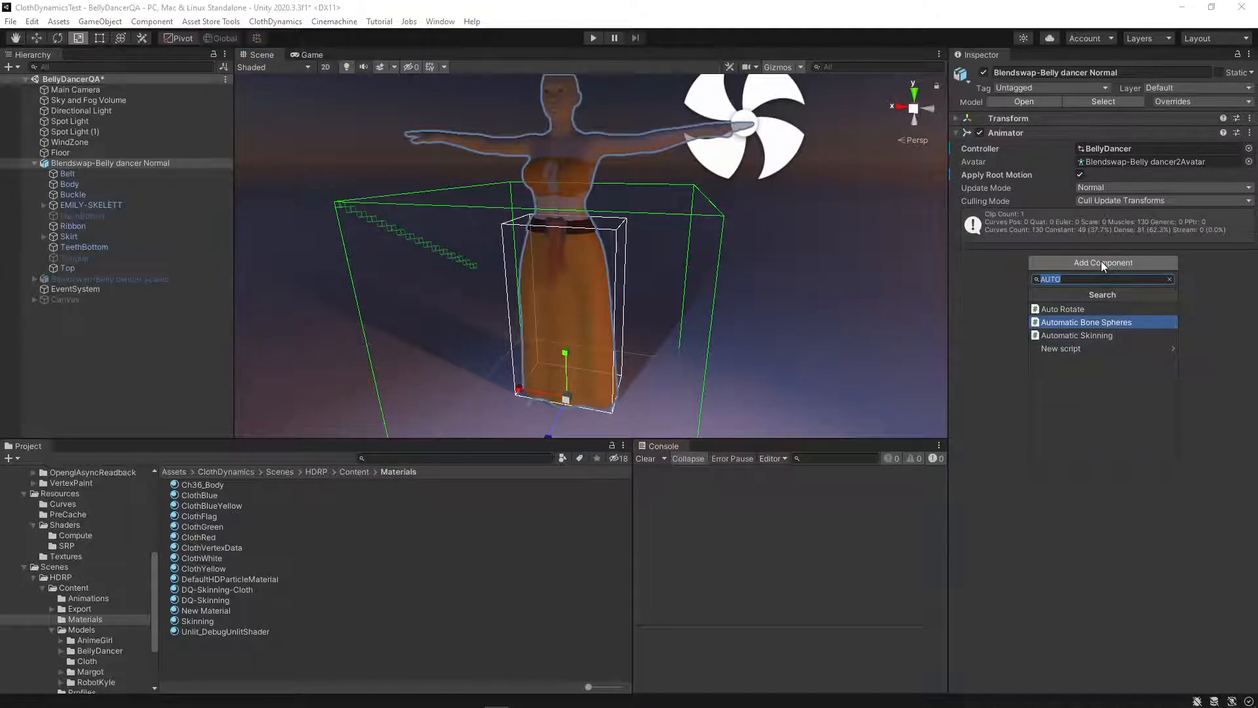
# Step: Add Automatic Bone Spheres to the dancer with Body as Mesh Collider Source
pyautogui.click(1085, 322)
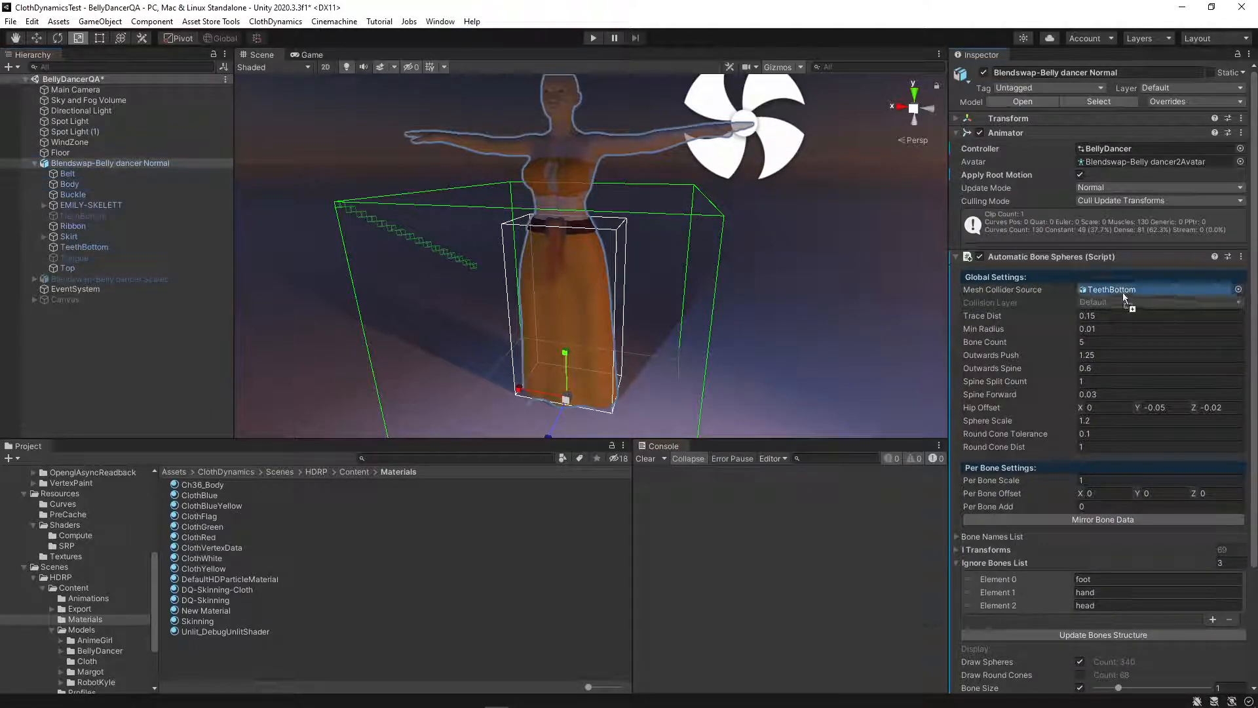
pyautogui.click(1156, 288)
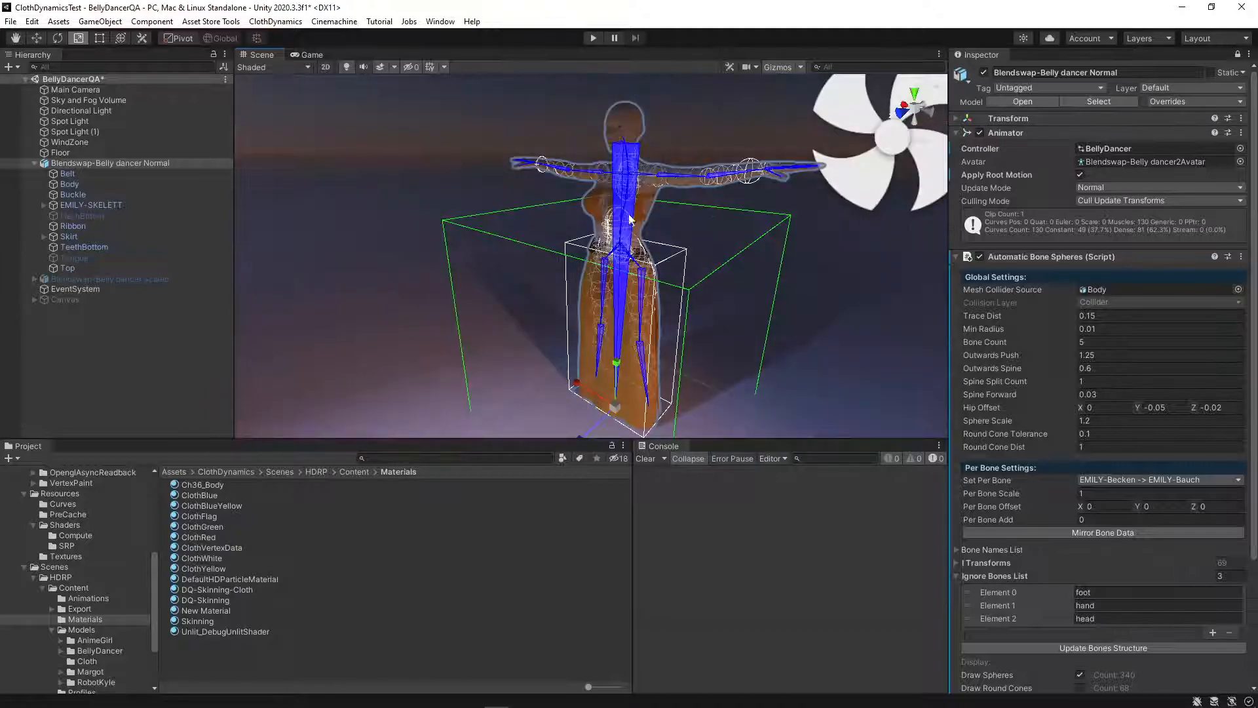
# Step: Add 'bauch' as a fourth Ignore Bones entry, checking bone names in the skeleton hierarchy
pyautogui.scroll(-3)
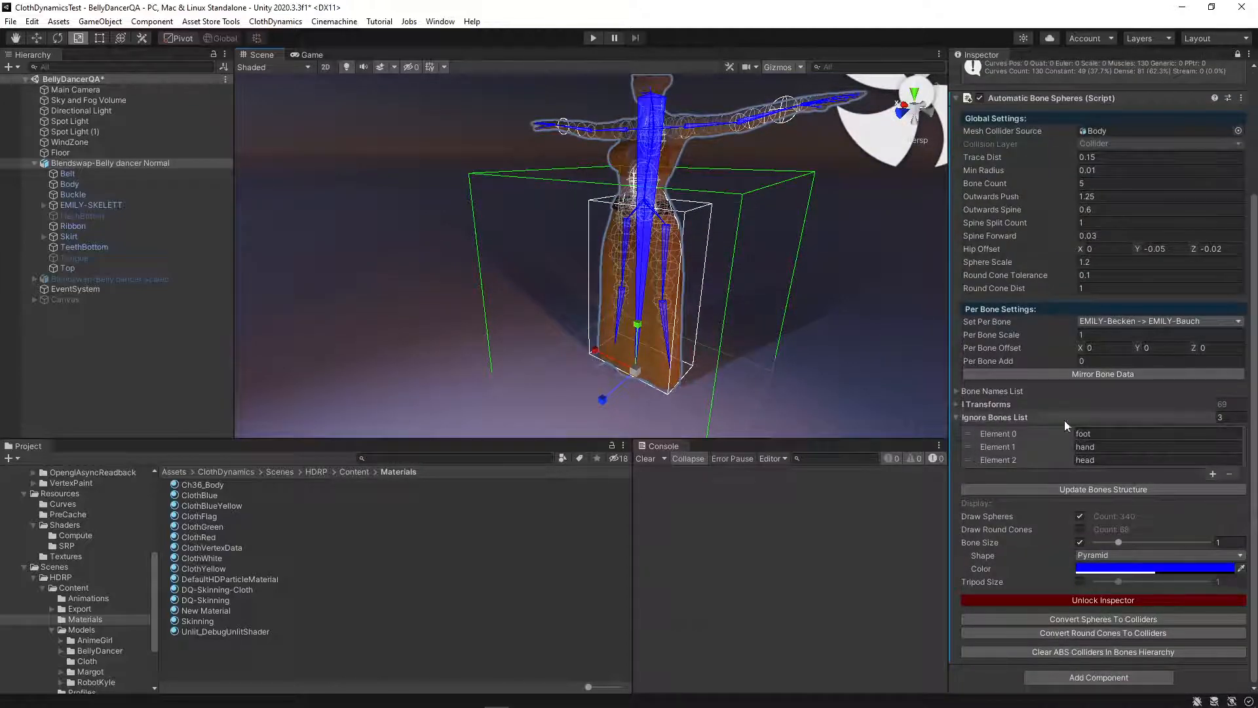
pyautogui.click(1212, 473)
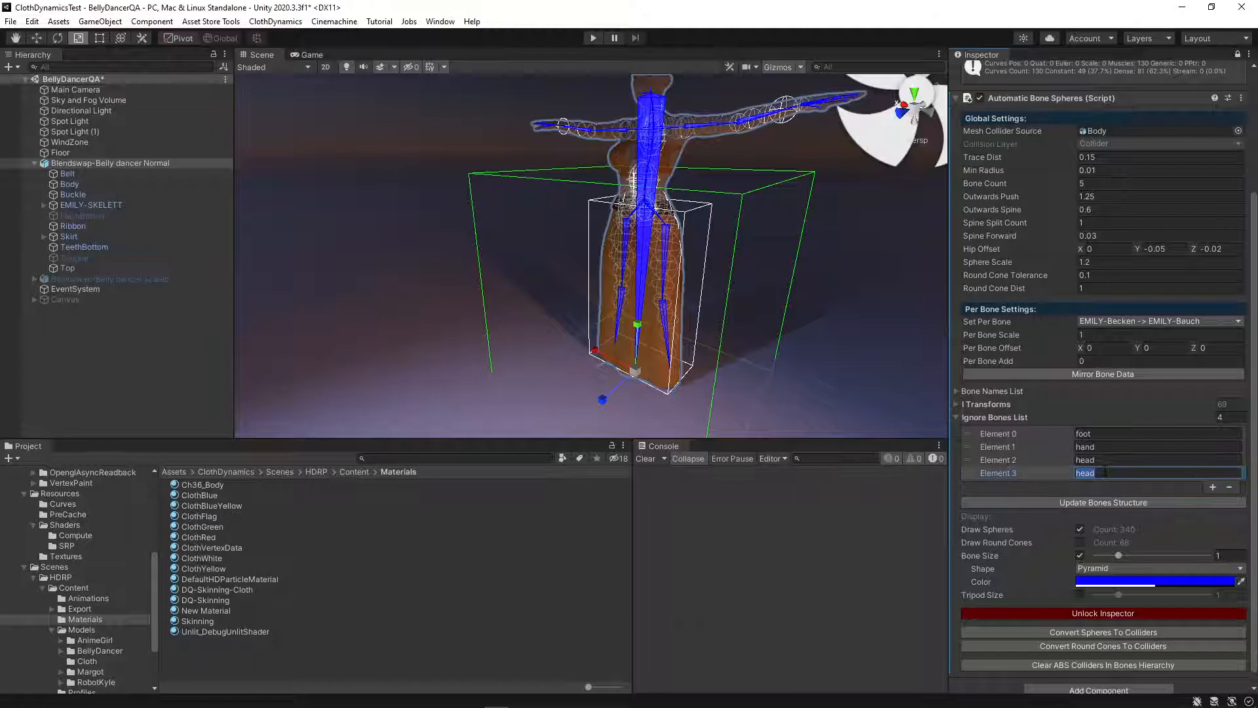
pyautogui.write('BAUC')
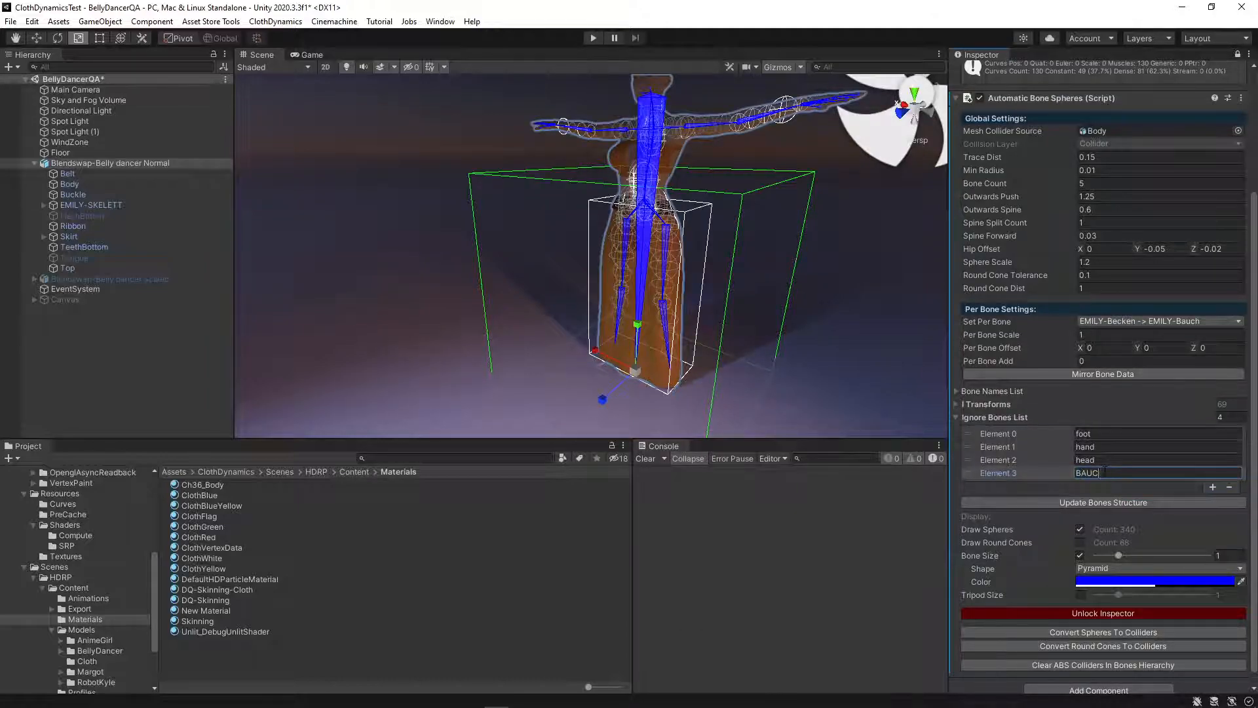
pyautogui.write('bauch')
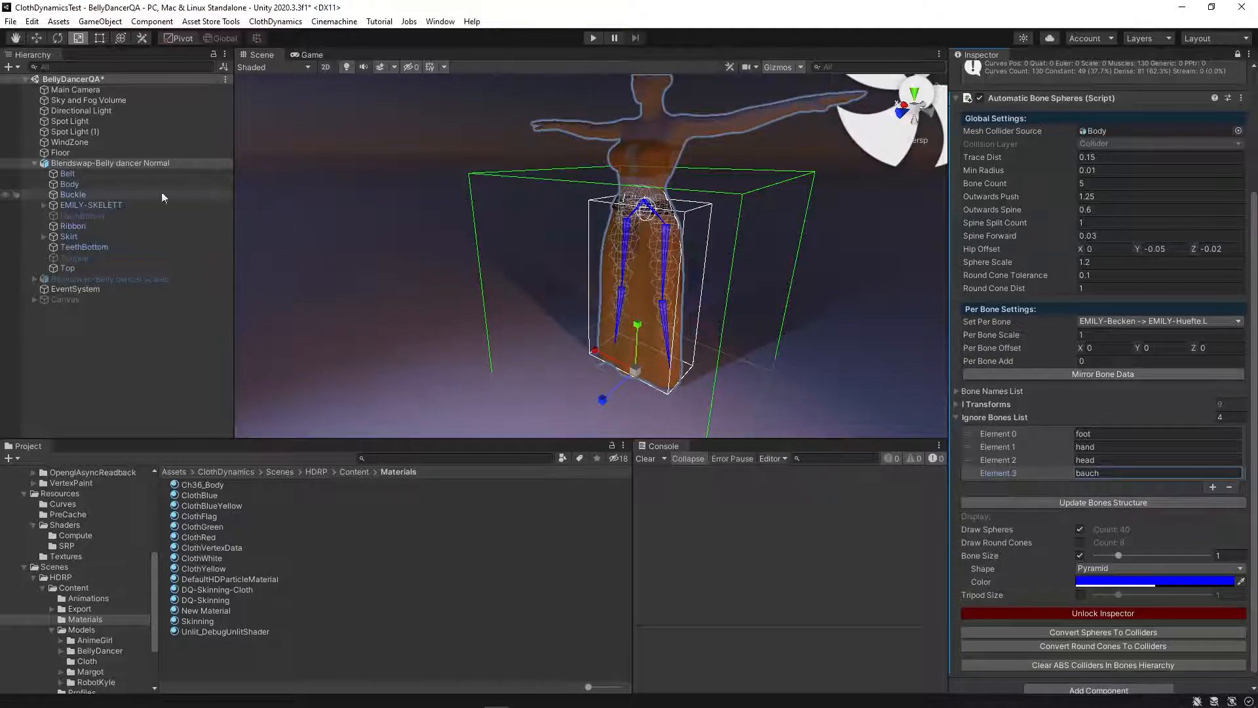
pyautogui.click(45, 205)
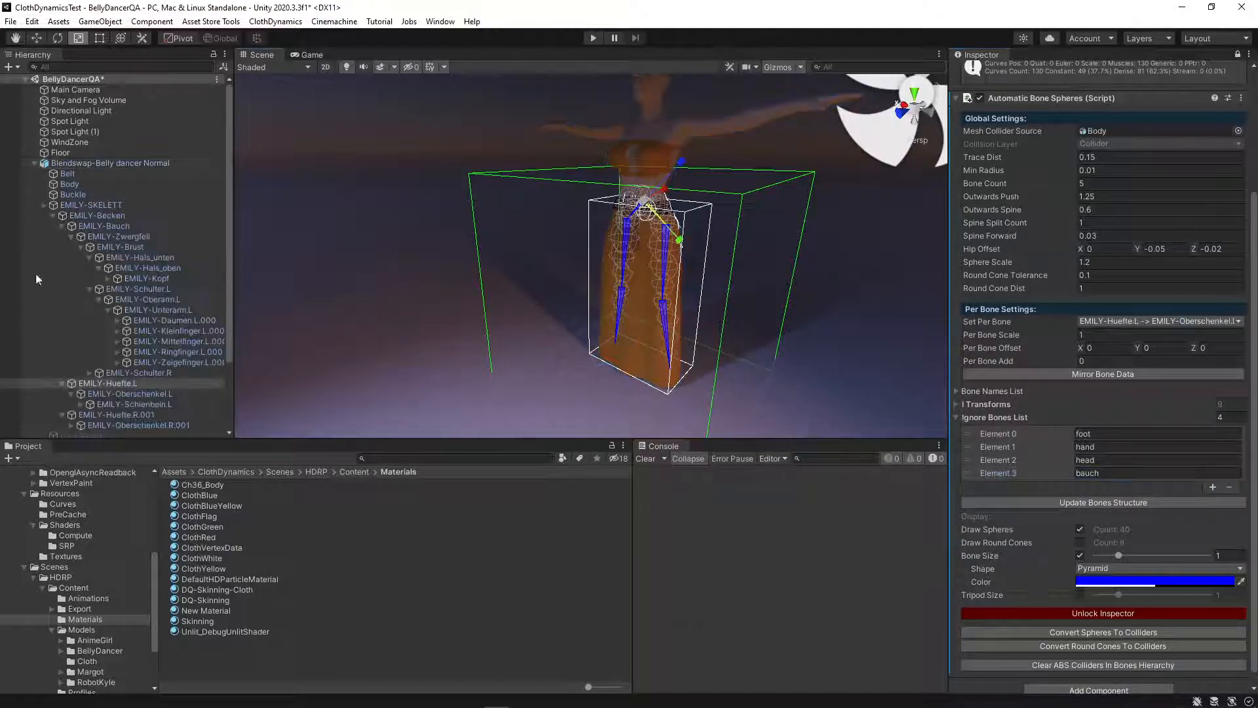
pyautogui.scroll(-3)
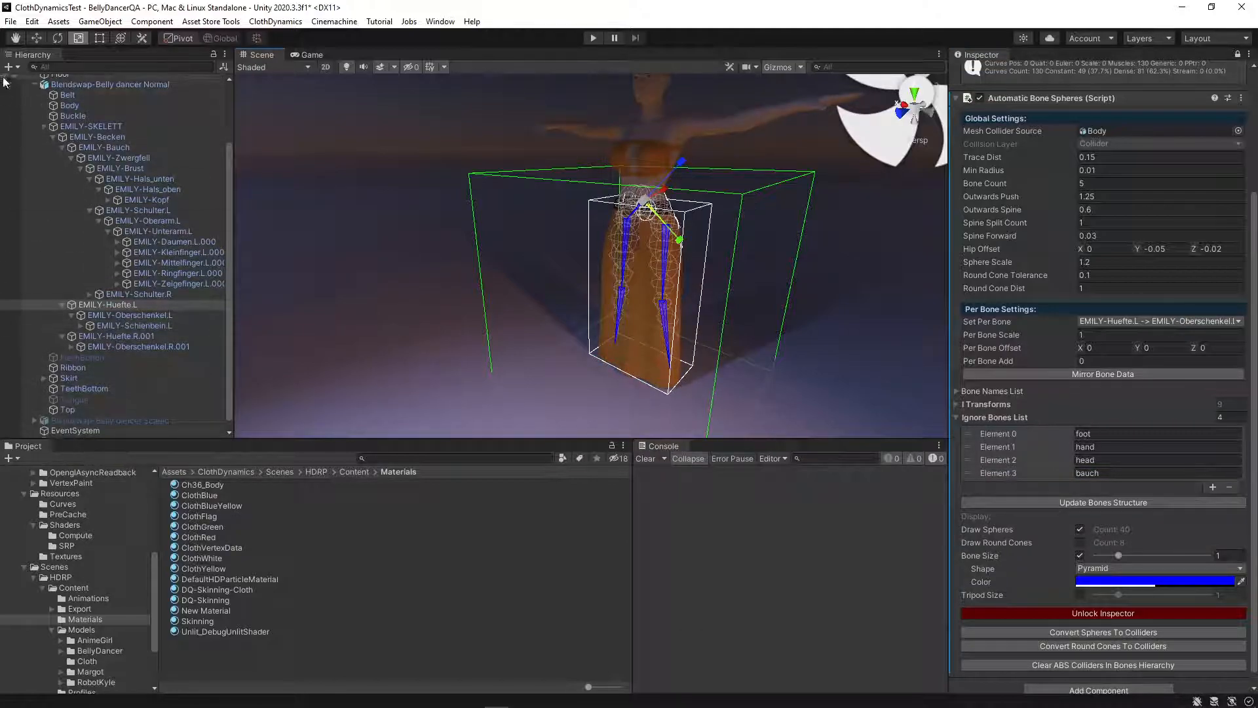
pyautogui.click(110, 84)
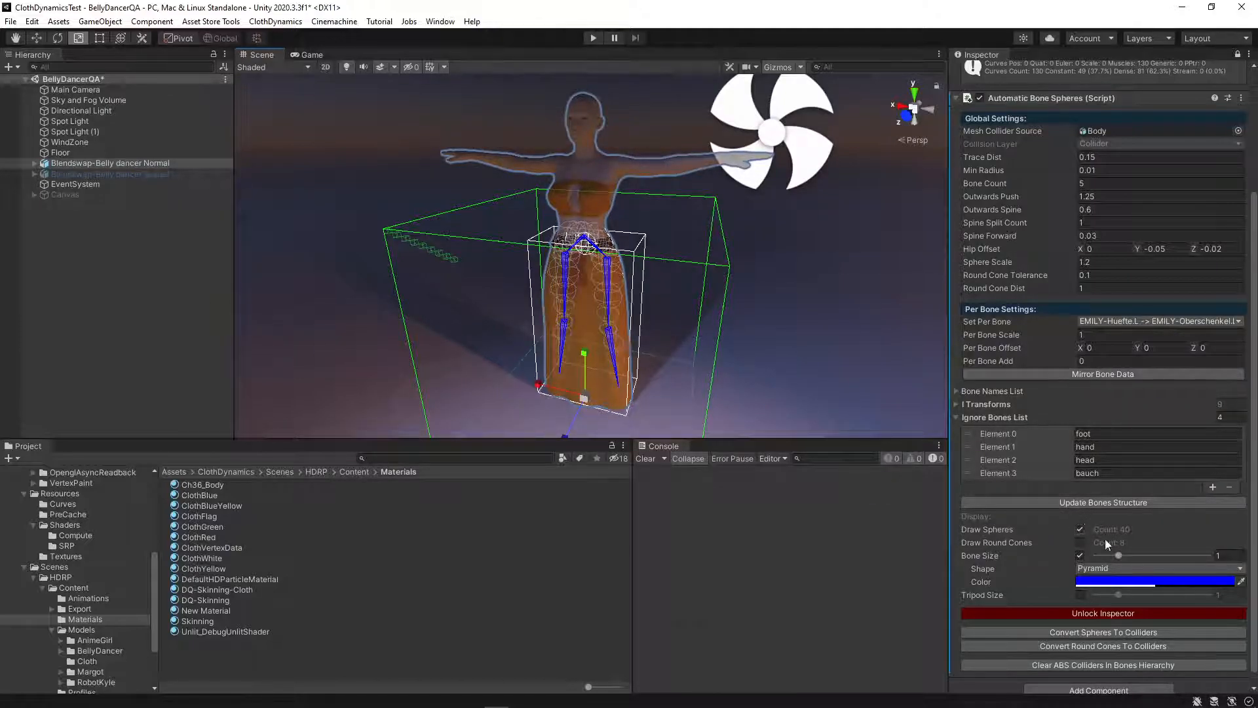
# Step: Draw the bone colliders as round cones with Round Cone Tolerance 0.05
pyautogui.scroll(3)
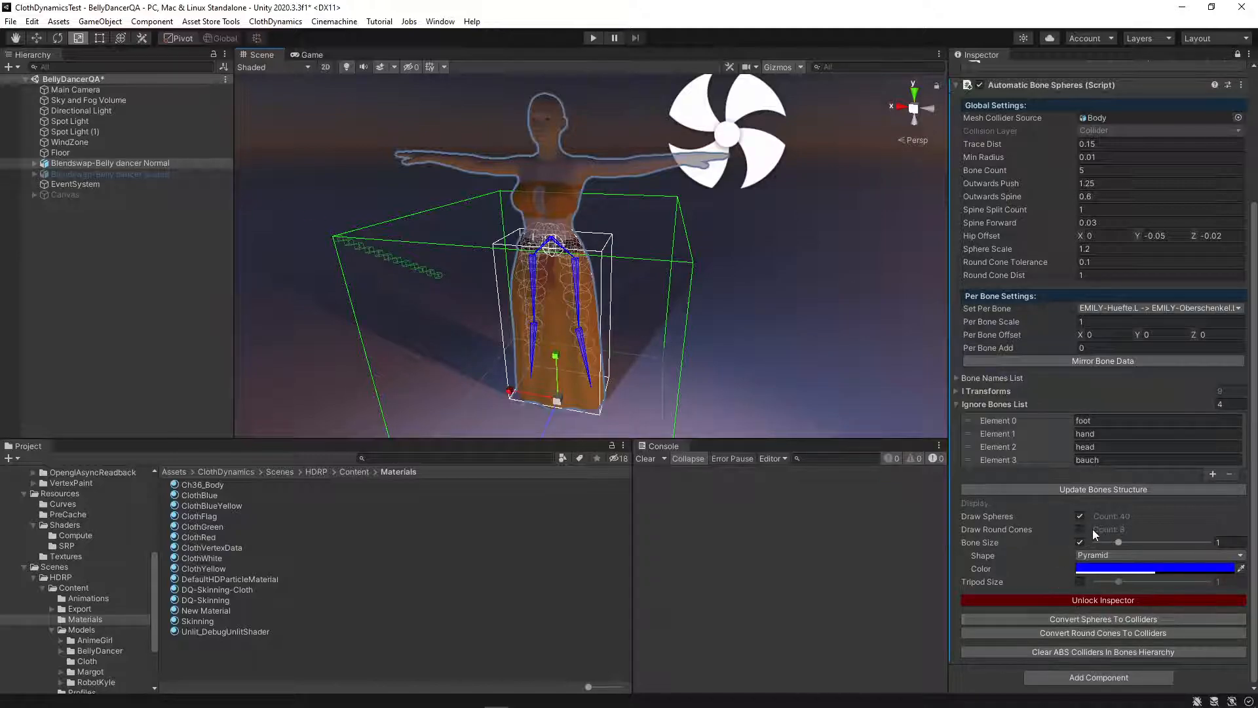
pyautogui.click(1079, 530)
pyautogui.write('0.05')
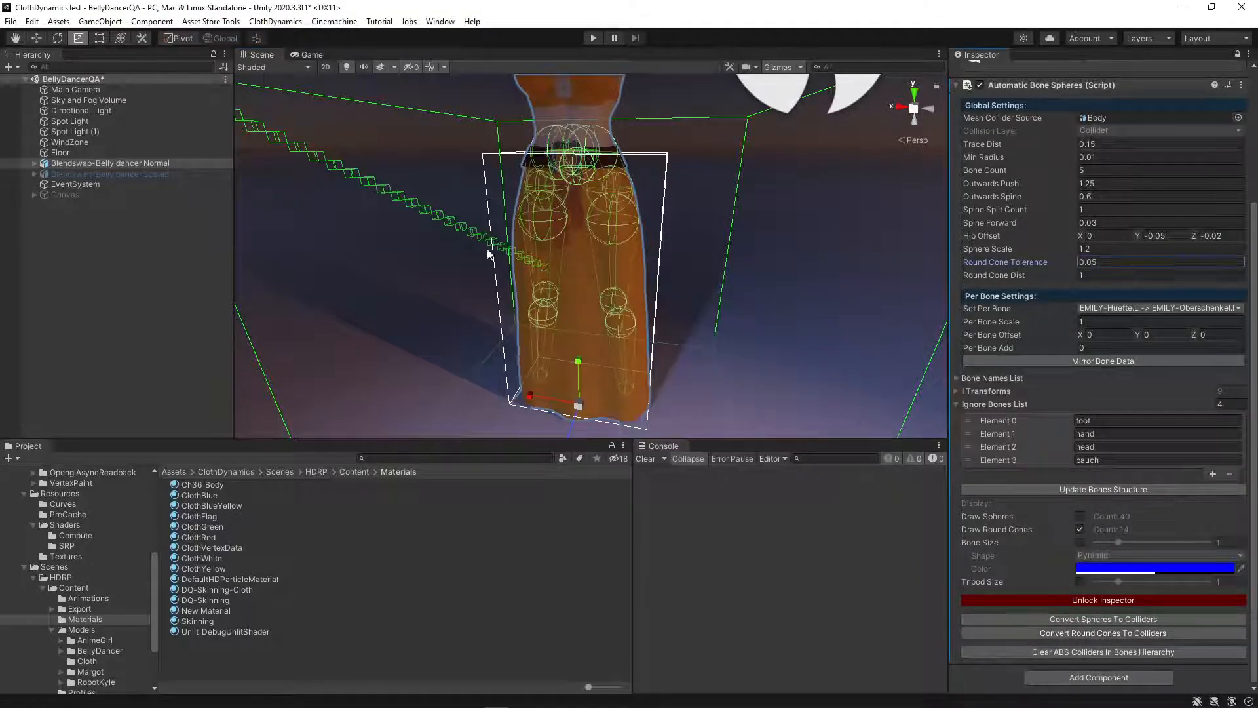
pyautogui.click(34, 163)
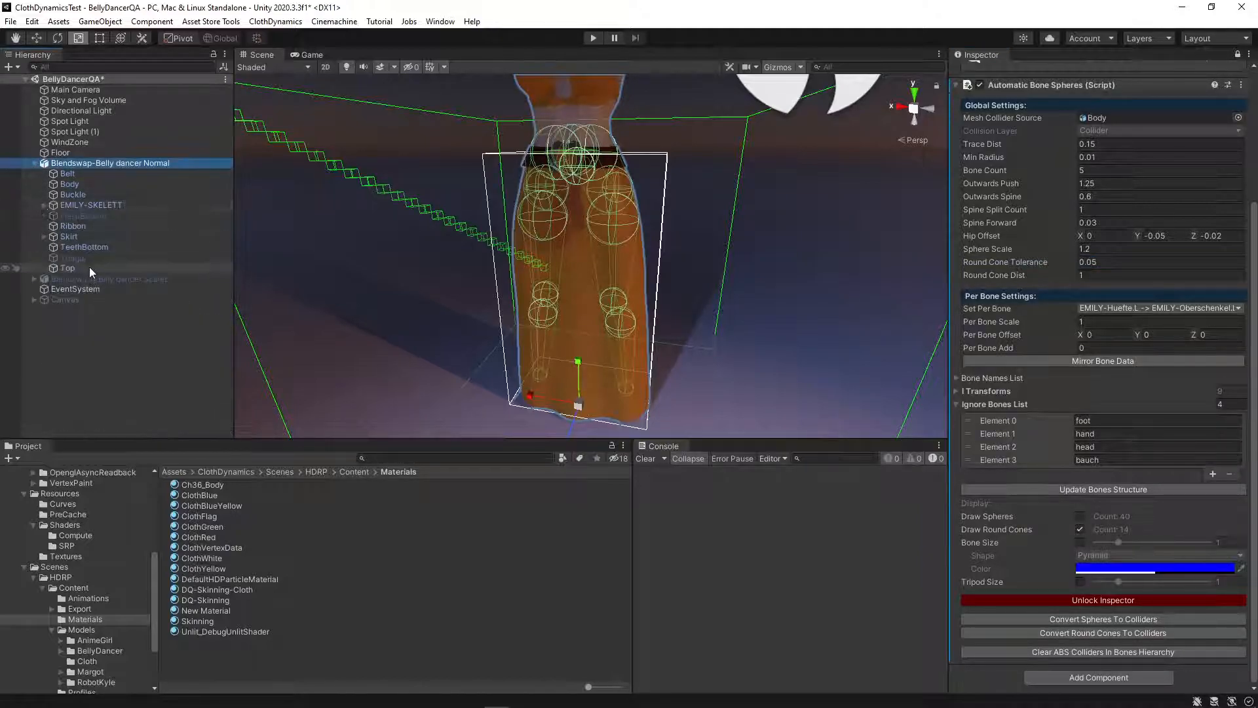
pyautogui.click(69, 236)
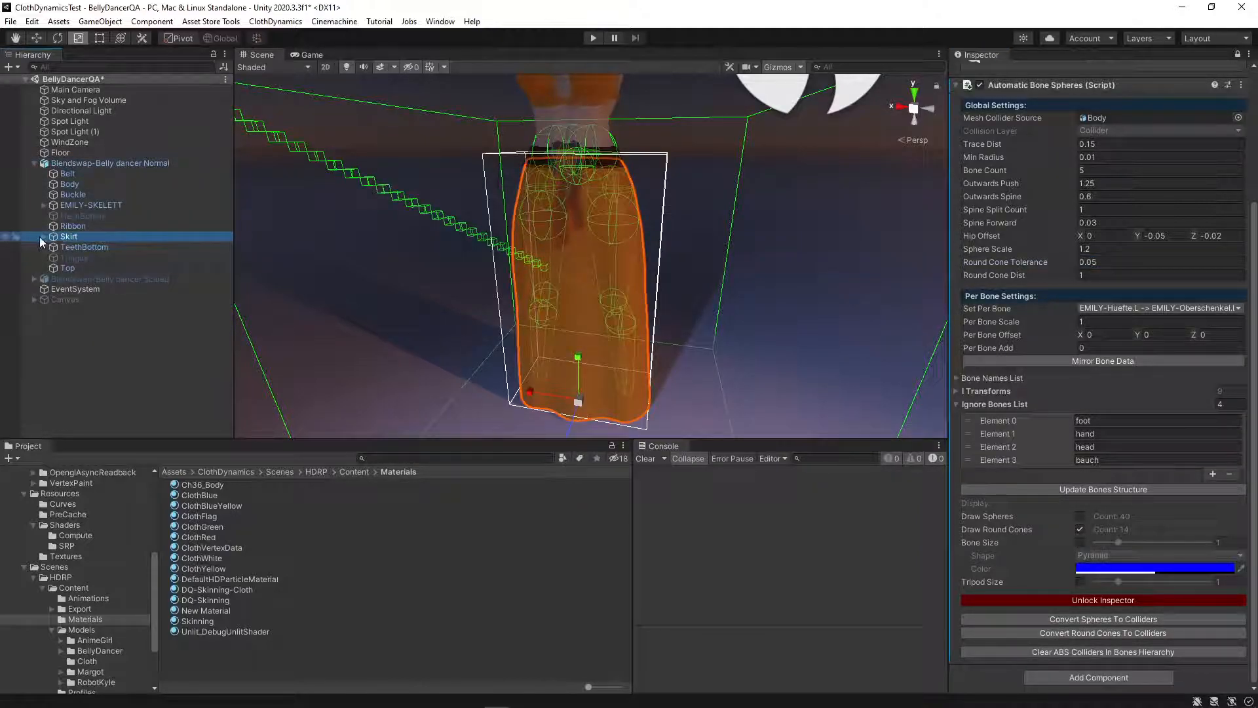
pyautogui.click(34, 236)
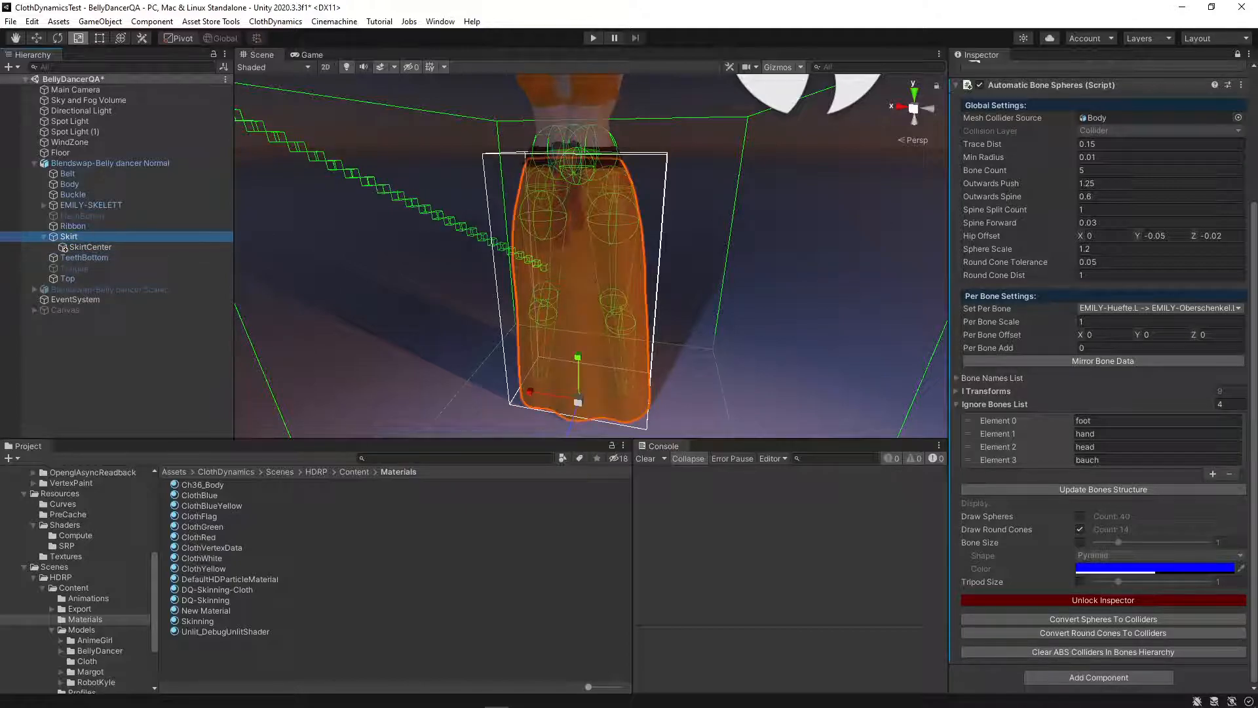
pyautogui.scroll(-3)
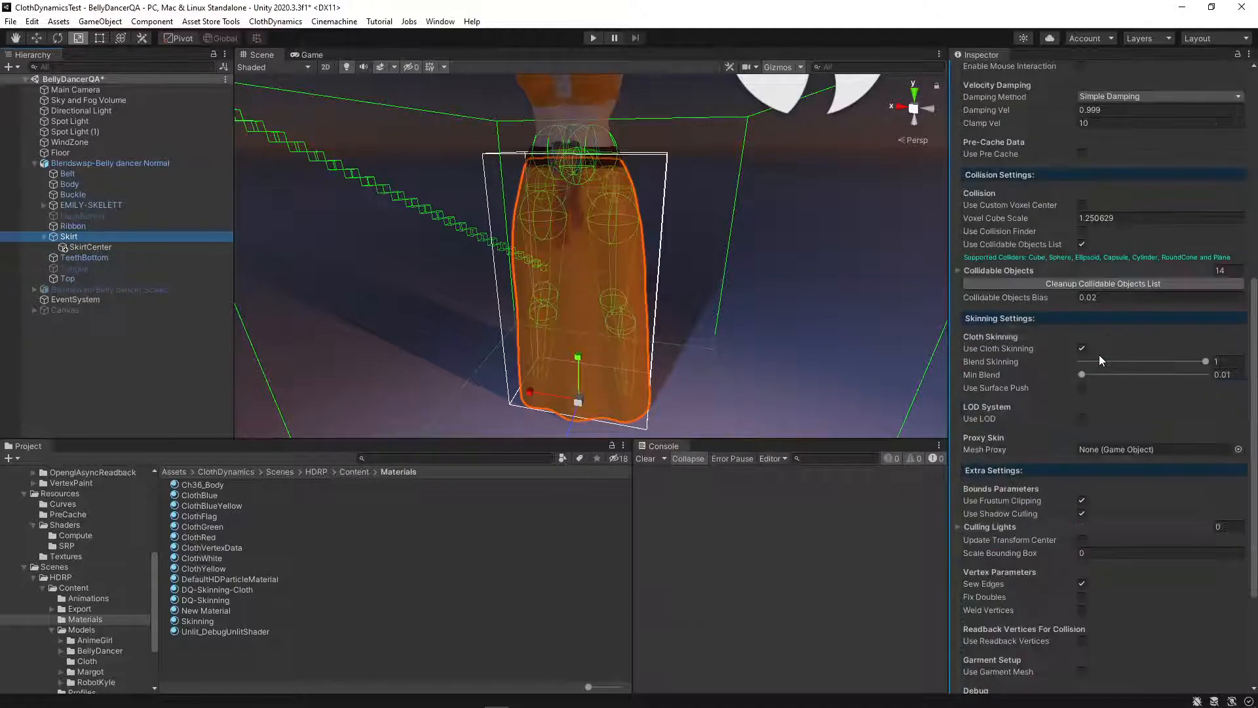
pyautogui.scroll(3)
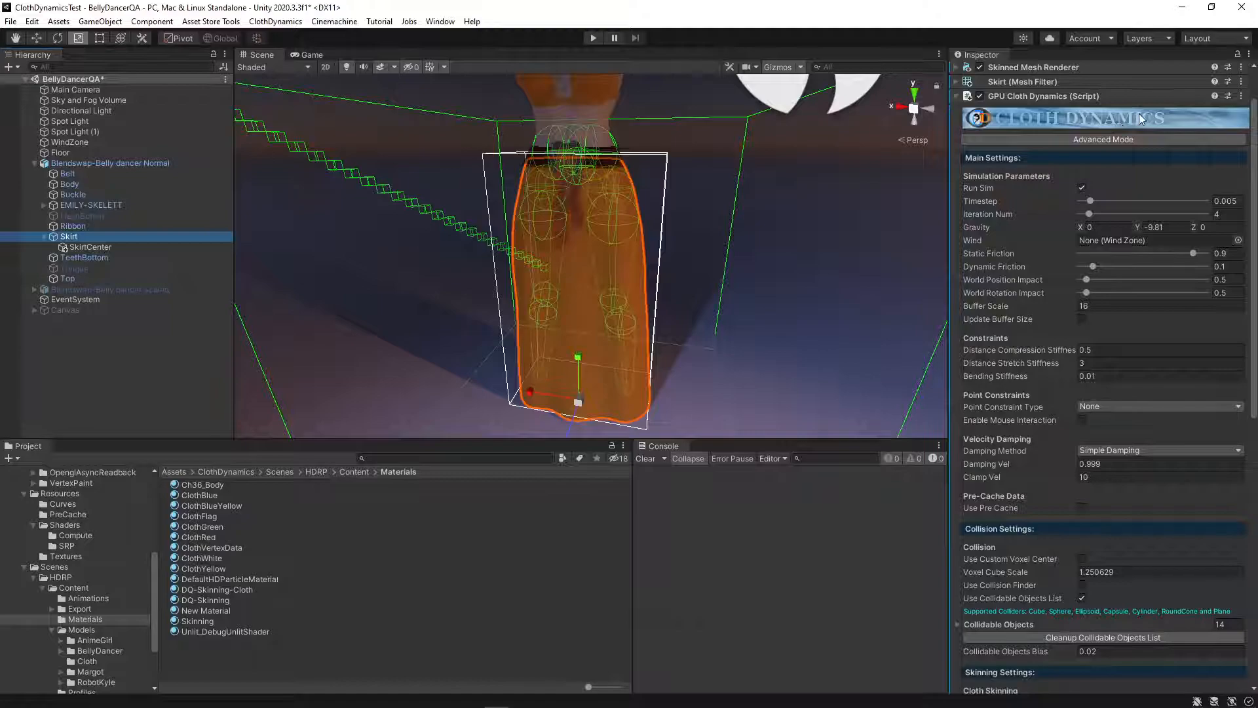
pyautogui.scroll(-3)
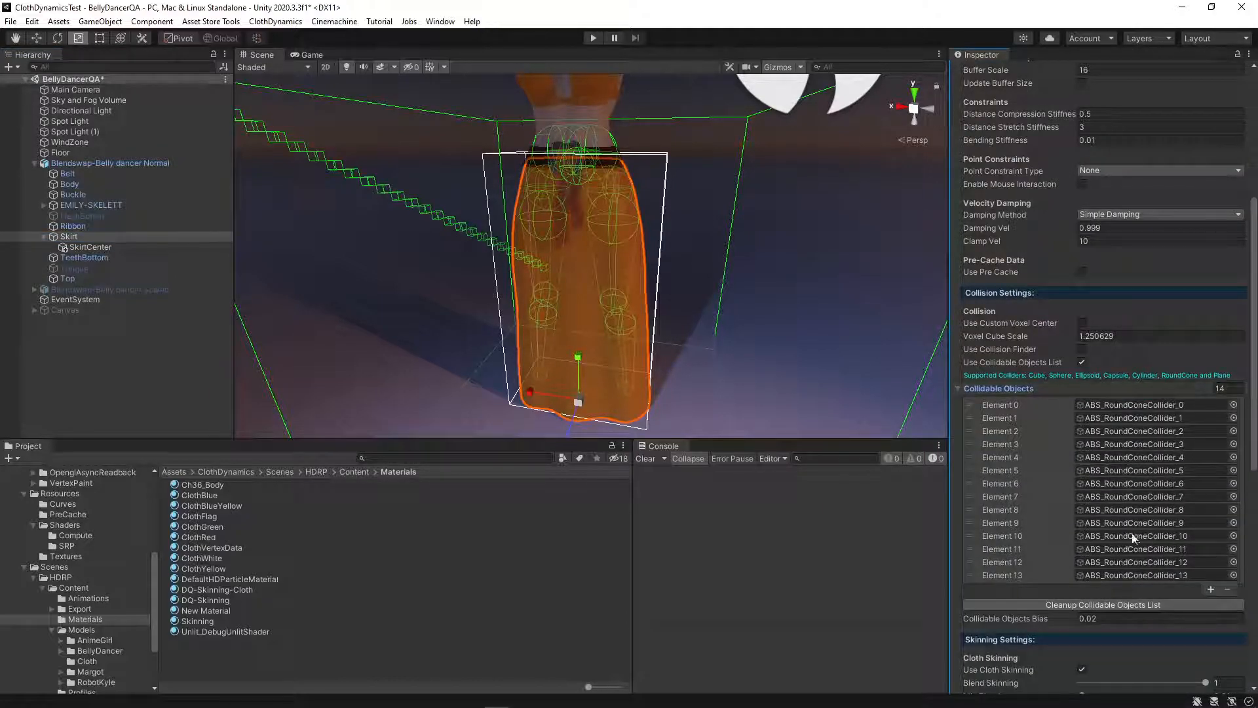
pyautogui.scroll(-3)
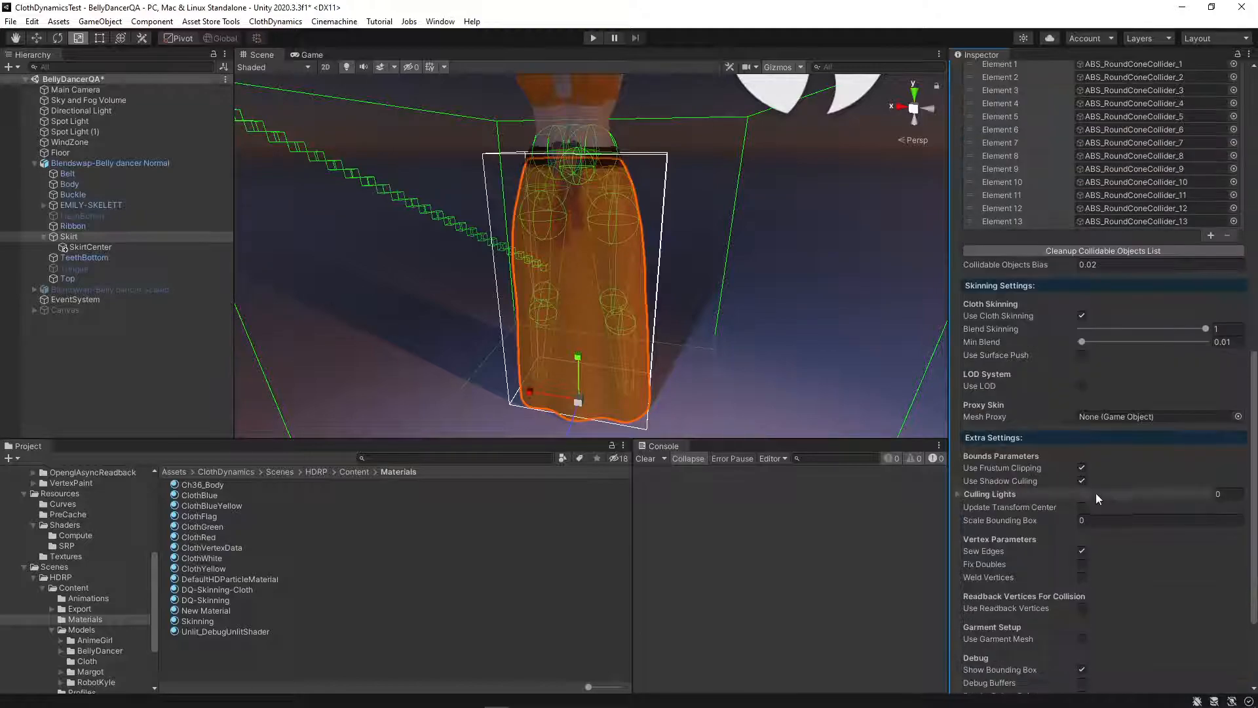
pyautogui.scroll(3)
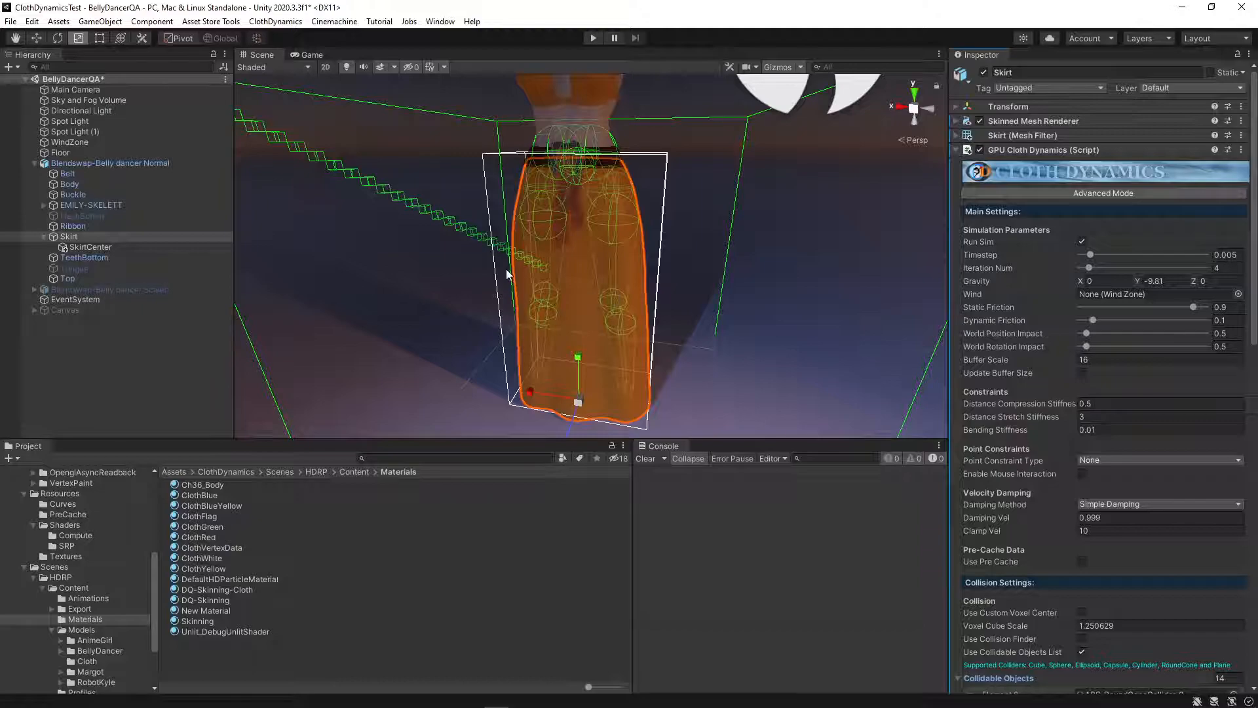
# Step: Paint red vertex color around the Skirt's waistband and return to normal mode
pyautogui.click(110, 163)
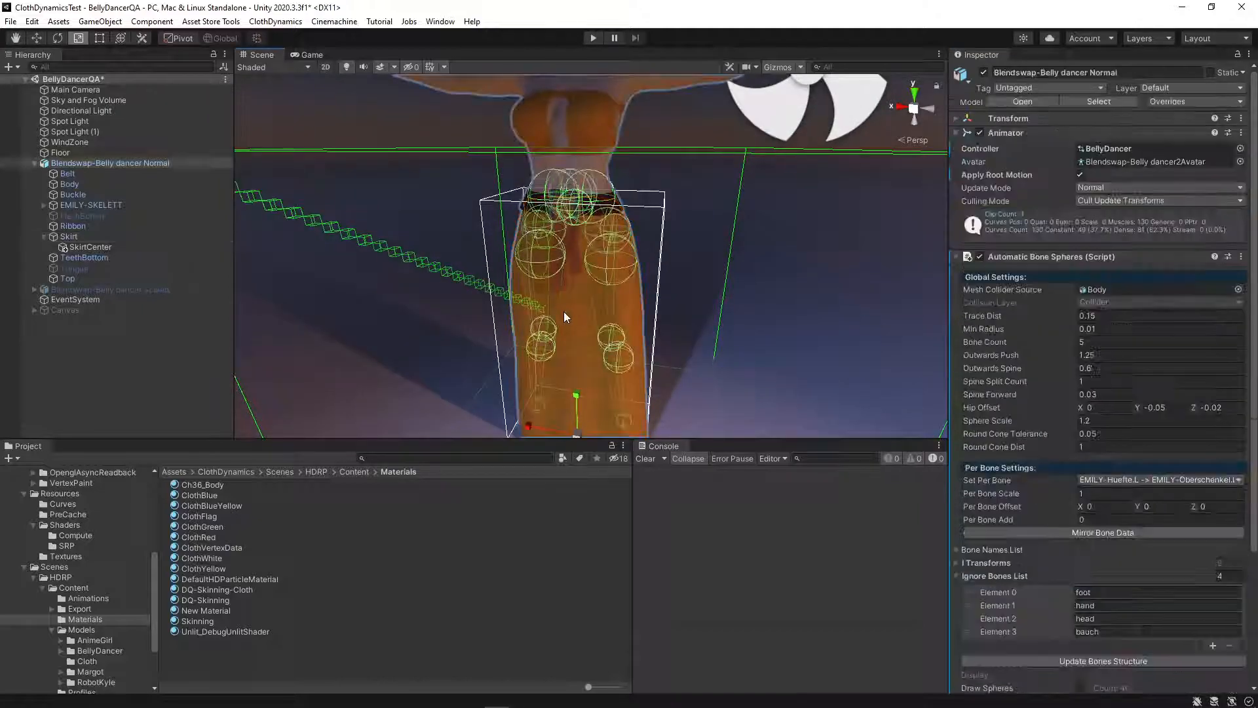
pyautogui.click(68, 236)
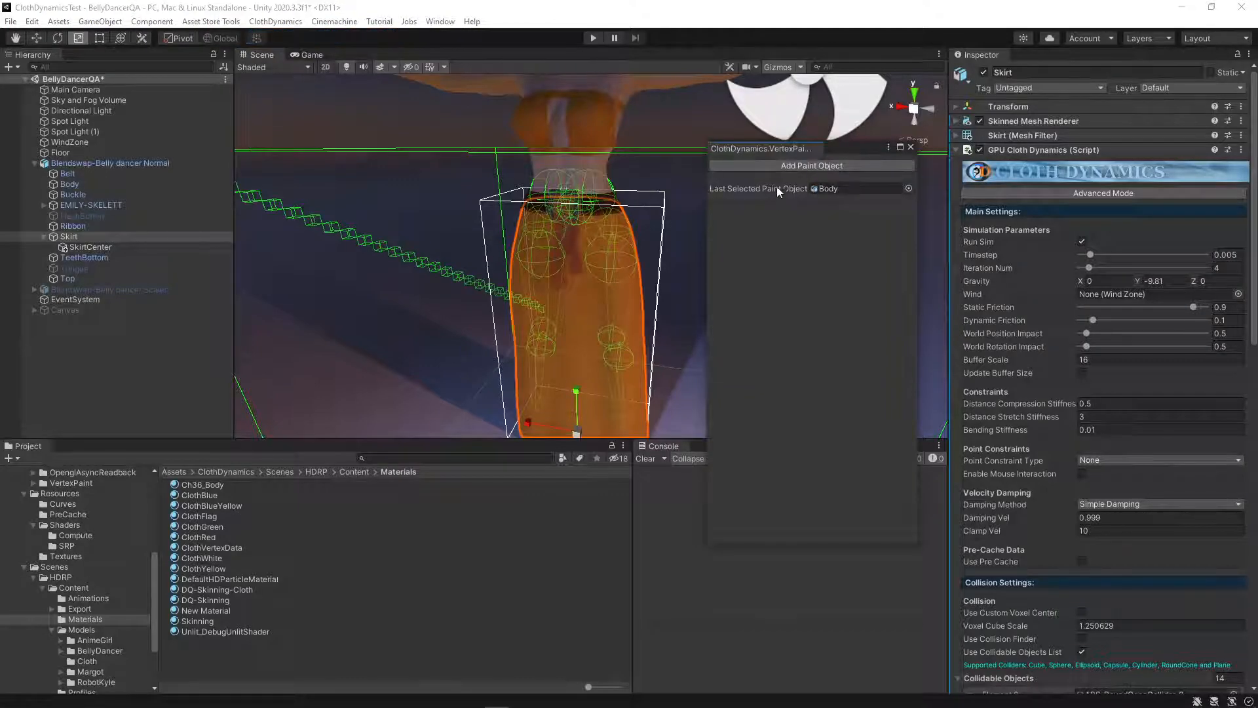
pyautogui.click(810, 165)
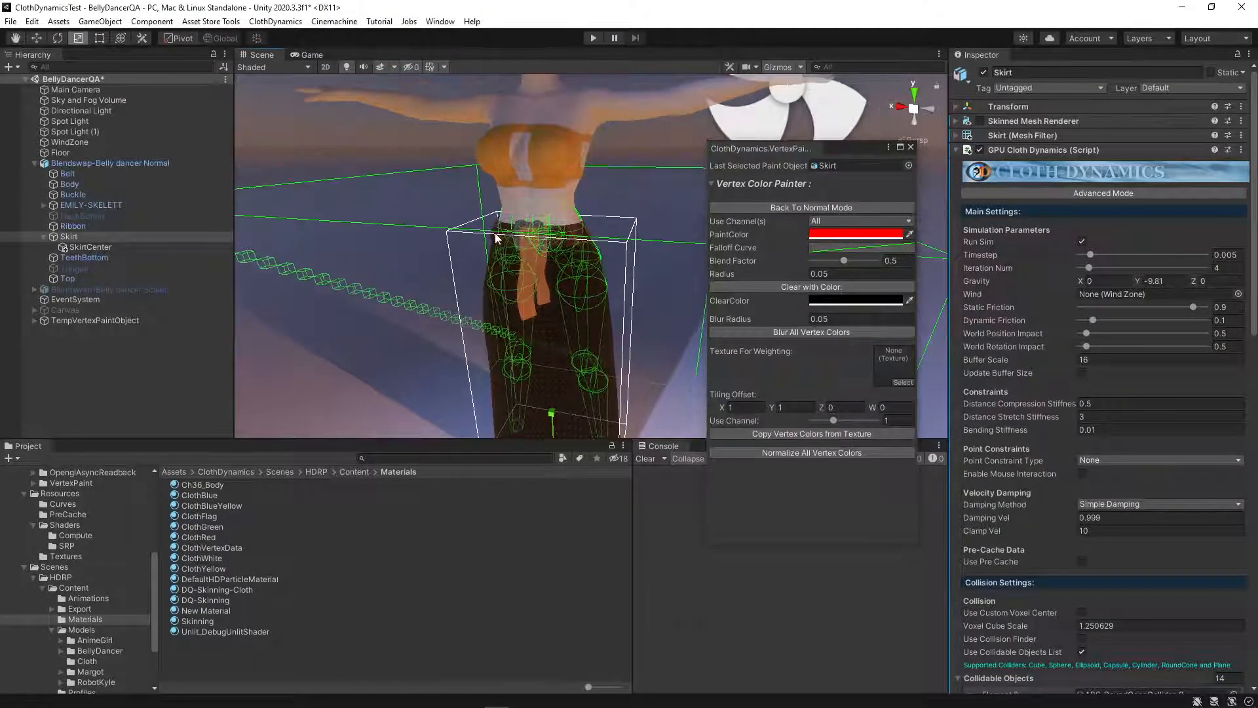
pyautogui.scroll(3)
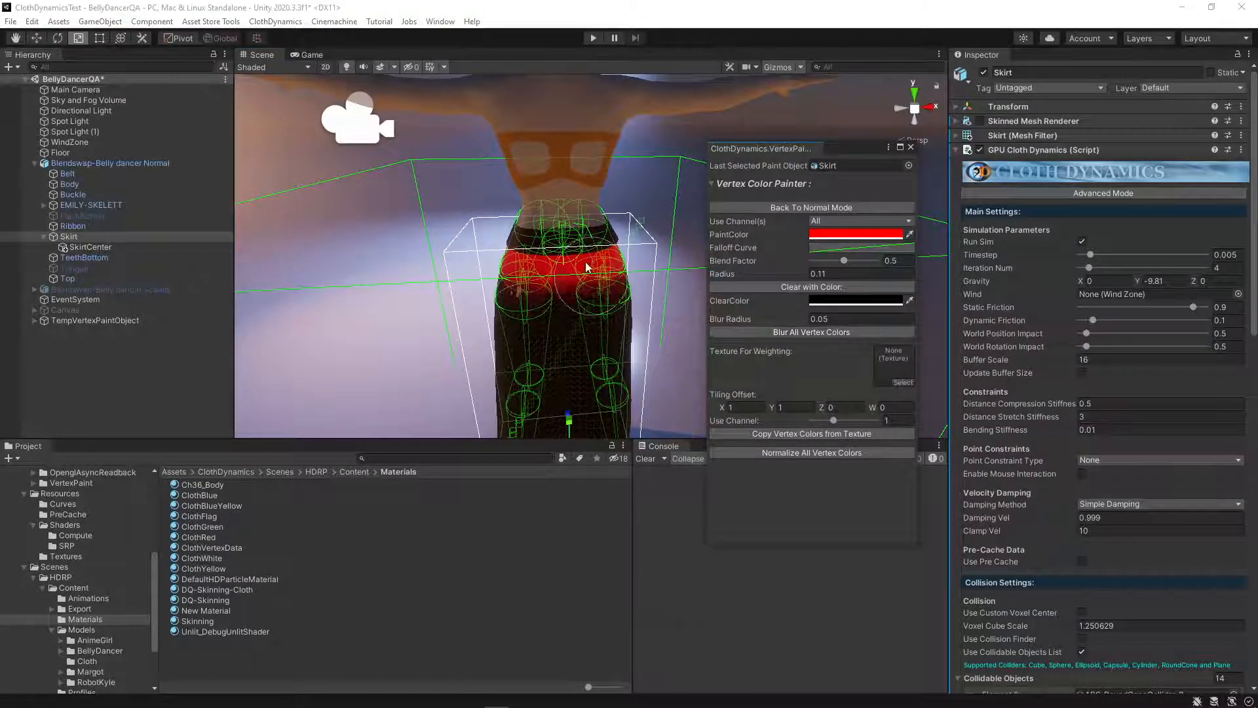
pyautogui.click(810, 207)
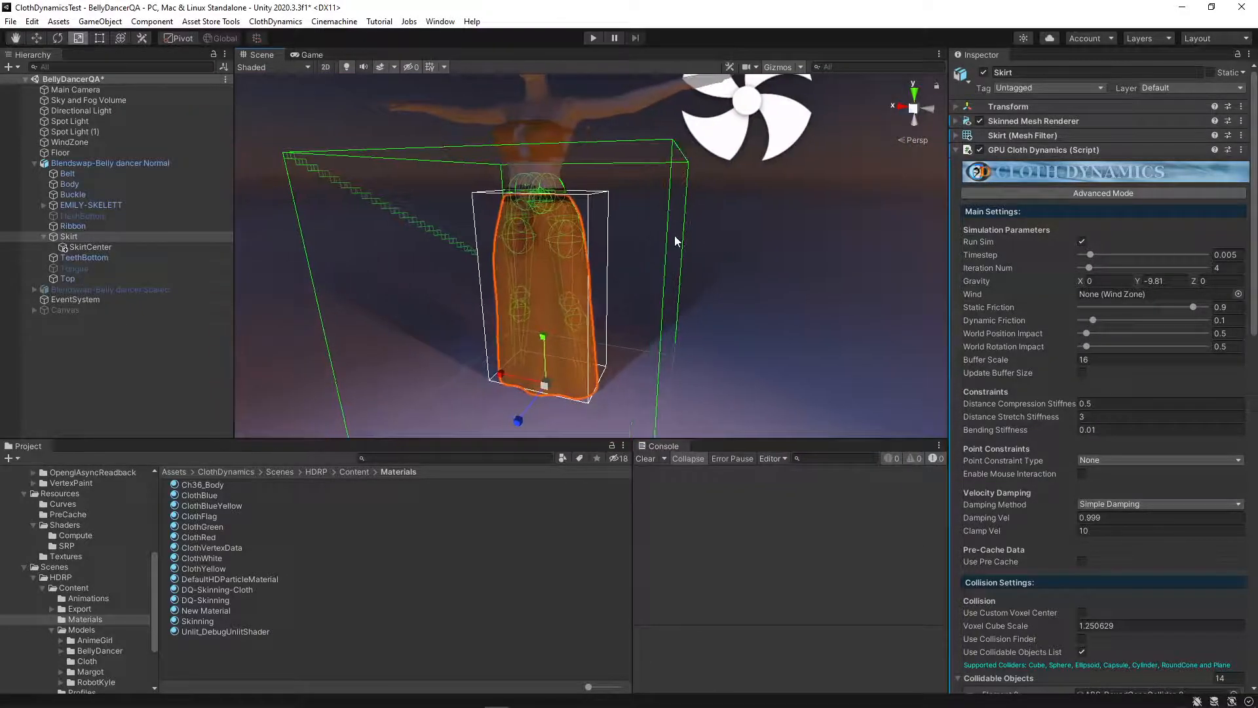
pyautogui.scroll(-3)
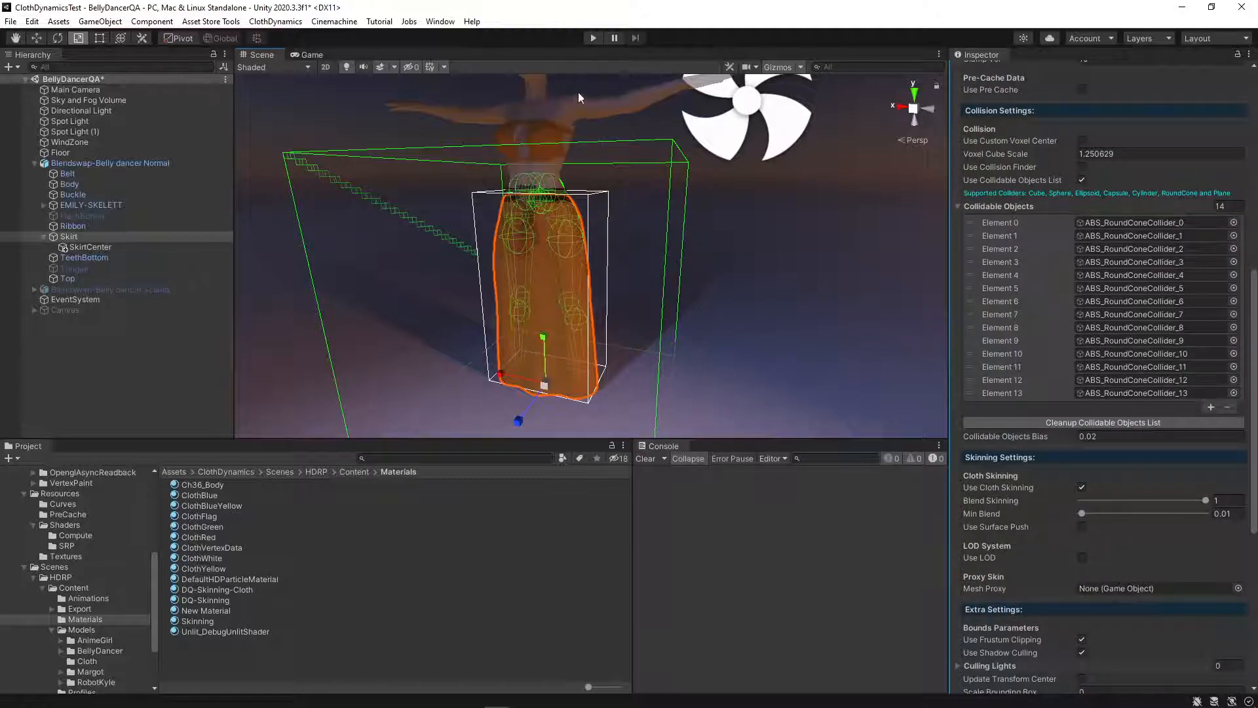
pyautogui.click(592, 38)
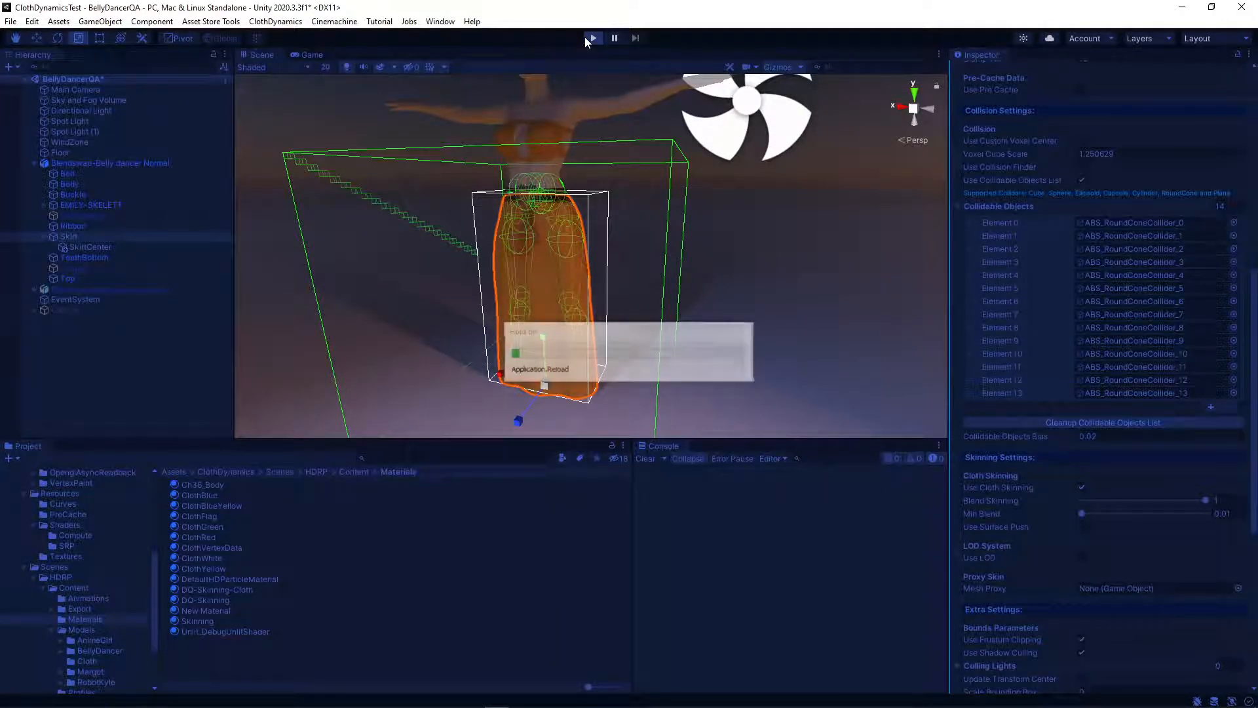
pyautogui.click(592, 38)
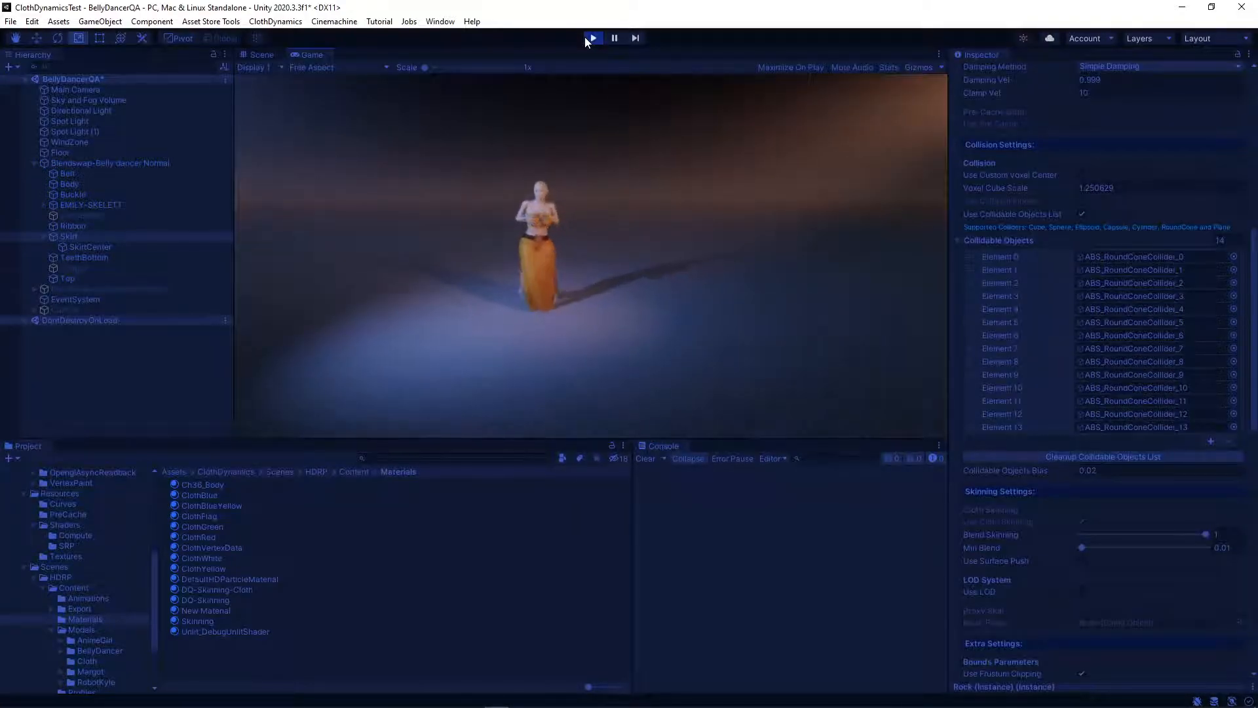
pyautogui.click(591, 38)
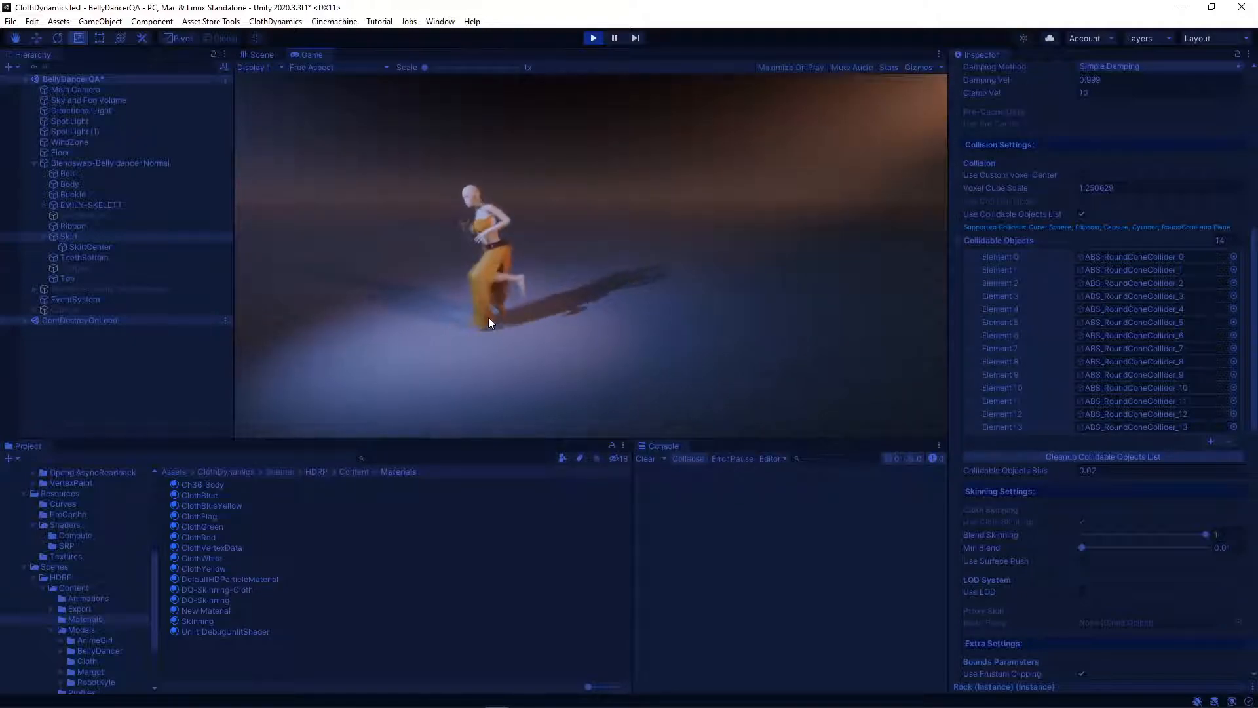
pyautogui.click(593, 38)
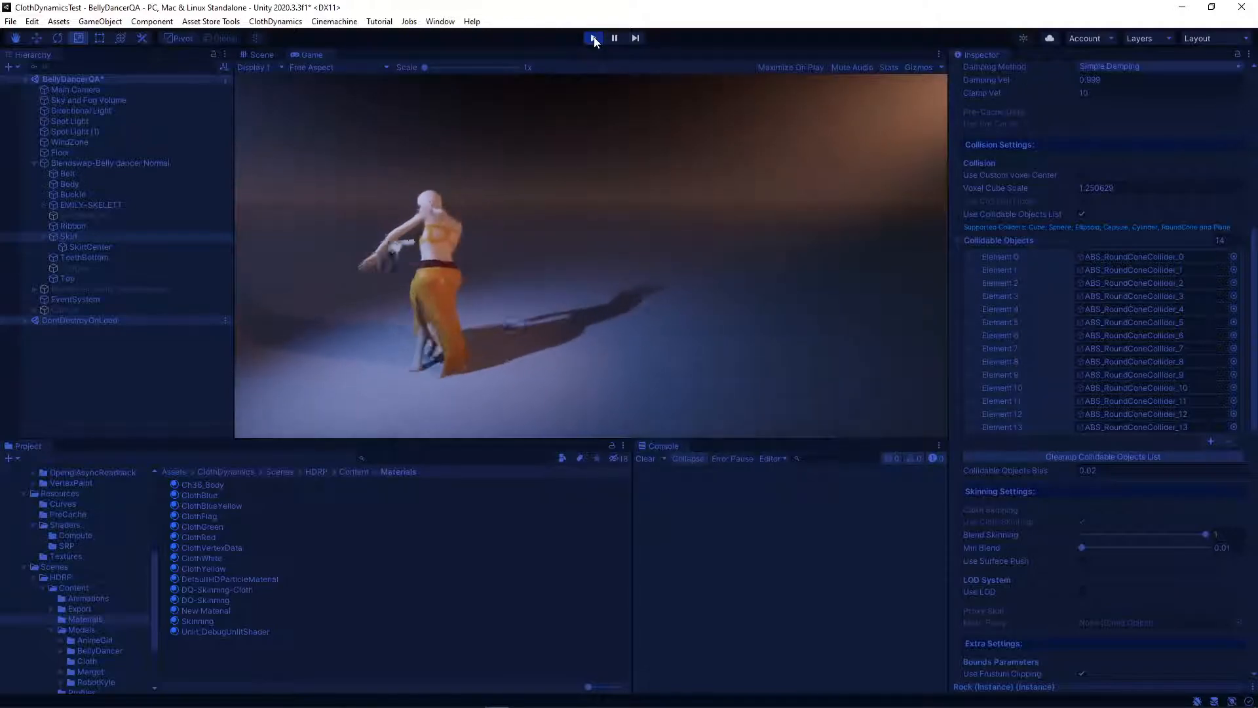
pyautogui.click(592, 38)
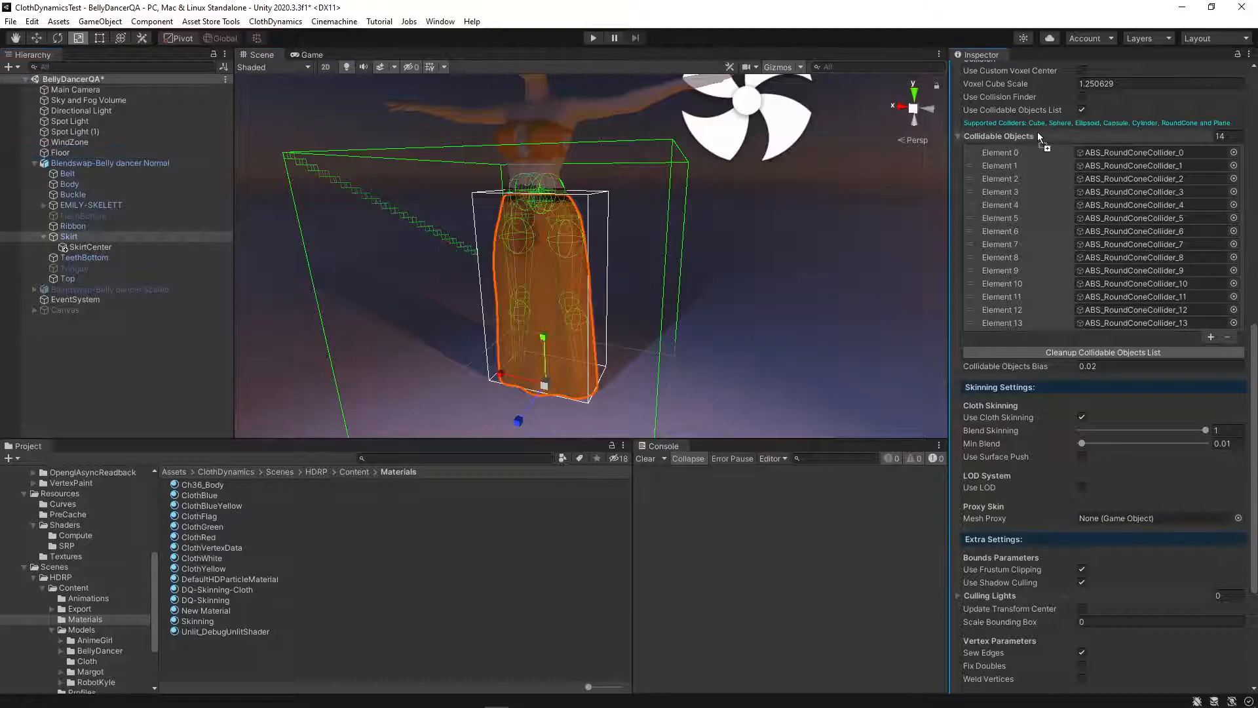
# Step: Add Floor to Collidable Objects and enable Use Collision Finder with Body as mesh object
pyautogui.click(1211, 337)
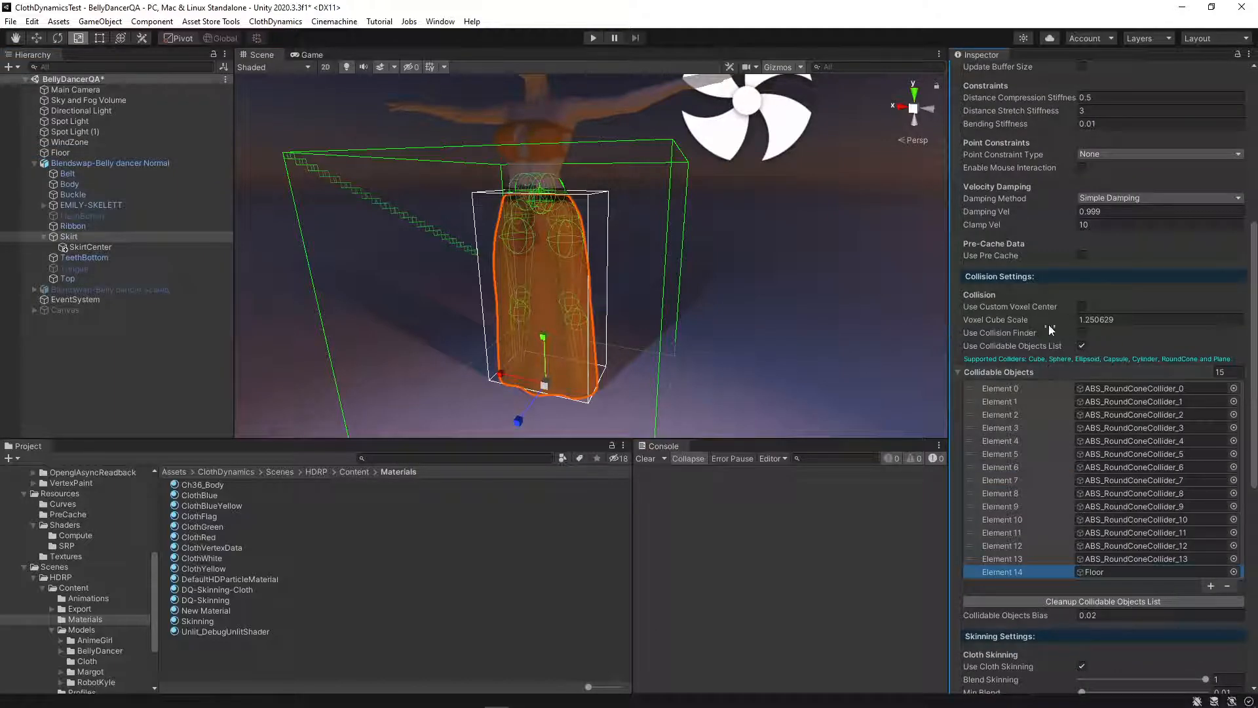
pyautogui.click(1081, 333)
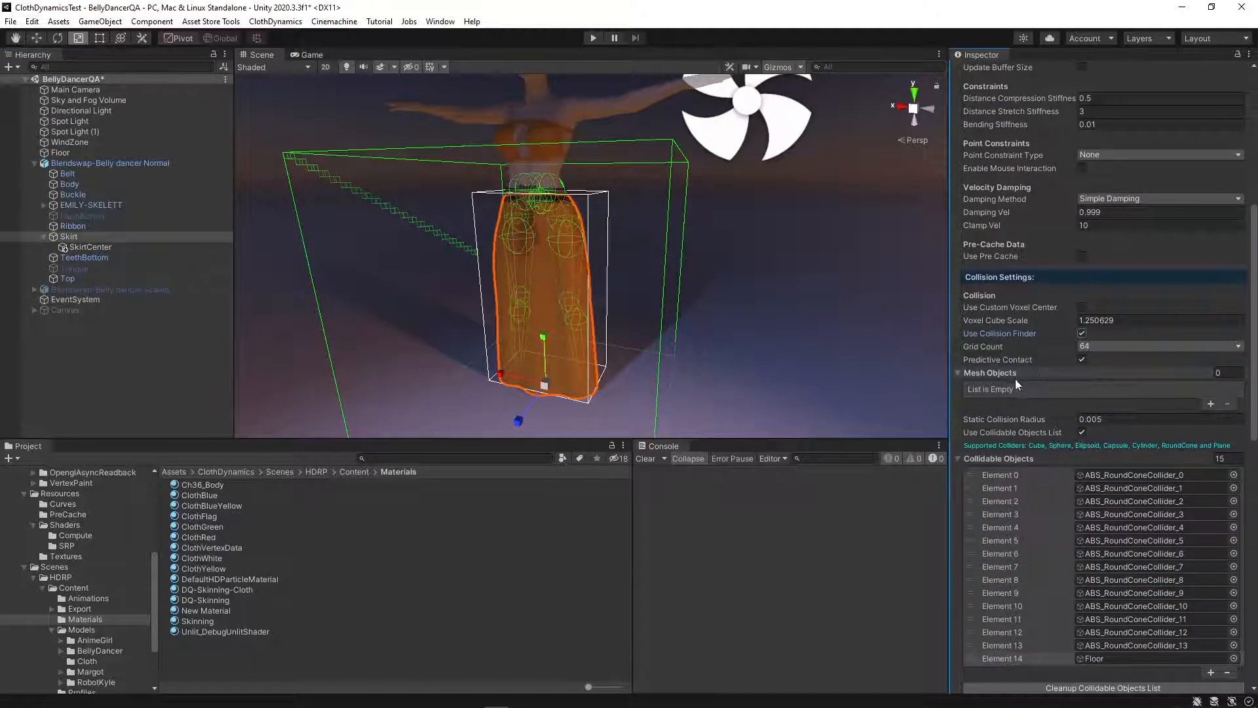
pyautogui.click(70, 185)
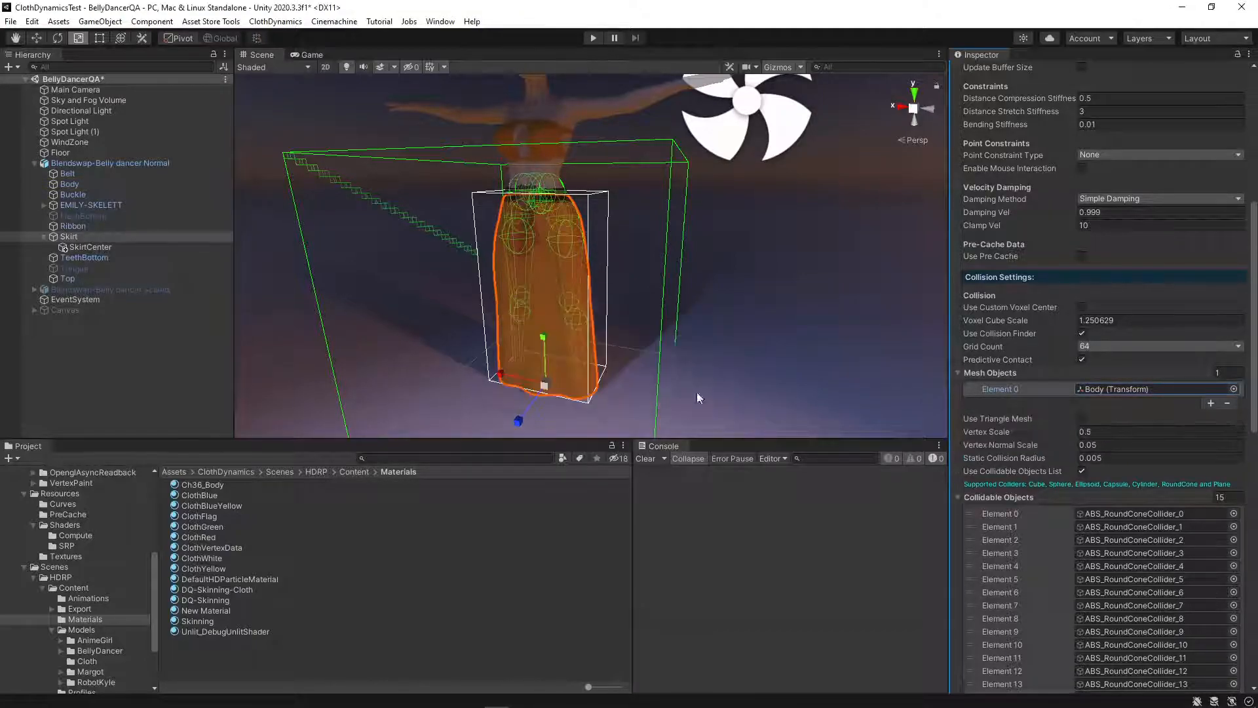
pyautogui.click(69, 183)
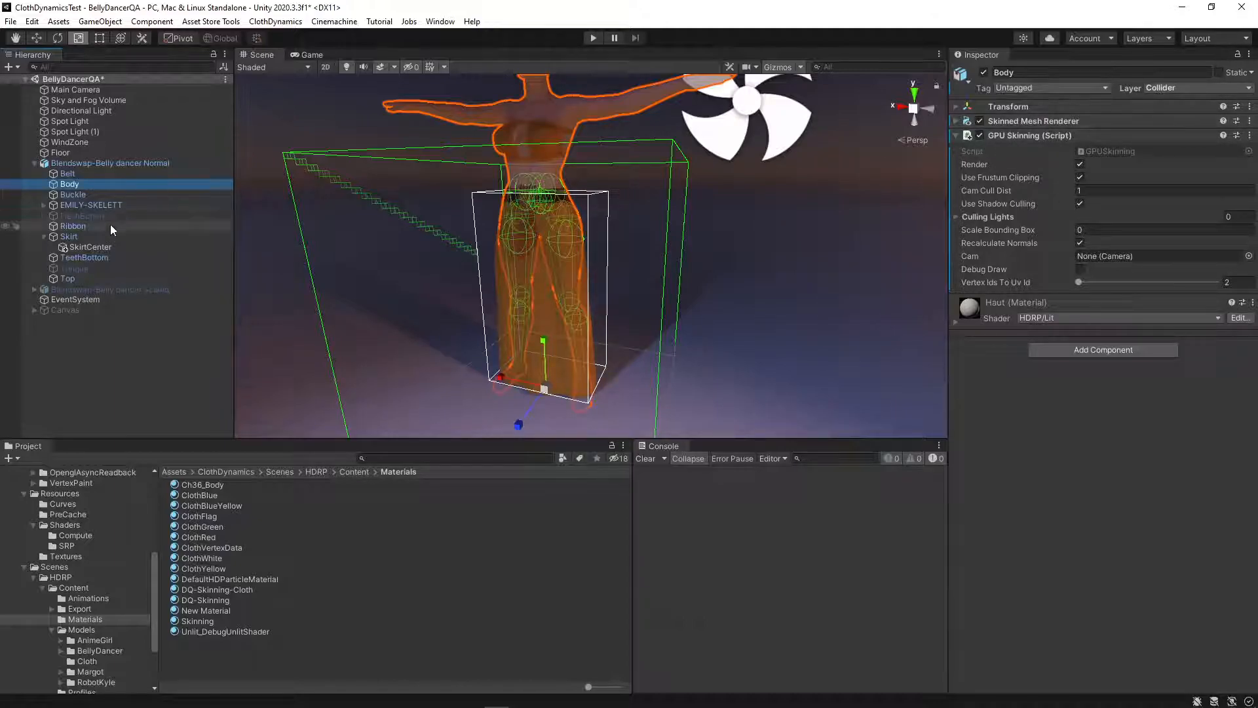
pyautogui.click(69, 236)
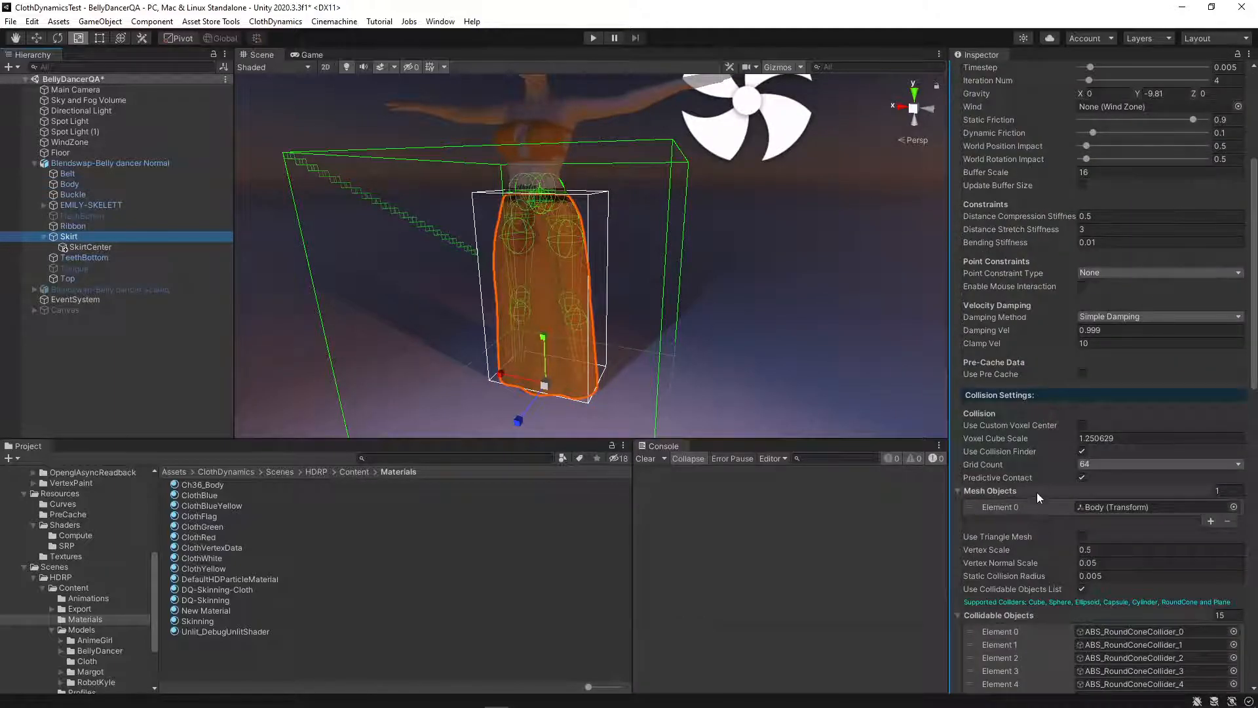
pyautogui.scroll(-3)
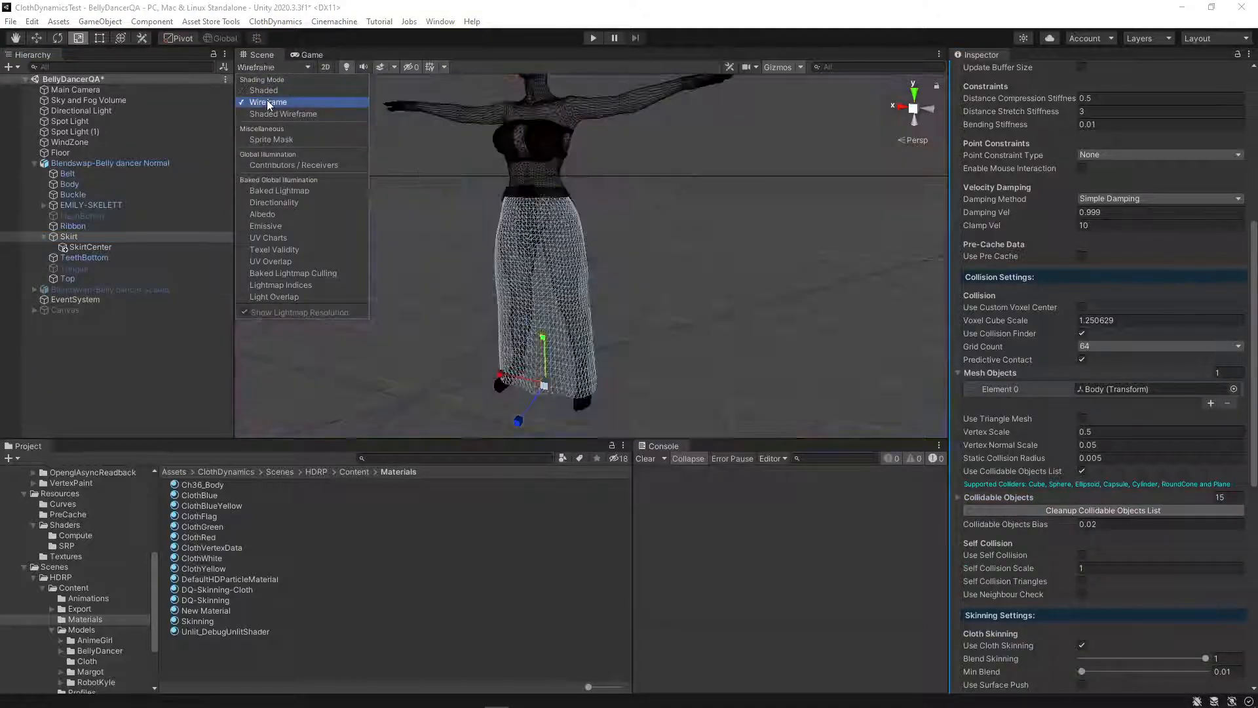
pyautogui.click(268, 103)
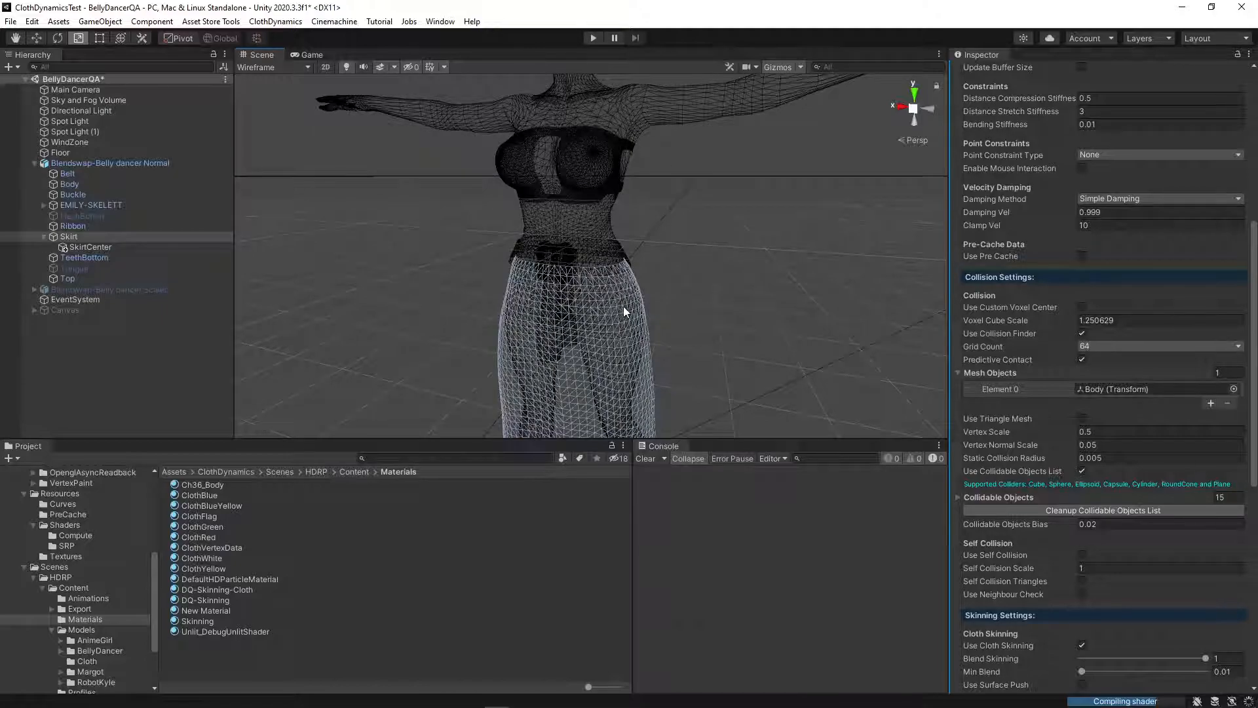
pyautogui.click(270, 66)
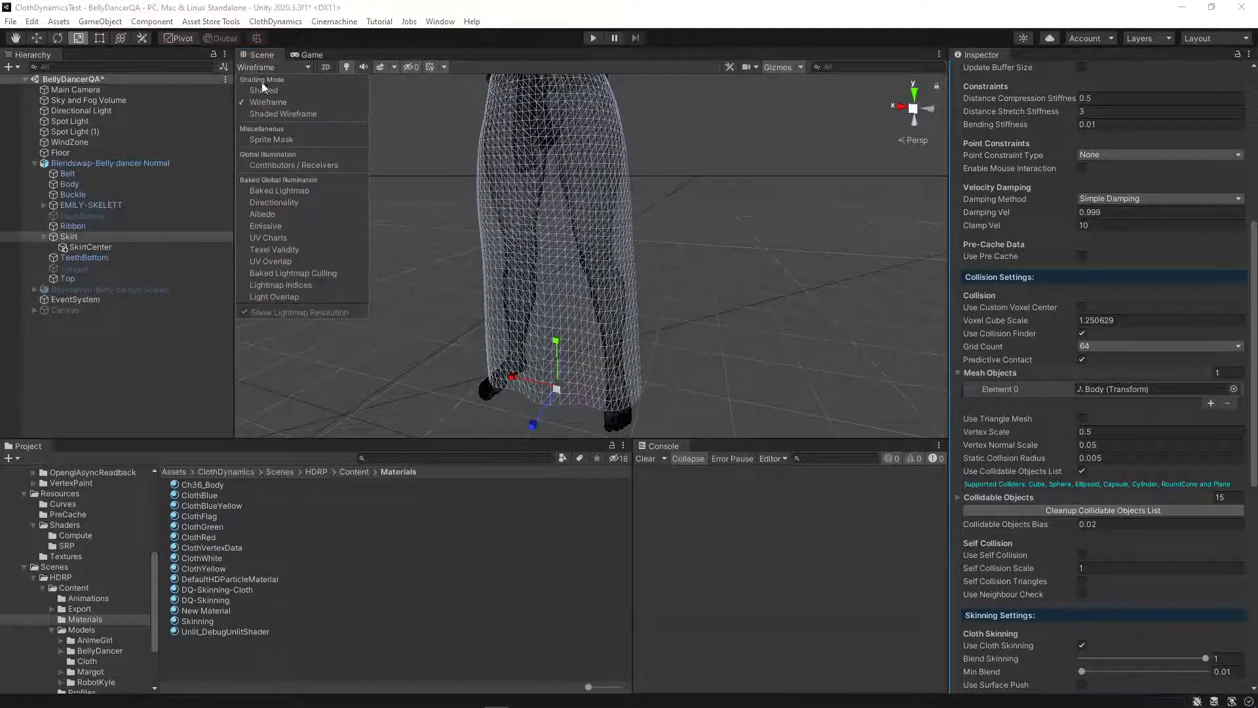
pyautogui.click(264, 90)
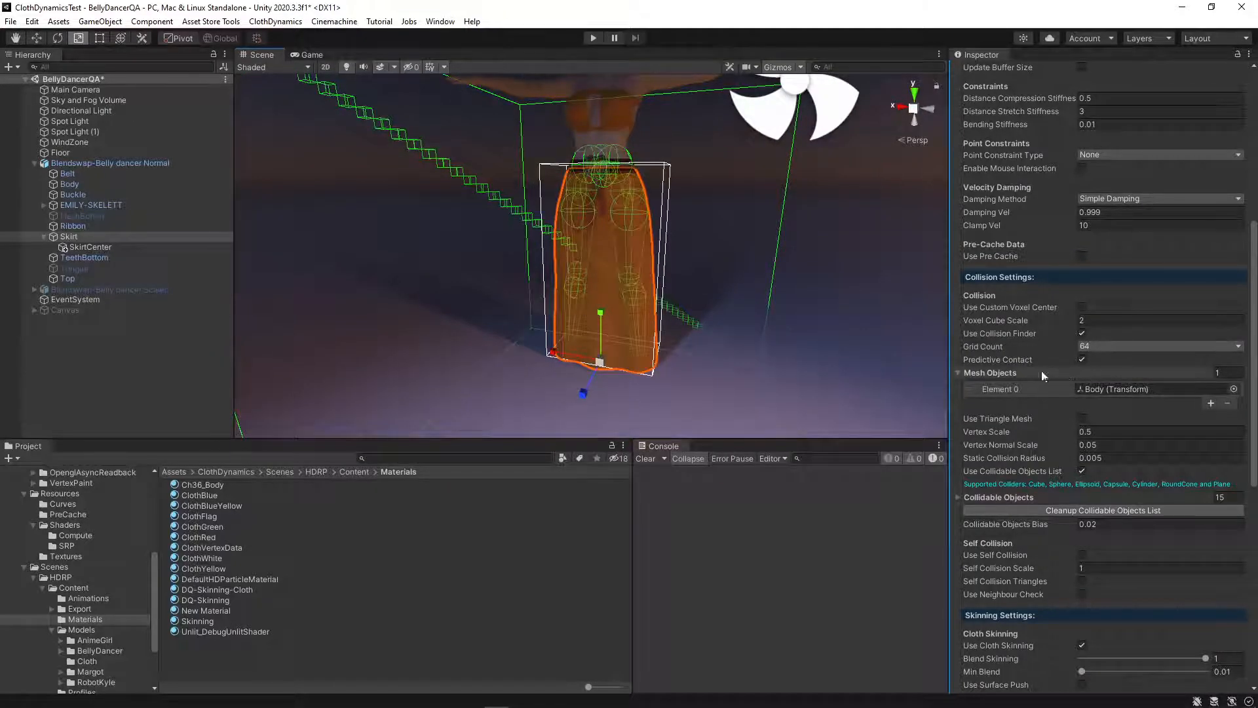
# Step: Set Voxel Cube Scale to 2 and run a play-mode test of the skirt
pyautogui.scroll(-3)
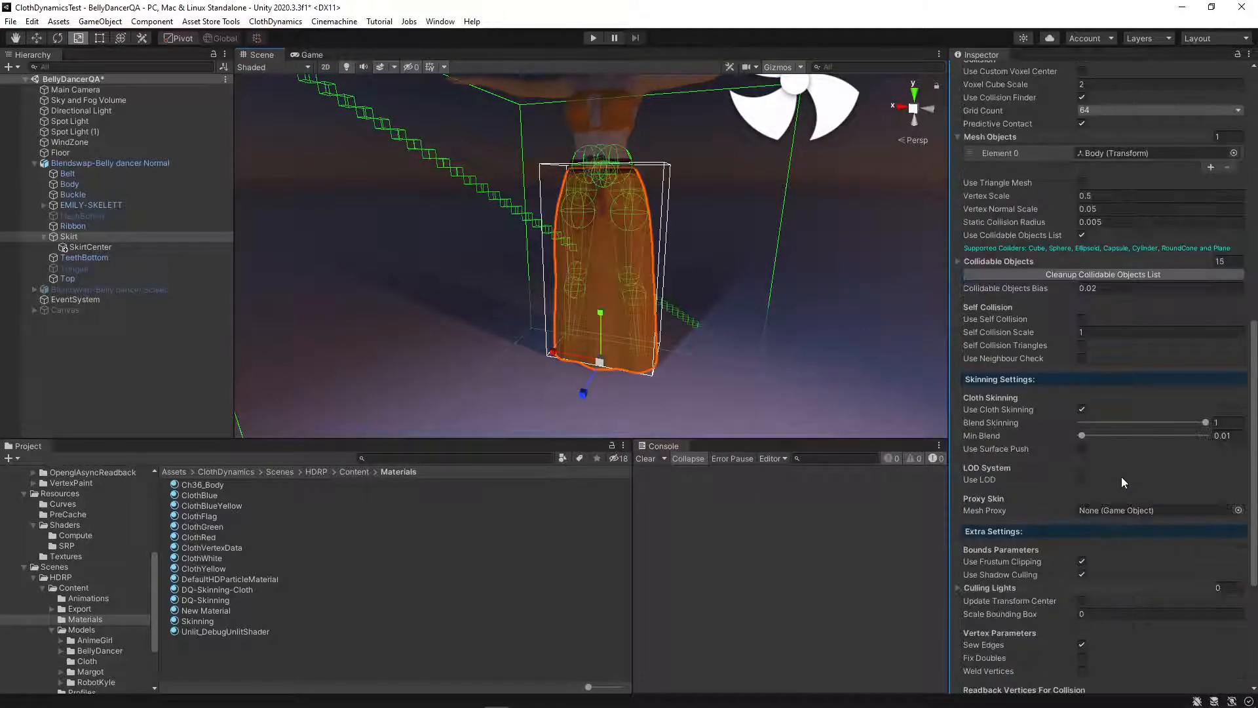
pyautogui.click(592, 38)
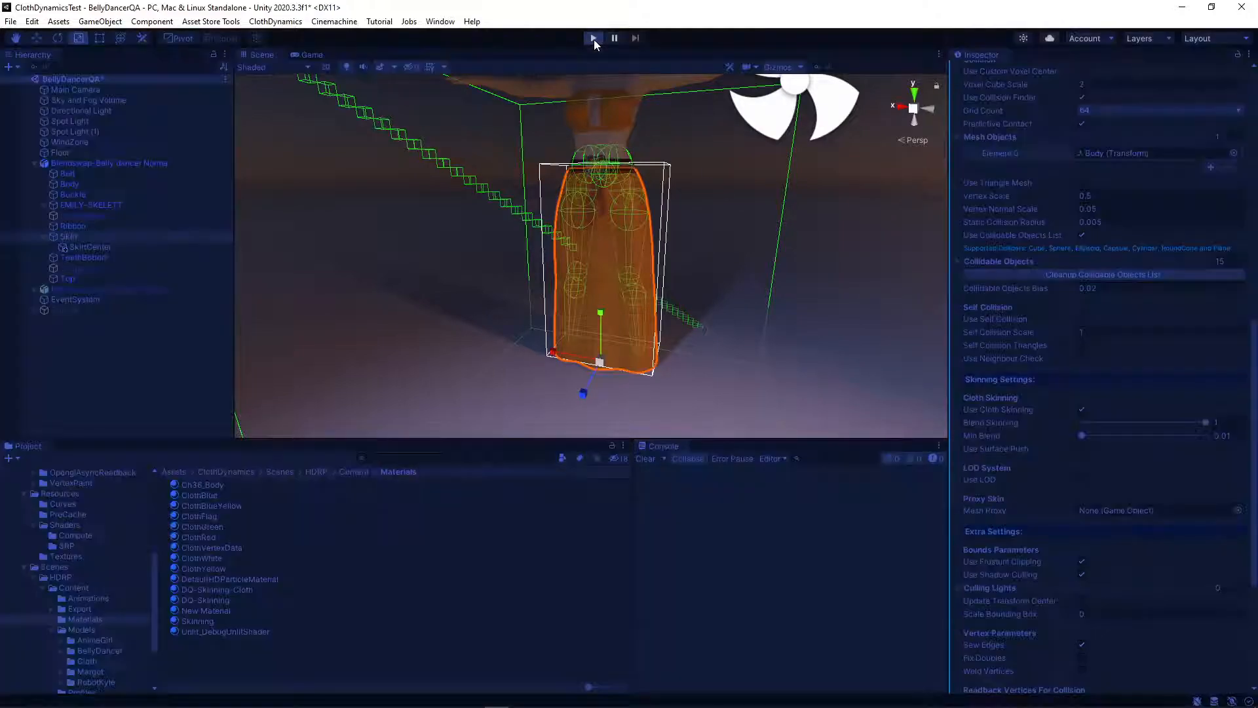
pyautogui.click(592, 38)
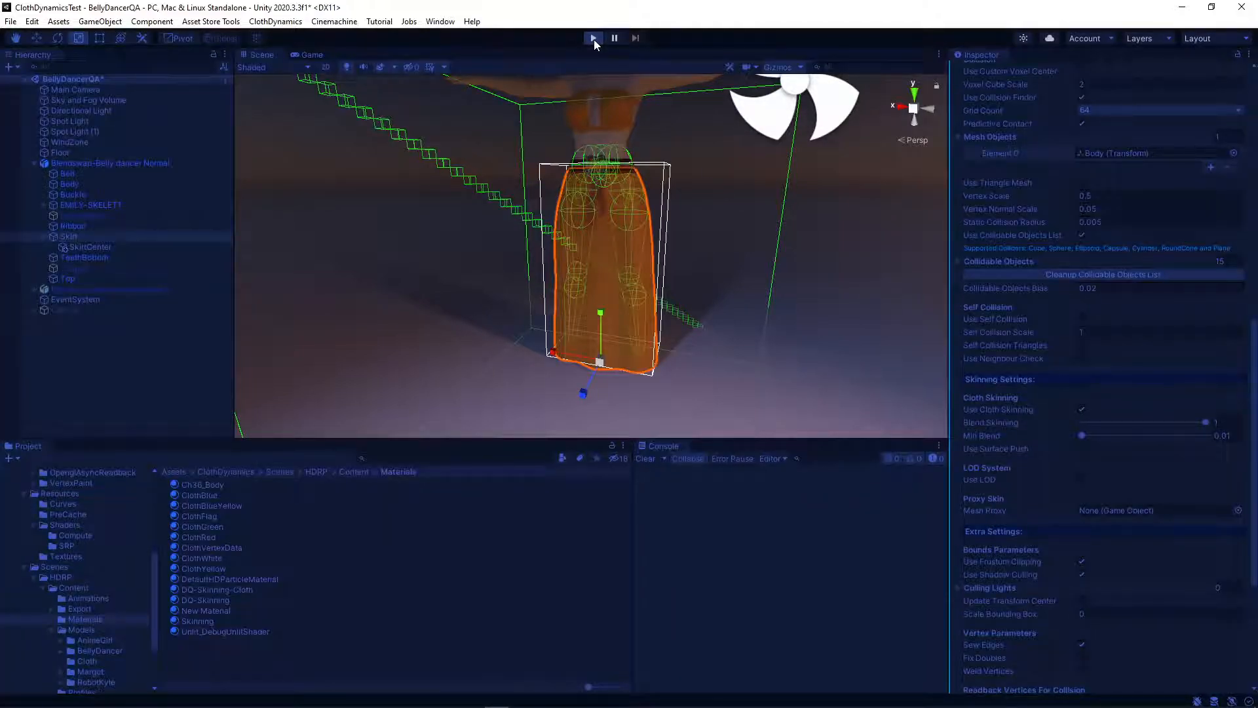
pyautogui.click(593, 38)
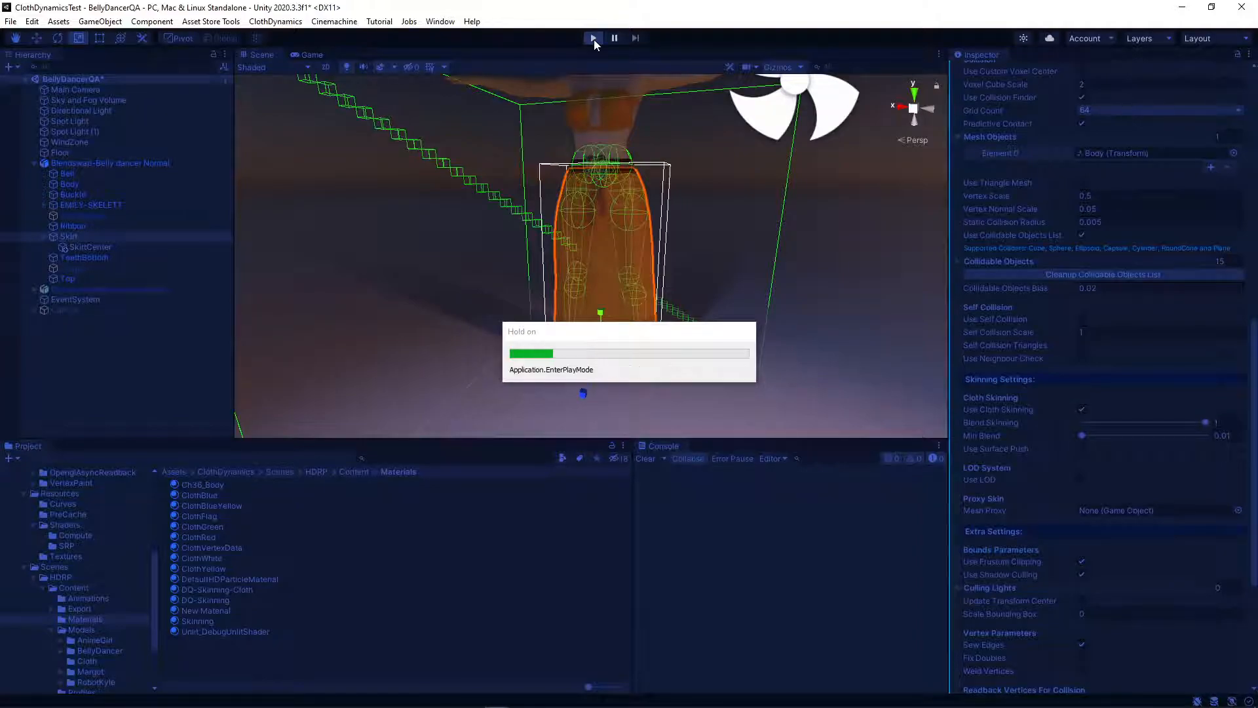
pyautogui.click(592, 38)
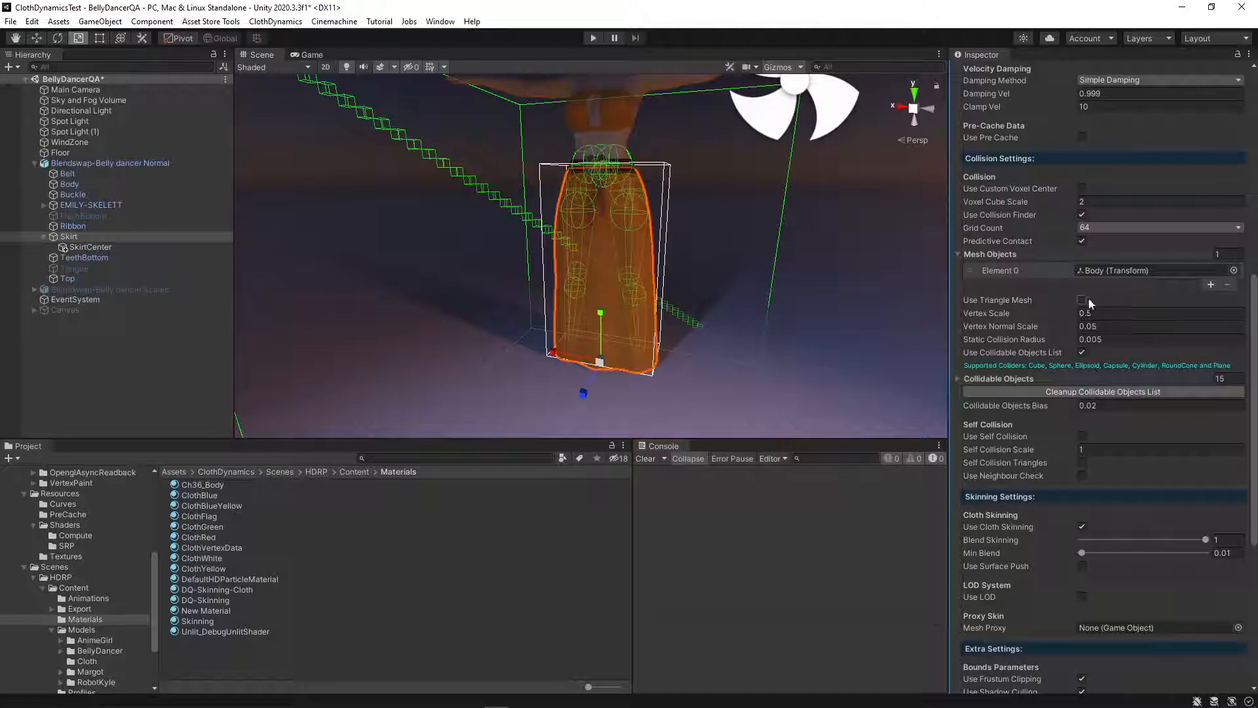
# Step: Turn off Use Collidable Objects List on the Skirt and enable Surface Push in the inspector
pyautogui.click(1081, 352)
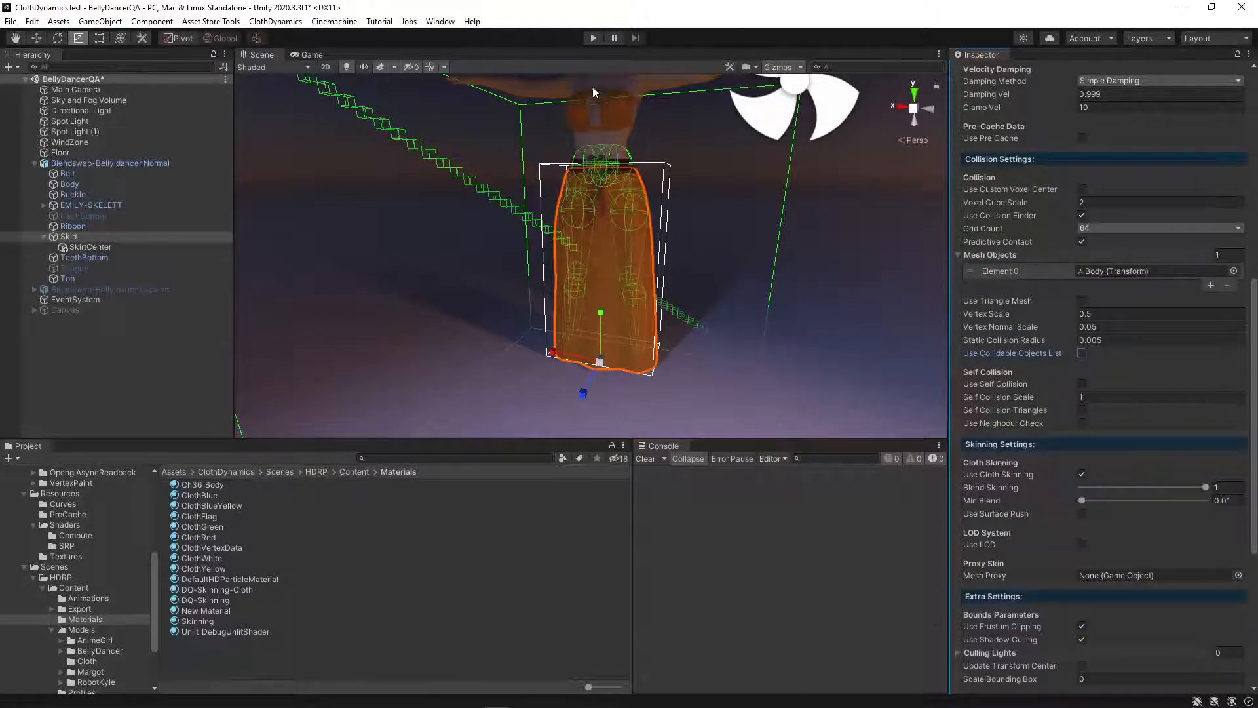
pyautogui.click(593, 38)
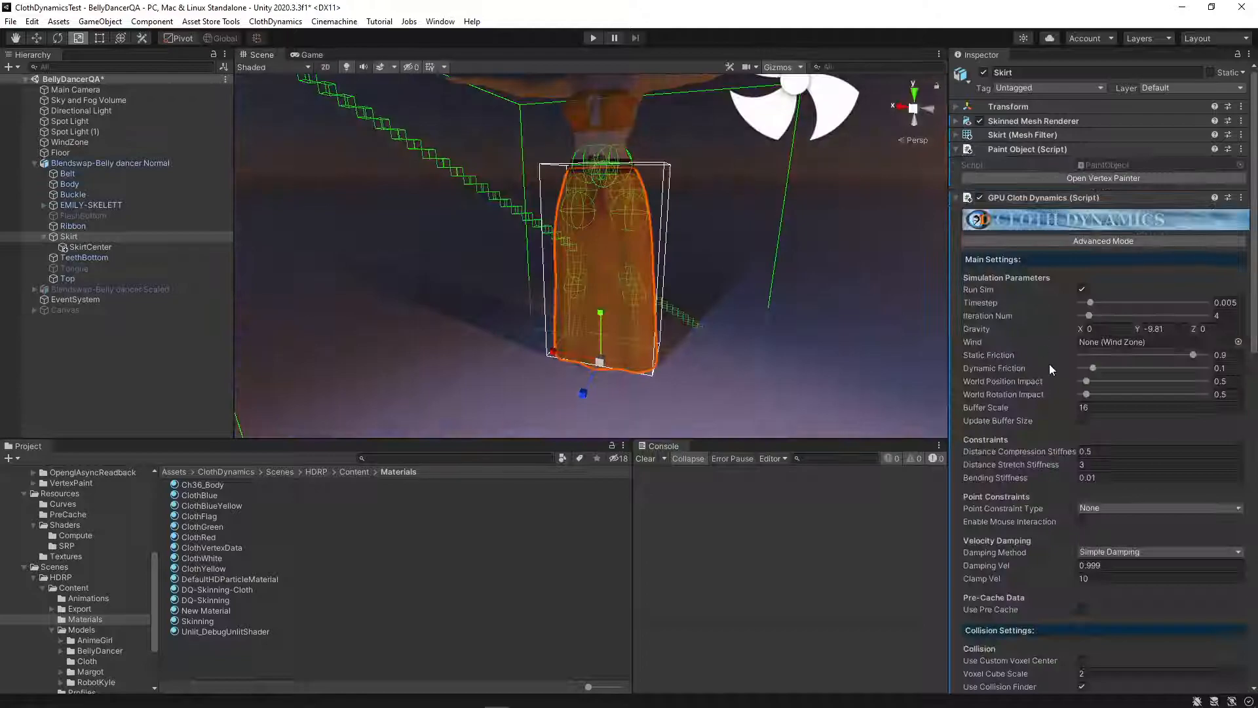
pyautogui.scroll(-3)
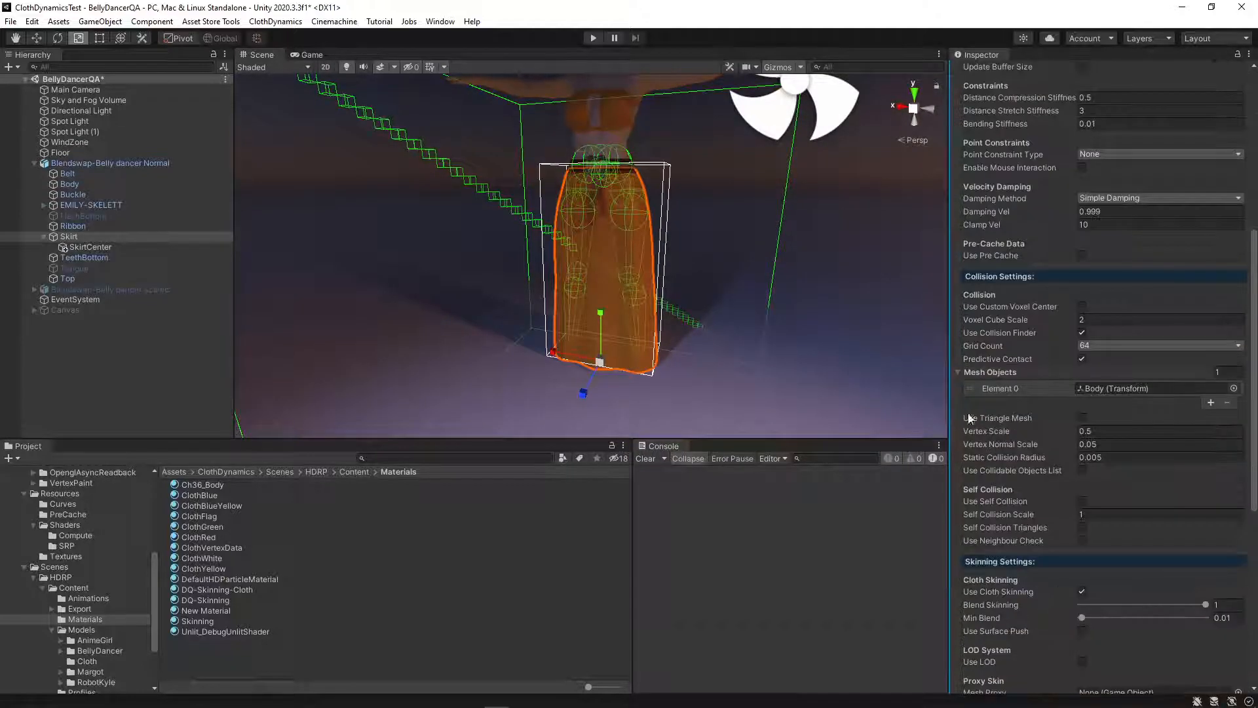
pyautogui.scroll(-3)
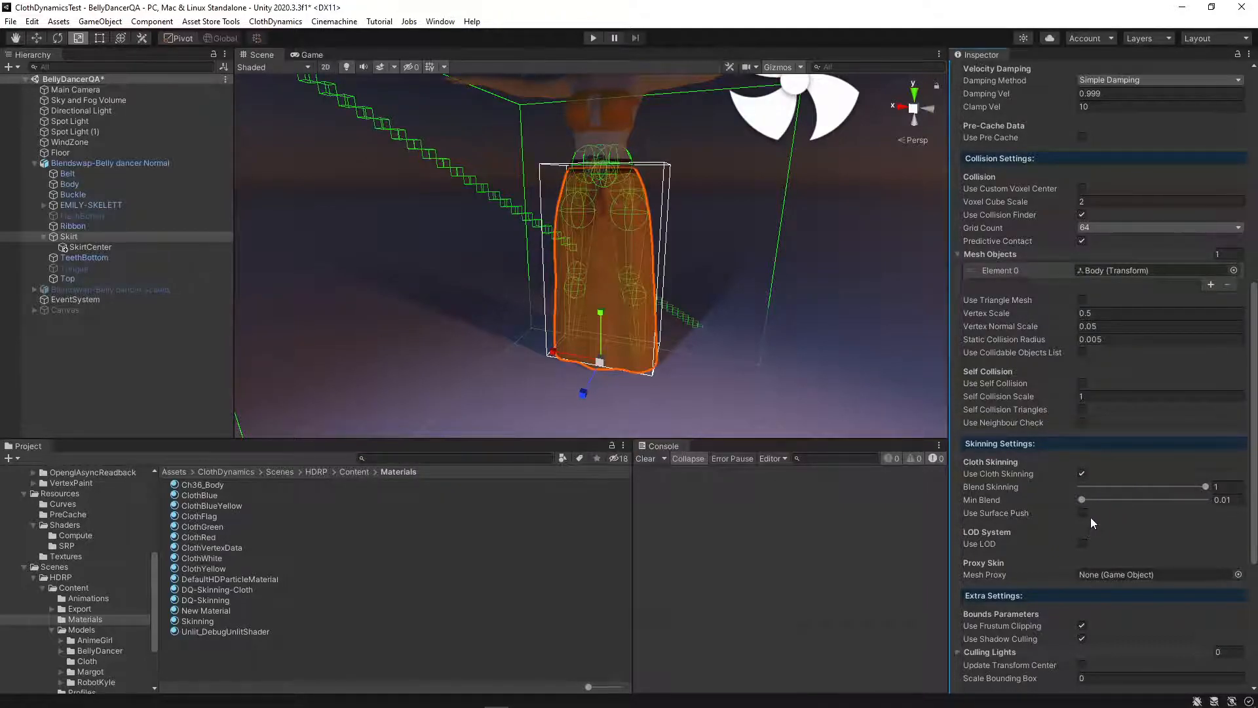
pyautogui.click(1081, 512)
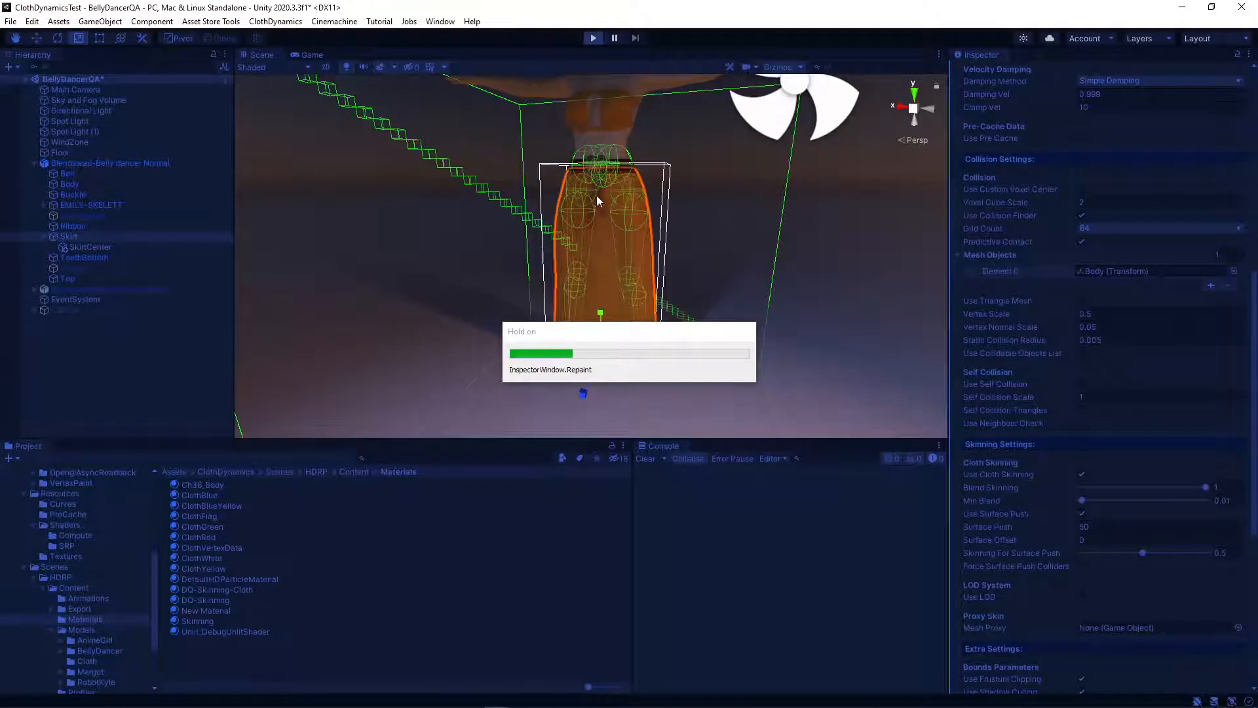
# Step: Run the scene in Play mode with the skirt simulating on the dancing body
pyautogui.click(309, 55)
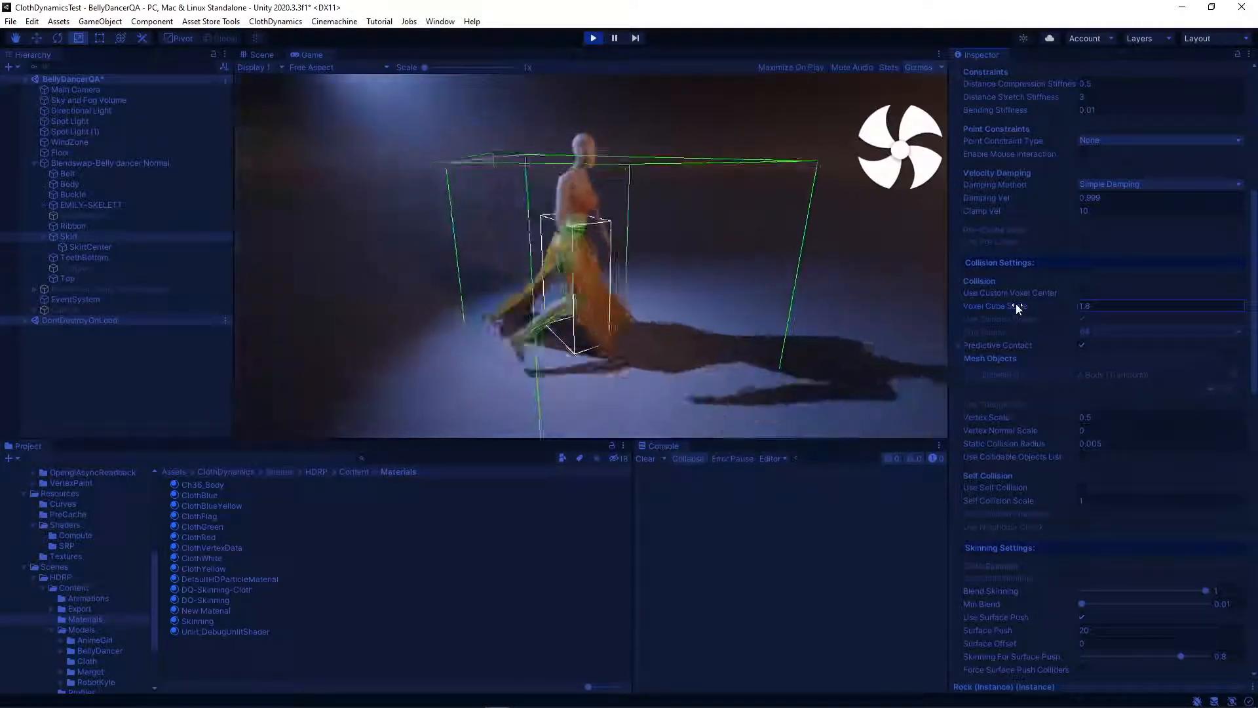
# Step: Set Surface Push to 100 during the ongoing play-mode run
pyautogui.click(1081, 292)
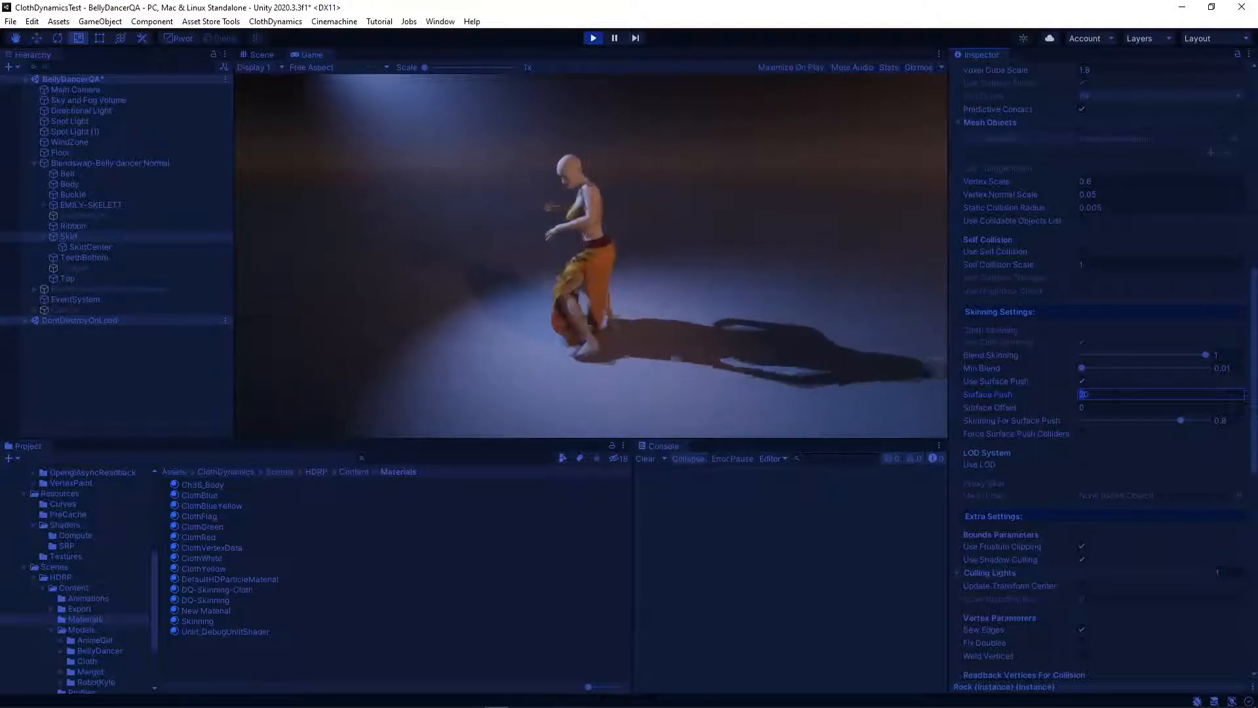
pyautogui.write('100')
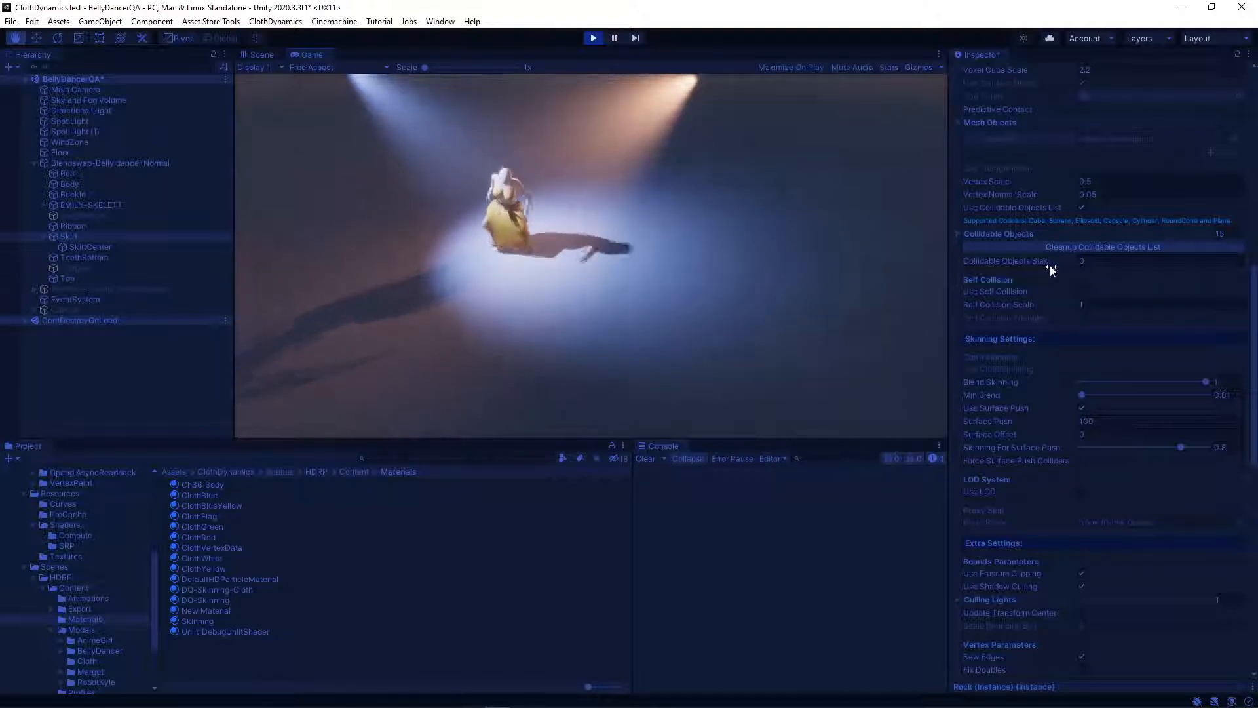
# Step: Scroll the Inspector back to the top while the skirt keeps simulating at voxel cube scale 2.2
pyautogui.click(1231, 183)
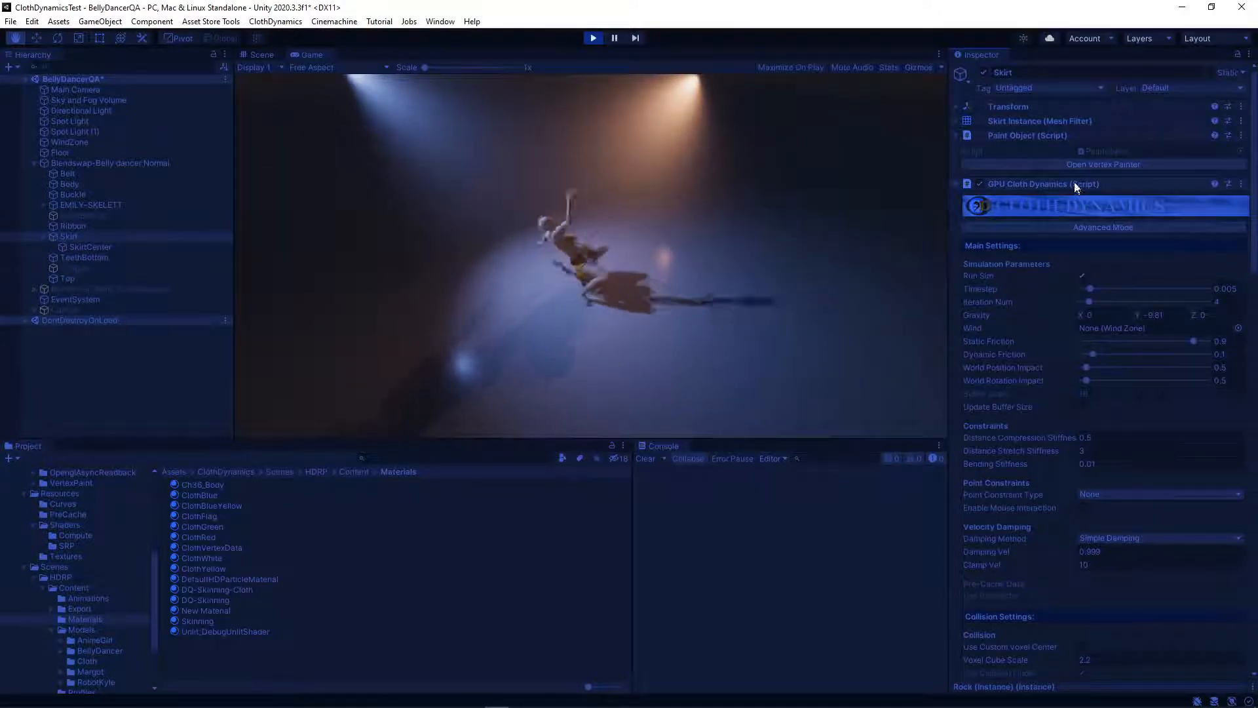
# Step: Stop Play mode and return to the Skirt's Collision Settings
pyautogui.click(593, 38)
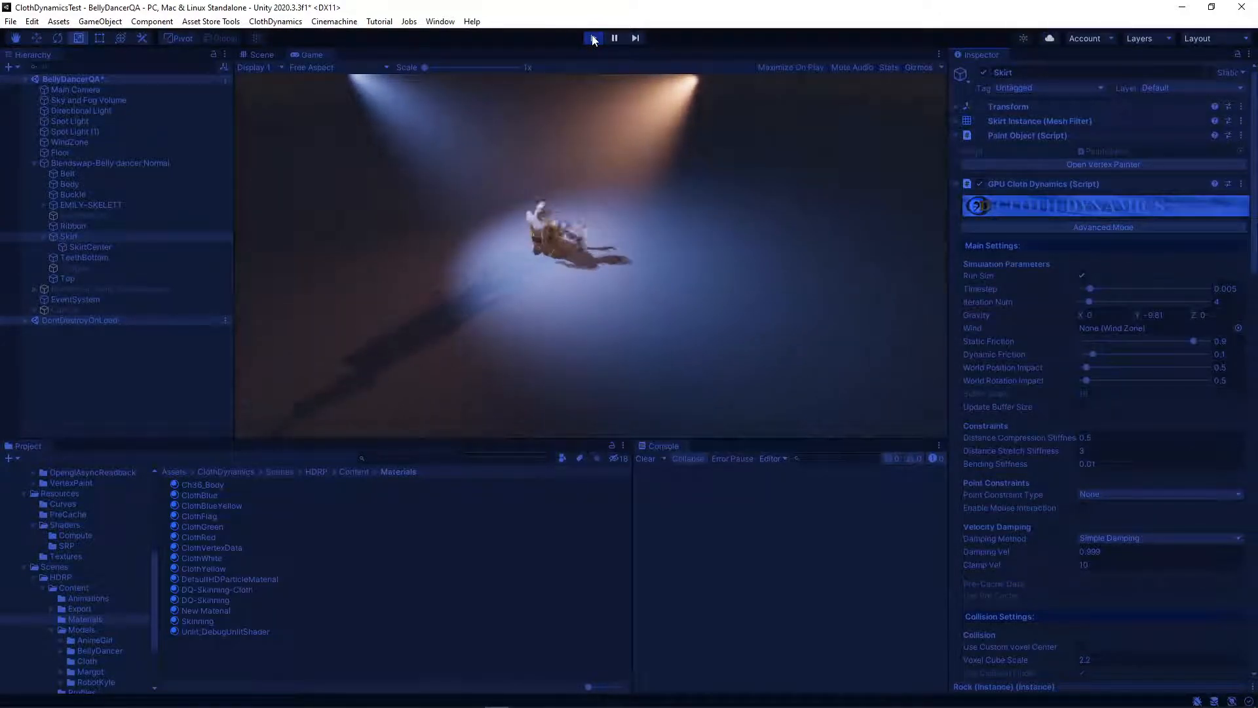
pyautogui.rightClick(1043, 183)
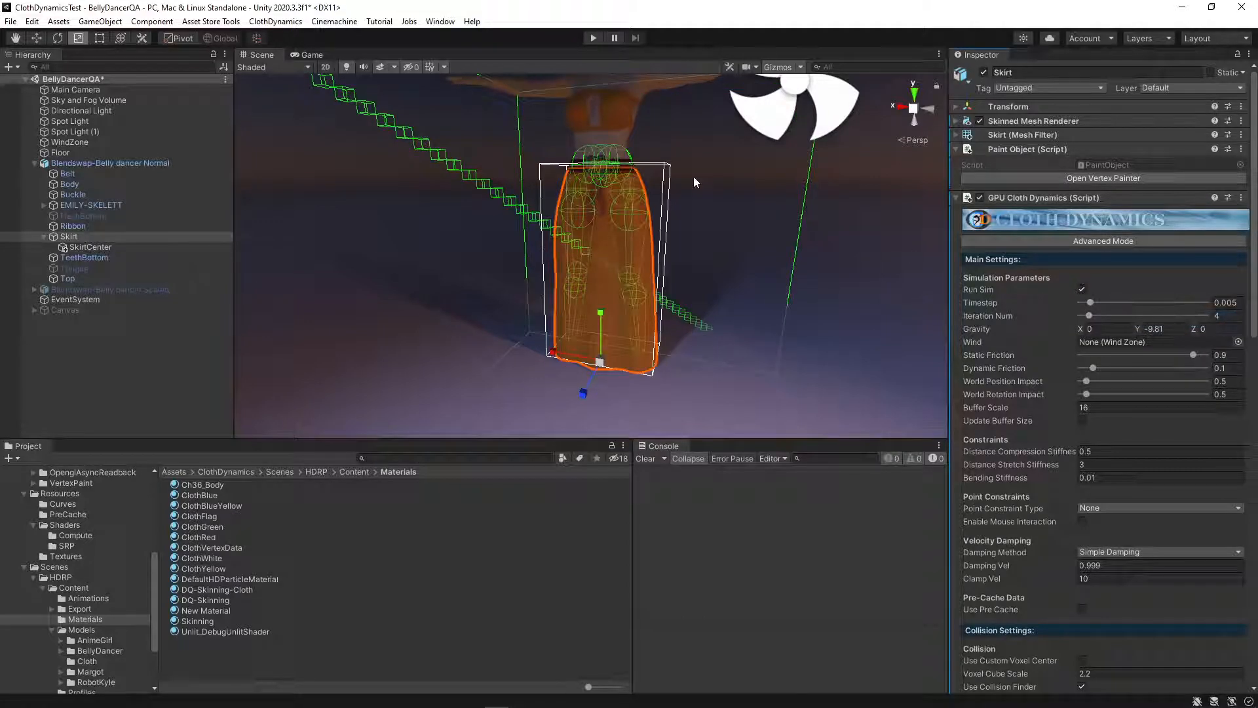
pyautogui.scroll(-3)
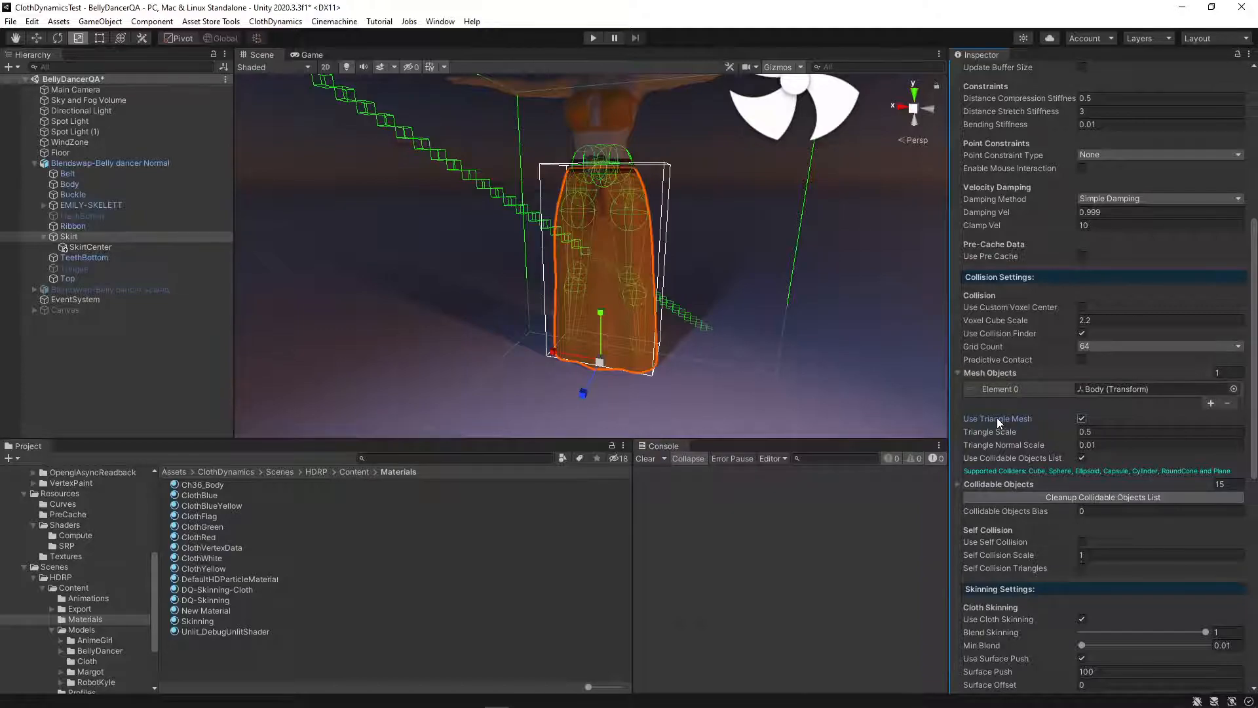
pyautogui.moveTo(997, 423)
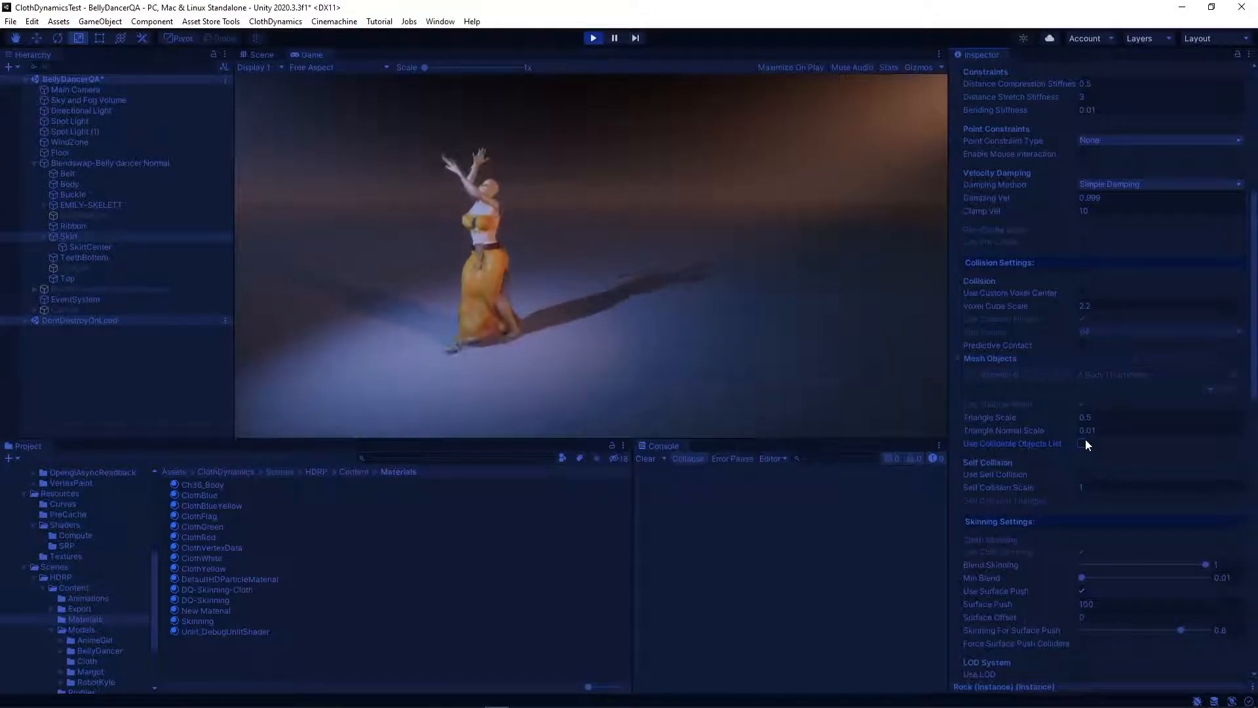
# Step: Re-enable the collidable objects list, run a quick play-mode test, and stop it again
pyautogui.click(1082, 445)
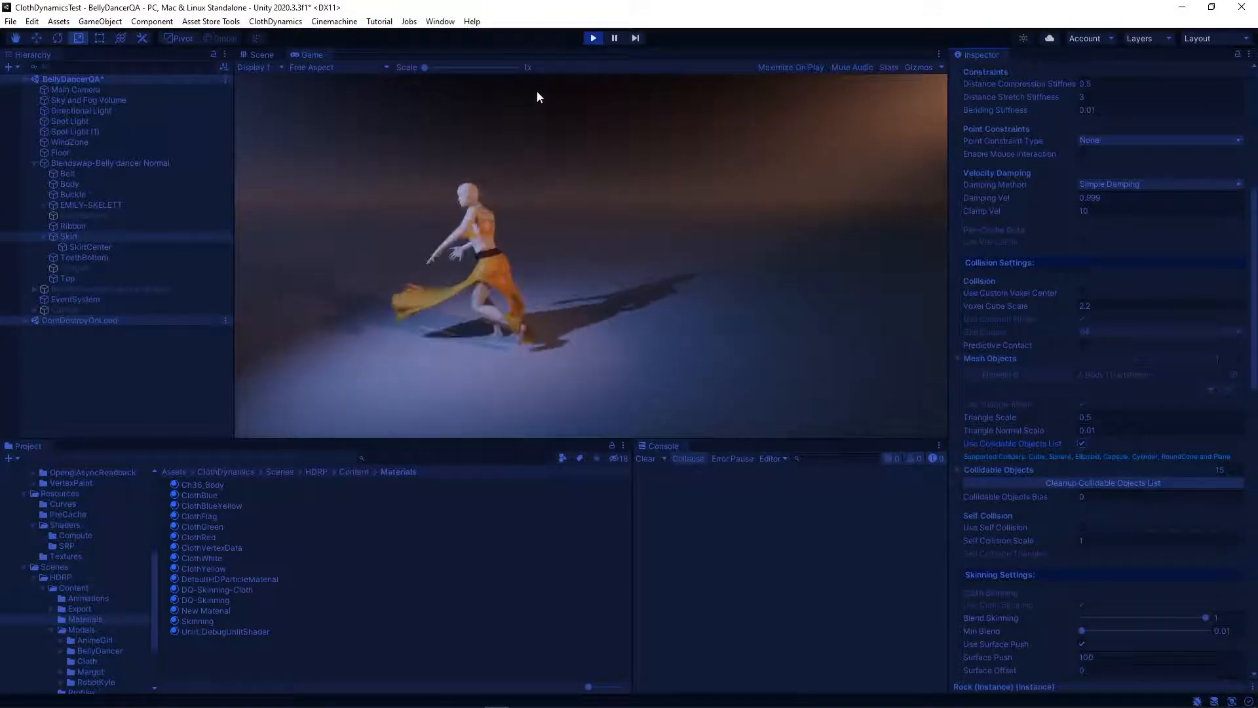
pyautogui.click(592, 38)
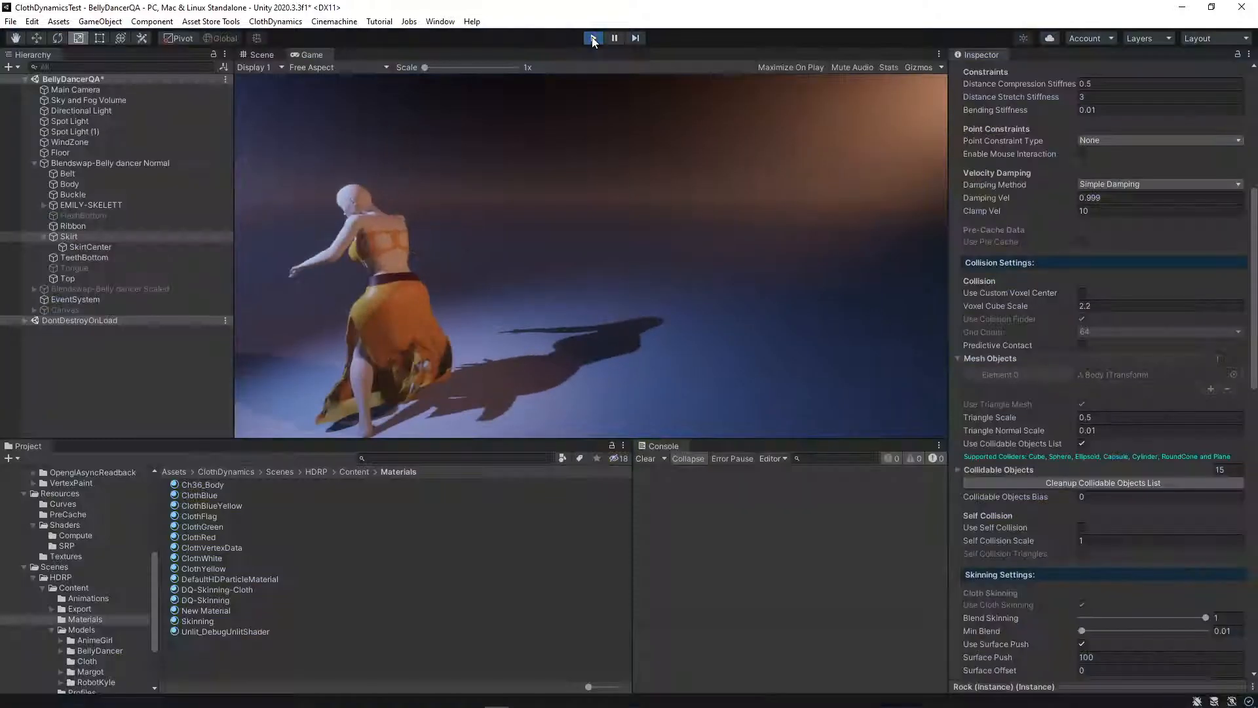
pyautogui.click(592, 38)
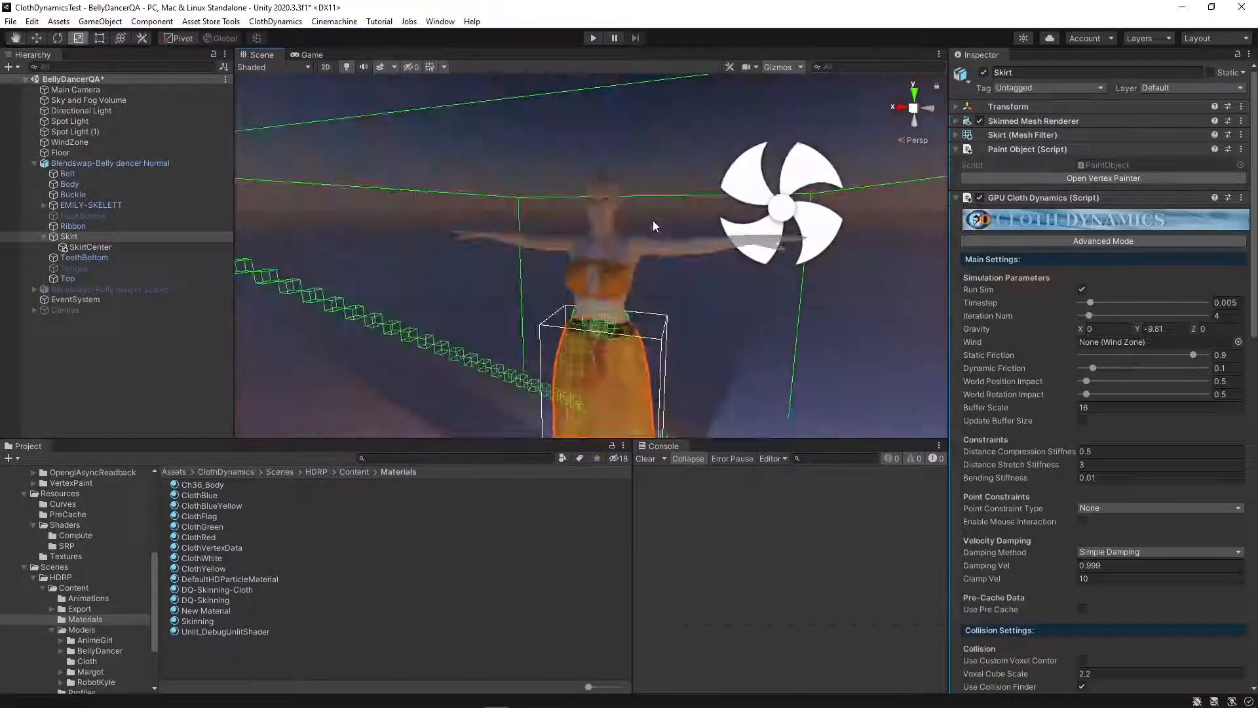
# Step: Add a Paint Object to Body via ClothDynamics > Vertex Paint Manager, making it the paint target
pyautogui.click(69, 184)
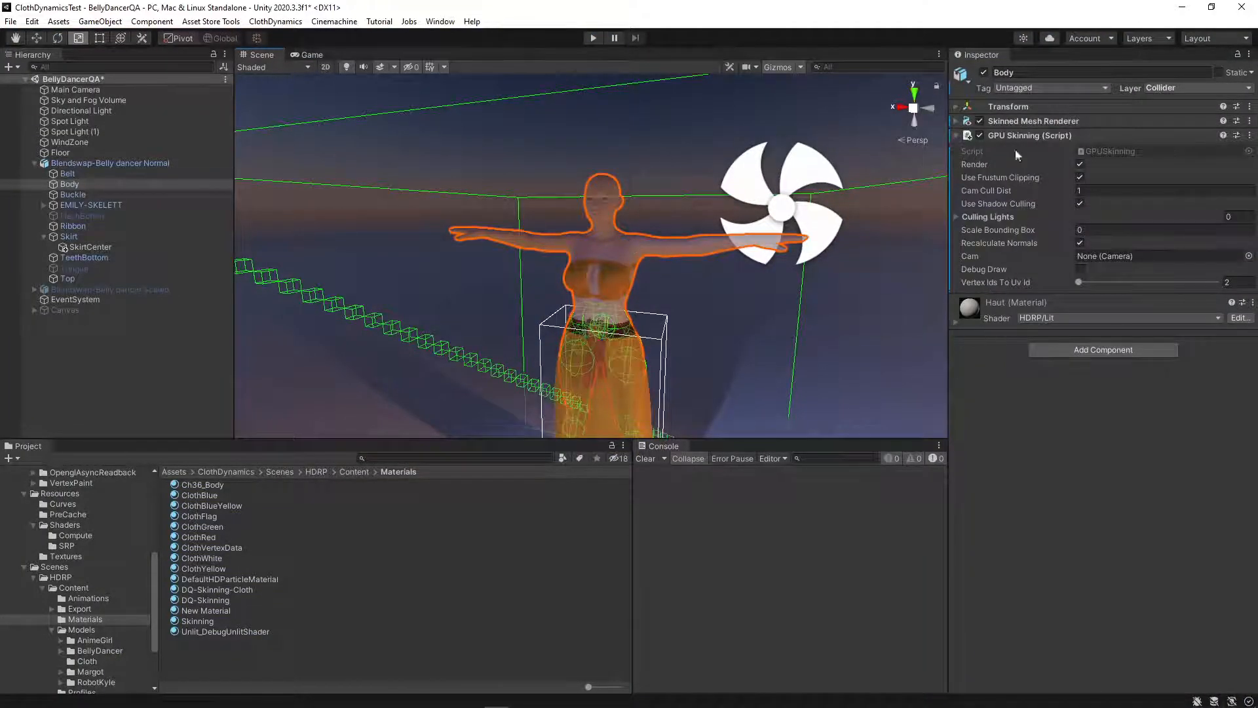
pyautogui.click(274, 21)
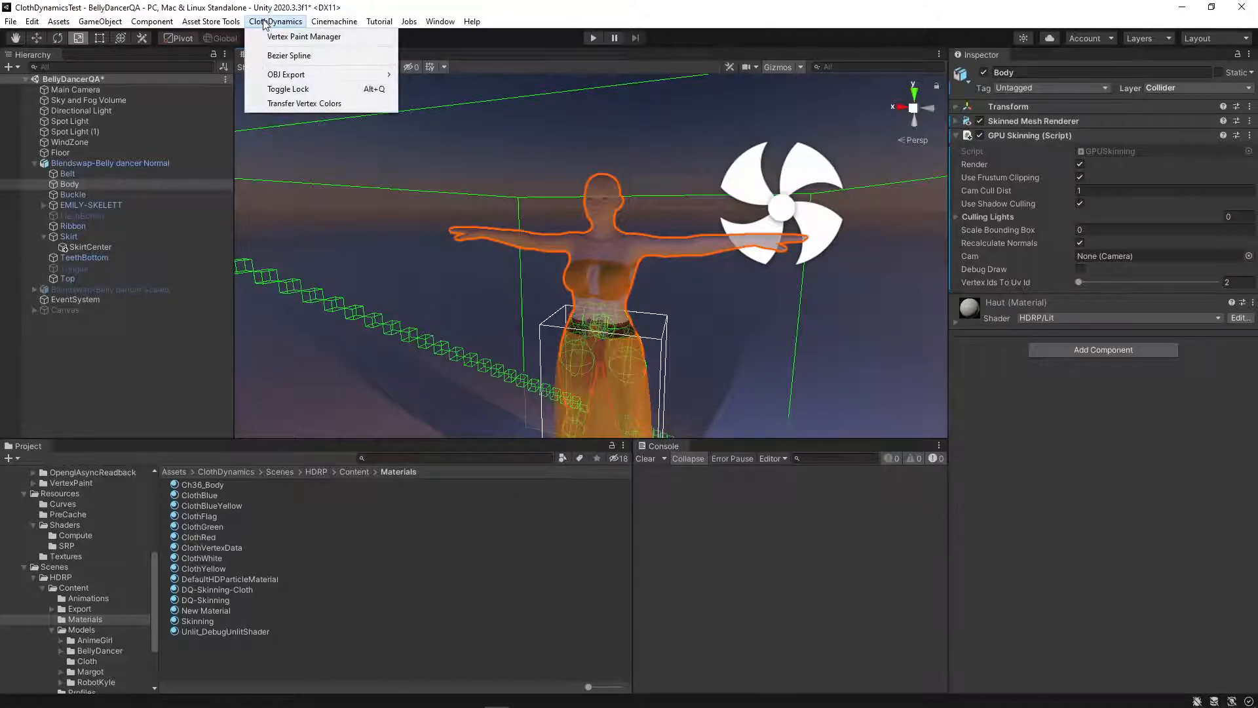
pyautogui.click(302, 37)
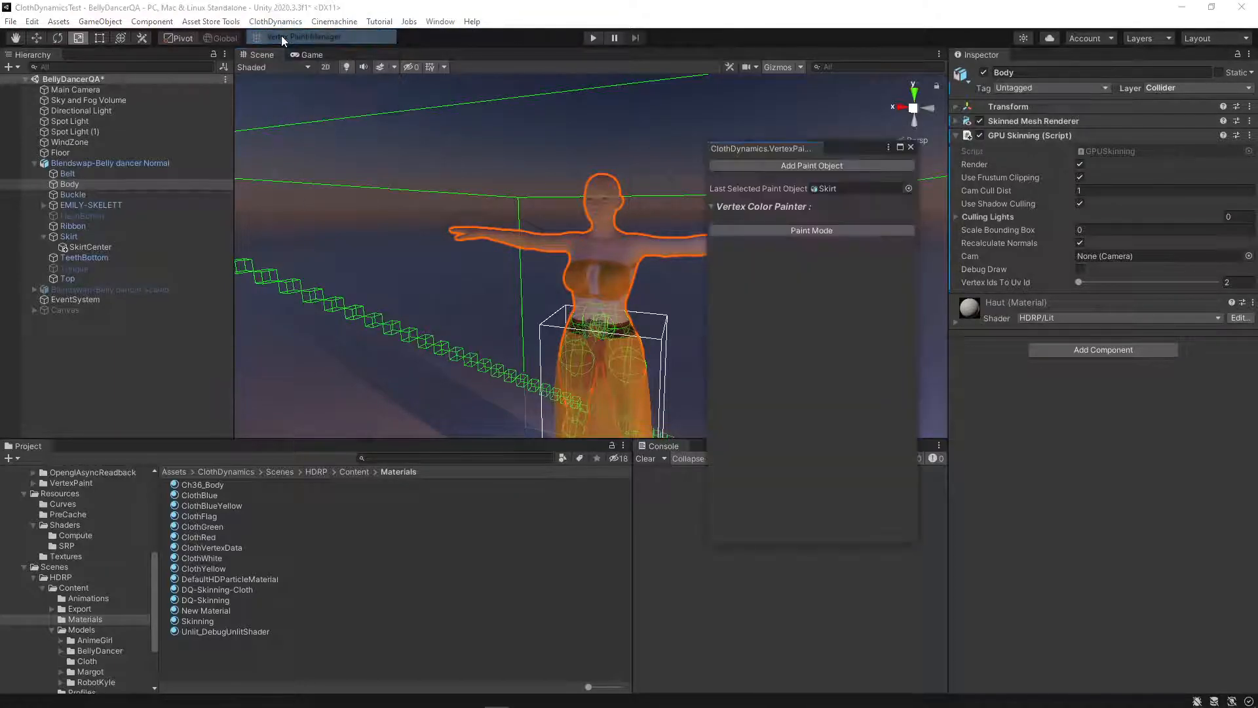
pyautogui.click(810, 230)
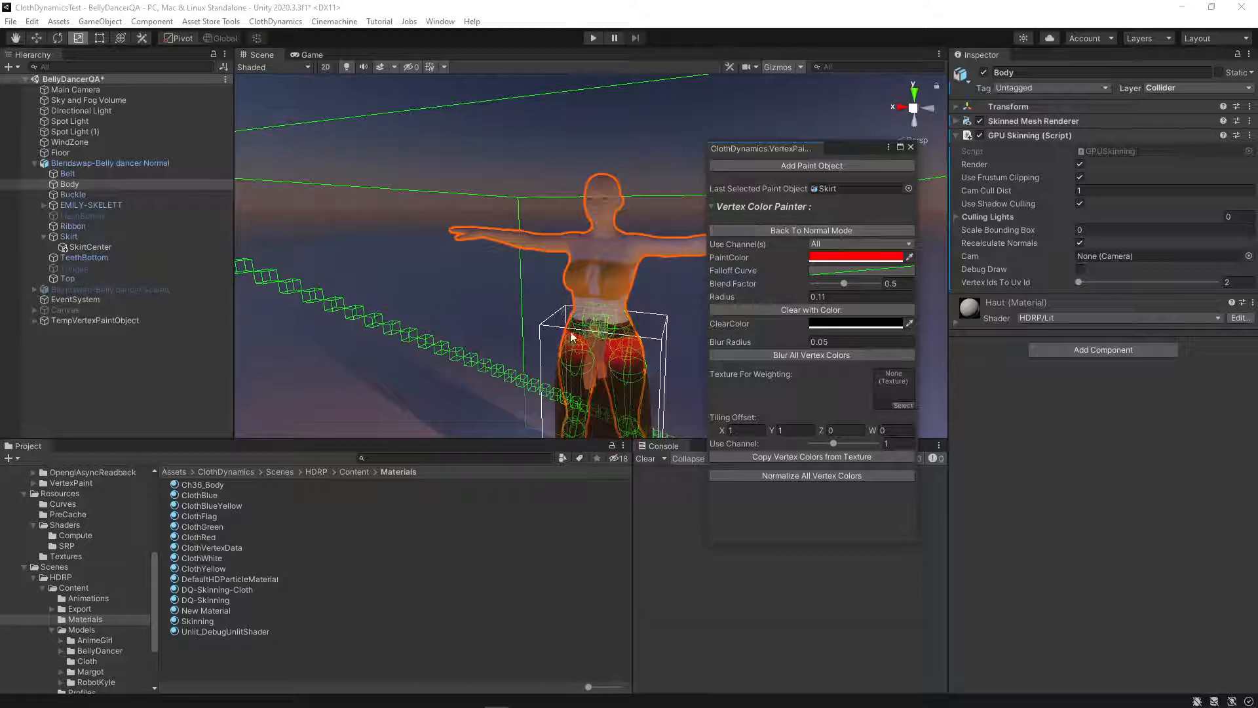
pyautogui.click(810, 231)
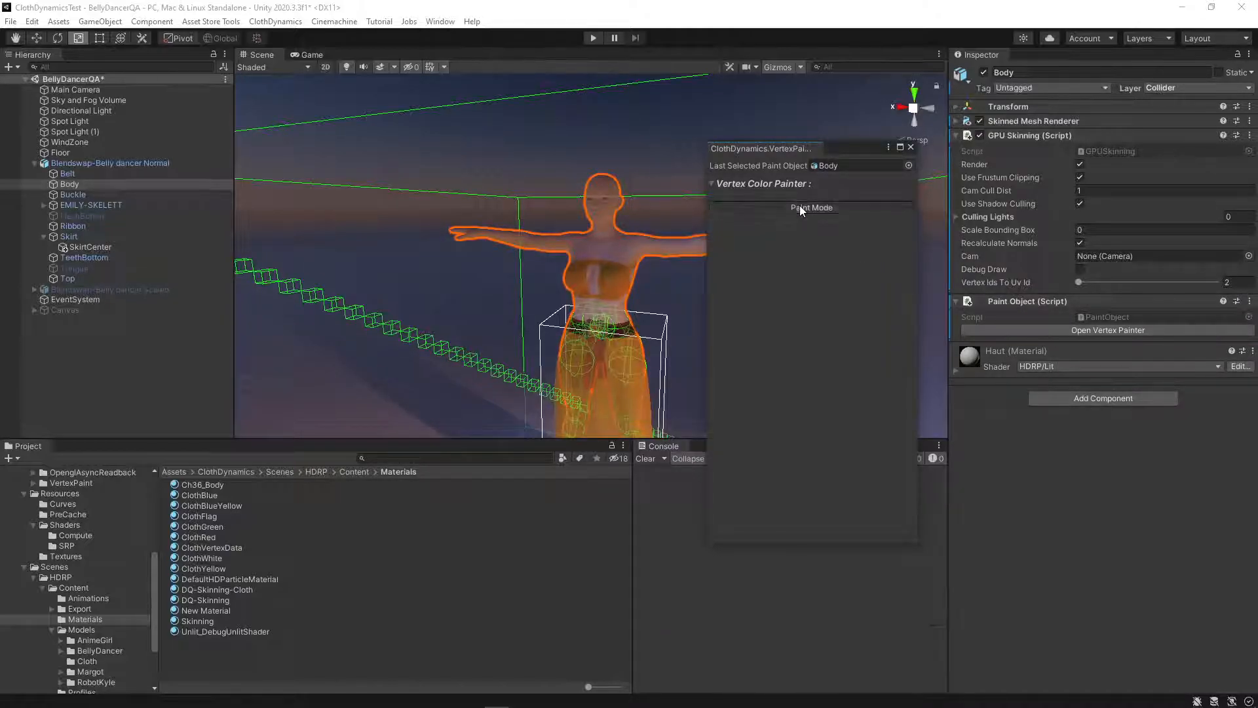
# Step: Enter Paint Mode and brush red vertex paint over the Body's hips and legs
pyautogui.click(811, 208)
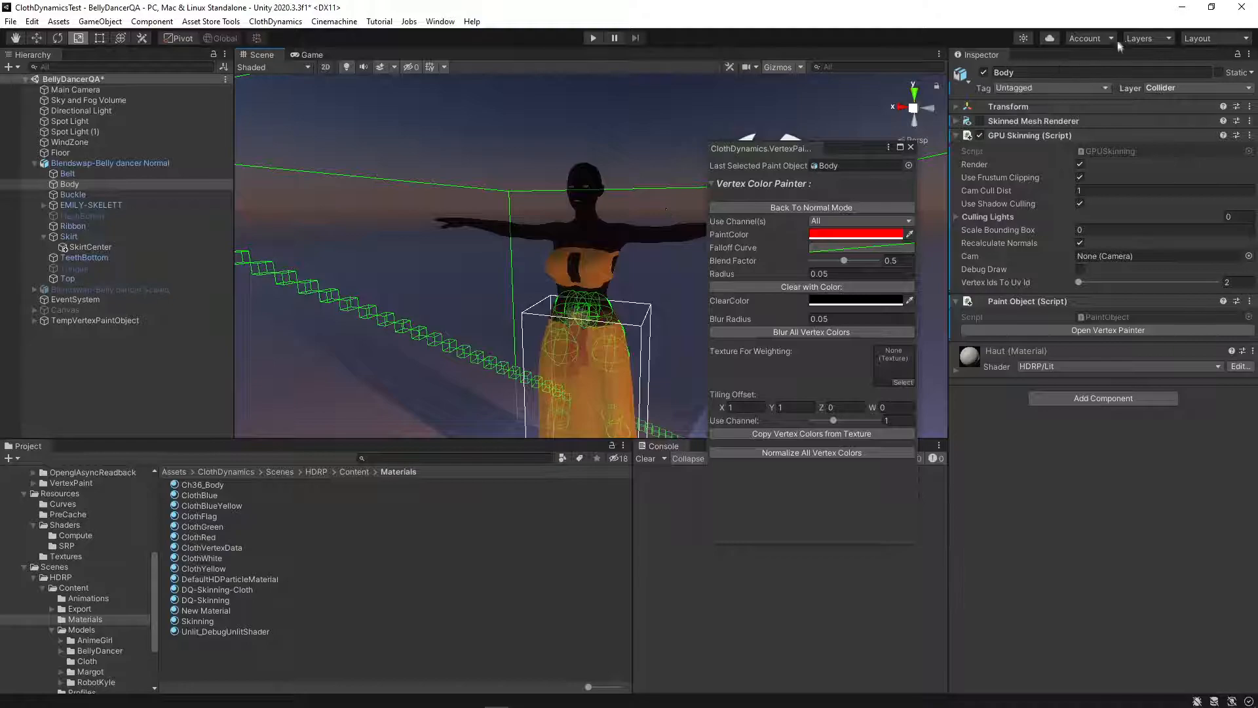
pyautogui.click(1143, 38)
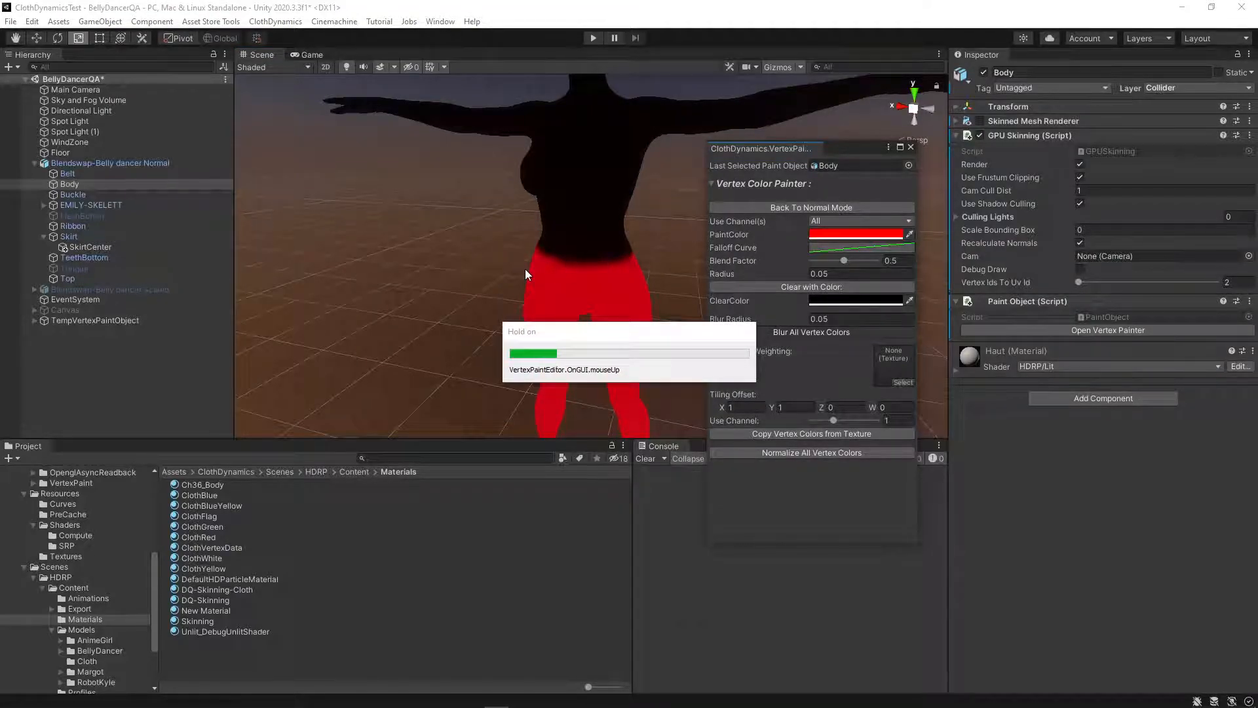
pyautogui.moveTo(588, 165)
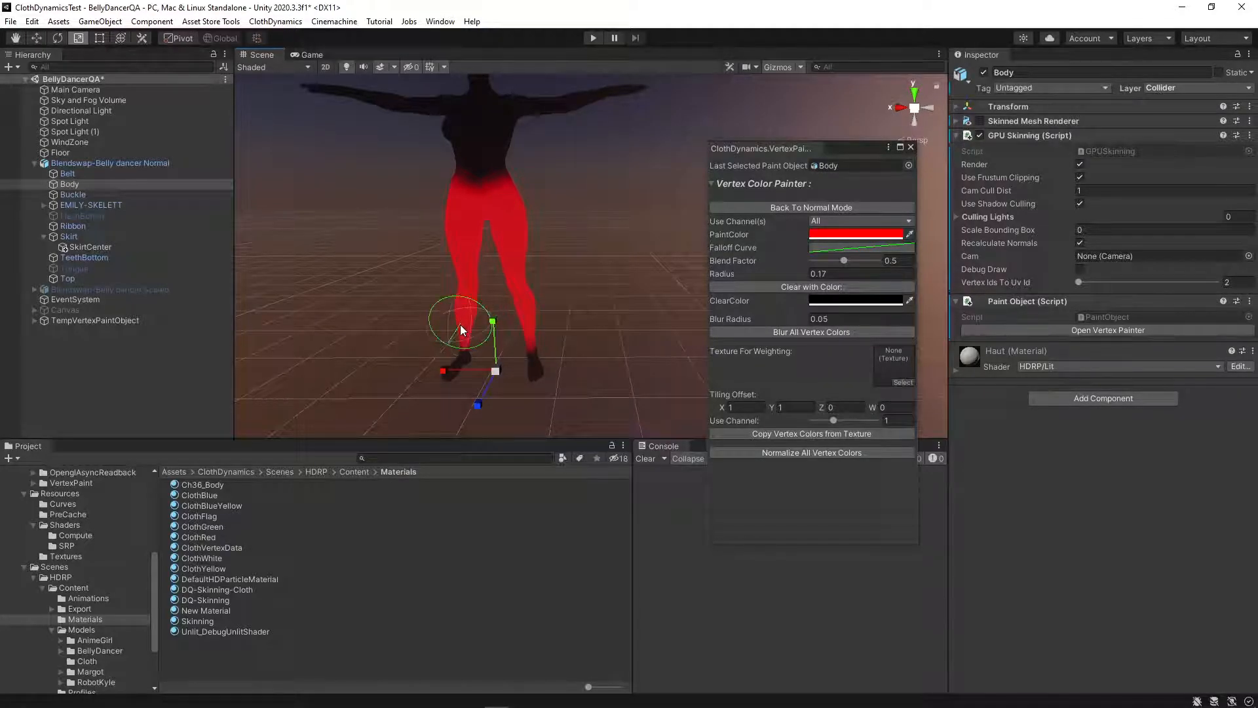
pyautogui.moveTo(533, 325)
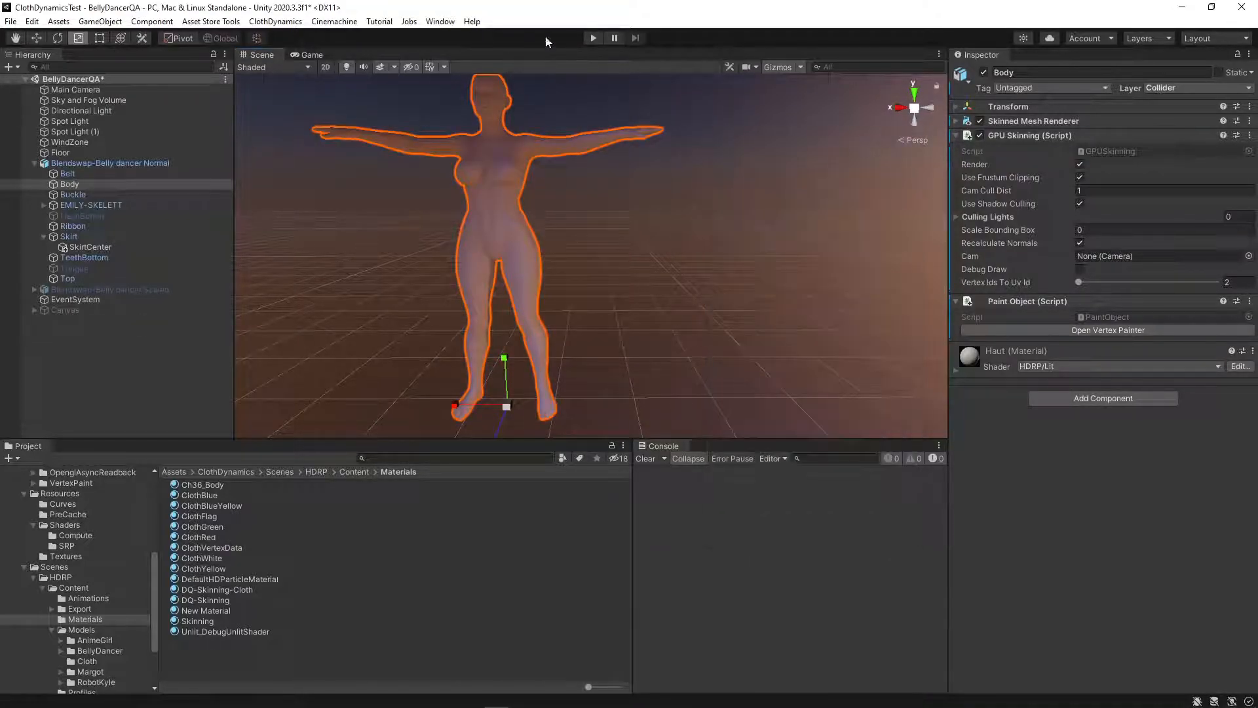
# Step: Show Everything in the Layers dropdown, select Blendswap-Belly dancer Normal, and start Play mode
pyautogui.click(1142, 38)
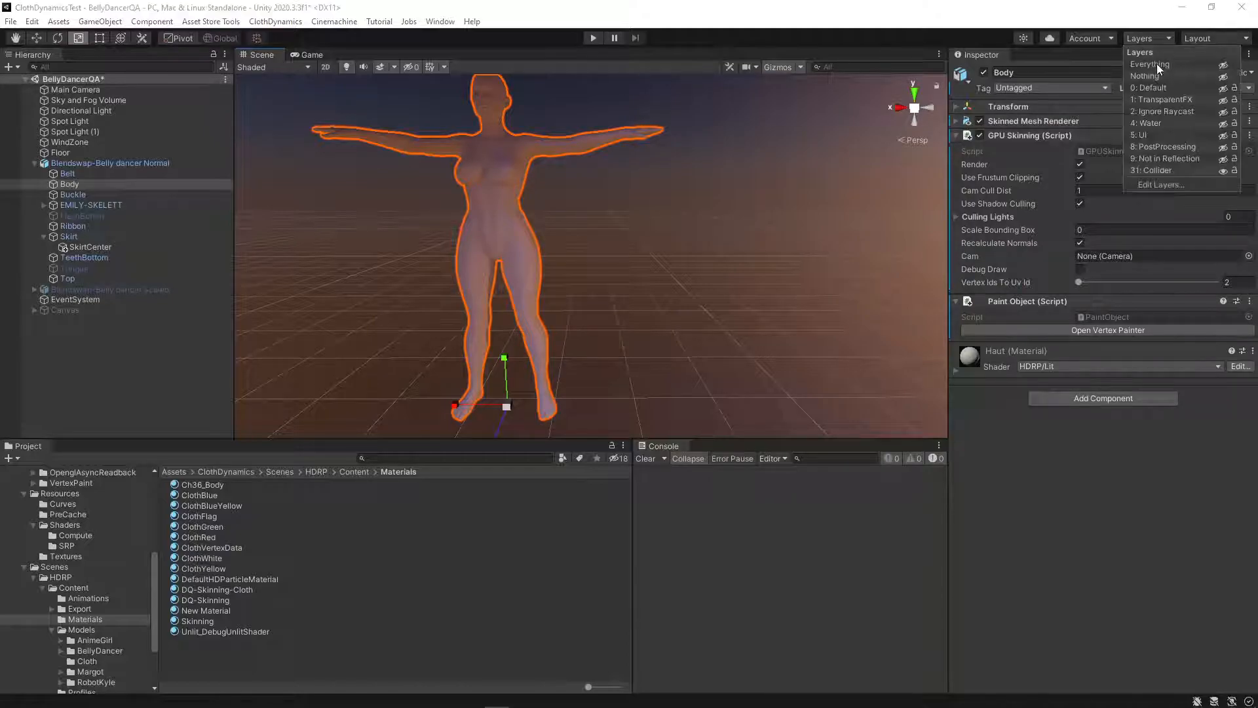
pyautogui.click(1156, 170)
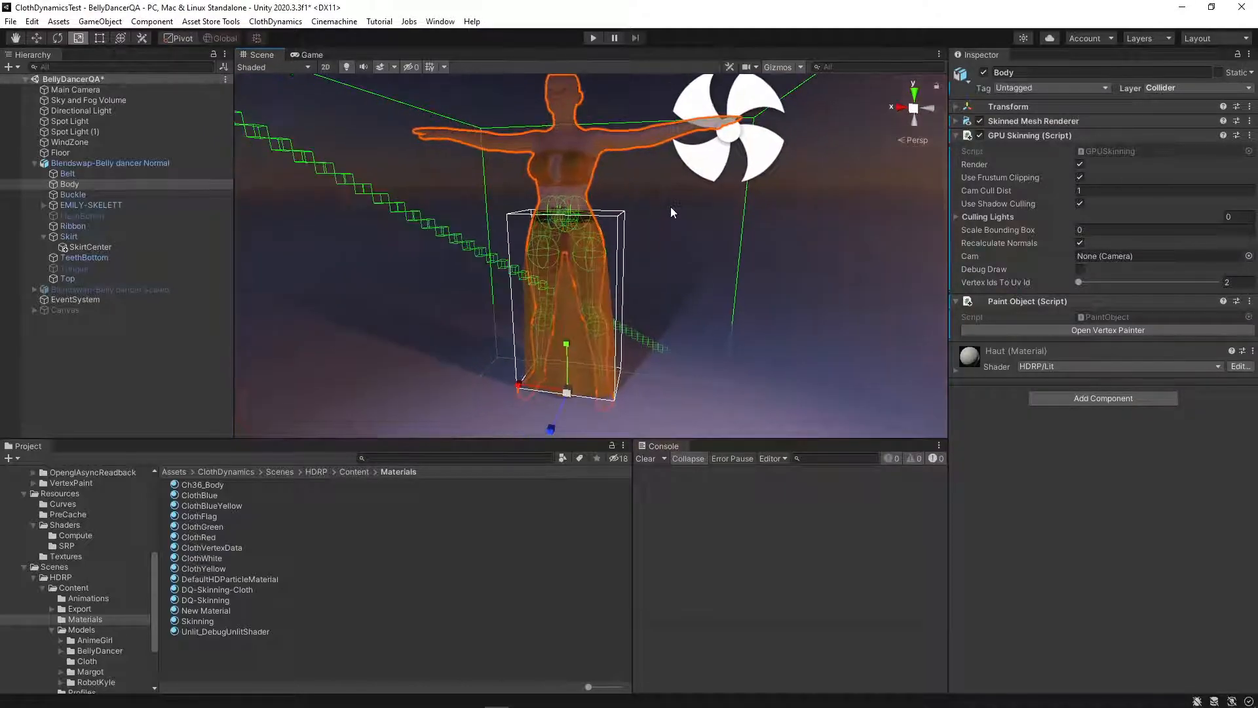
pyautogui.click(110, 162)
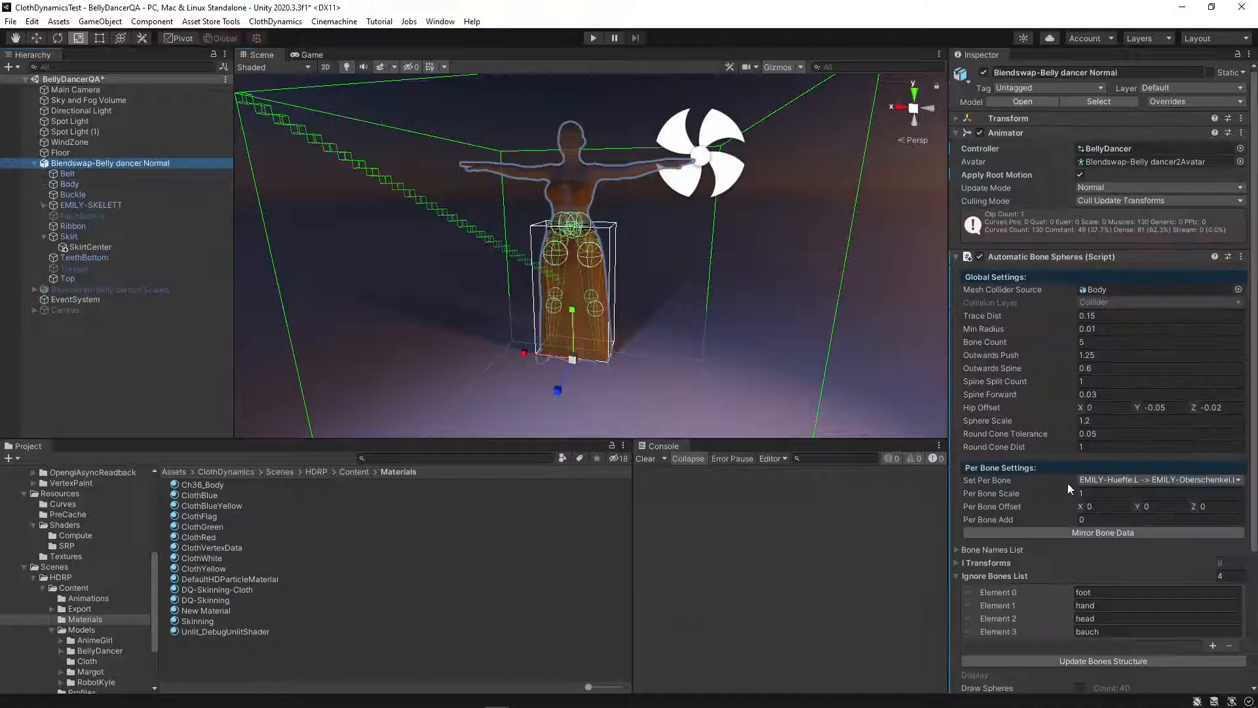
pyautogui.scroll(-3)
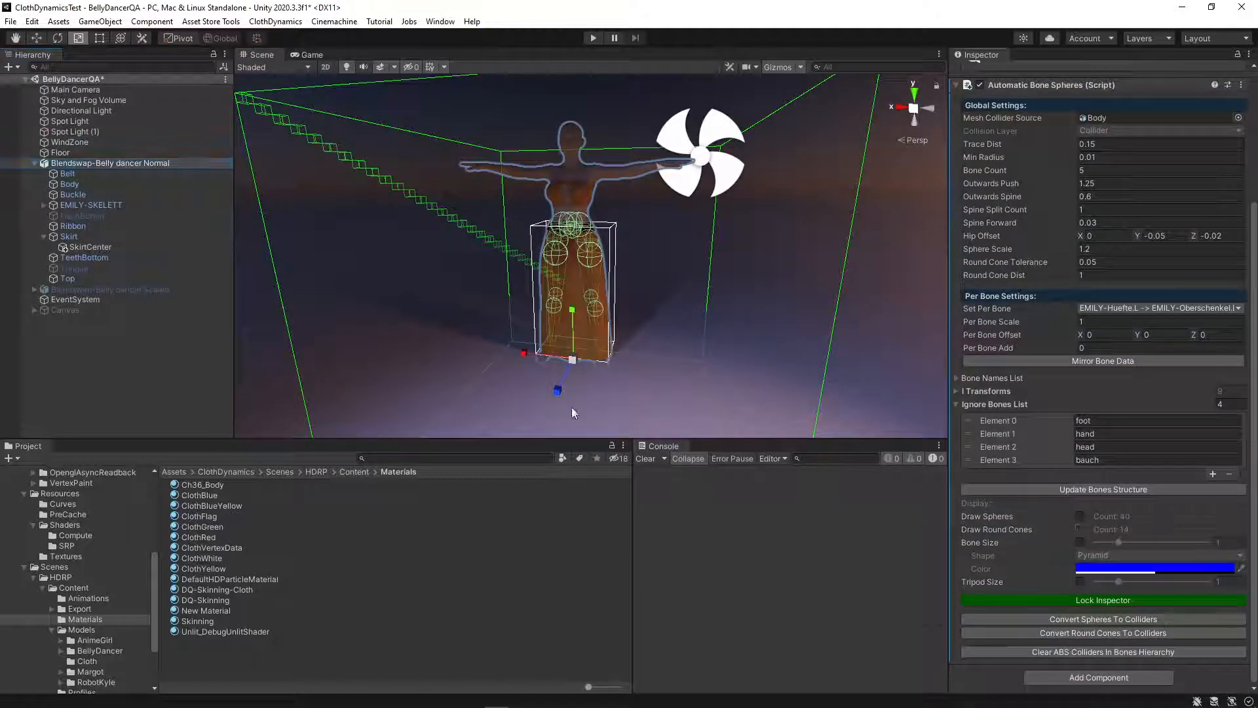
pyautogui.click(592, 38)
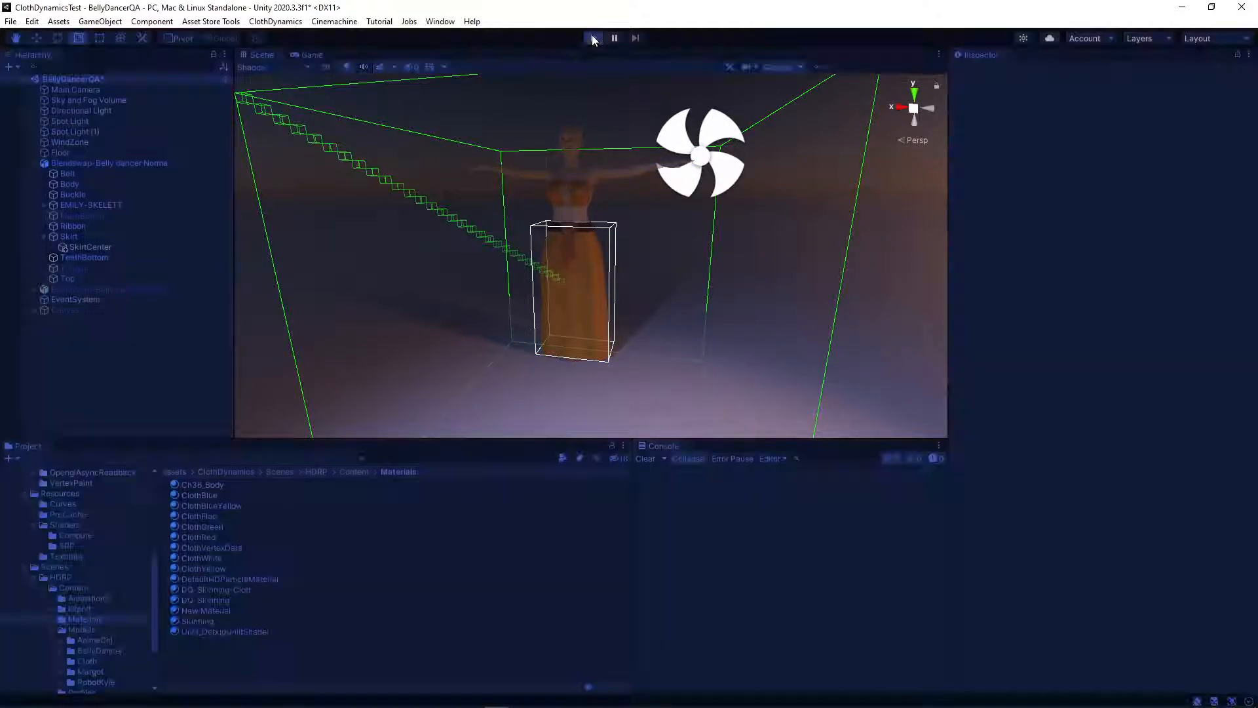
# Step: Enter Play mode and show the Stats overlay reading about 126 FPS
pyautogui.click(592, 38)
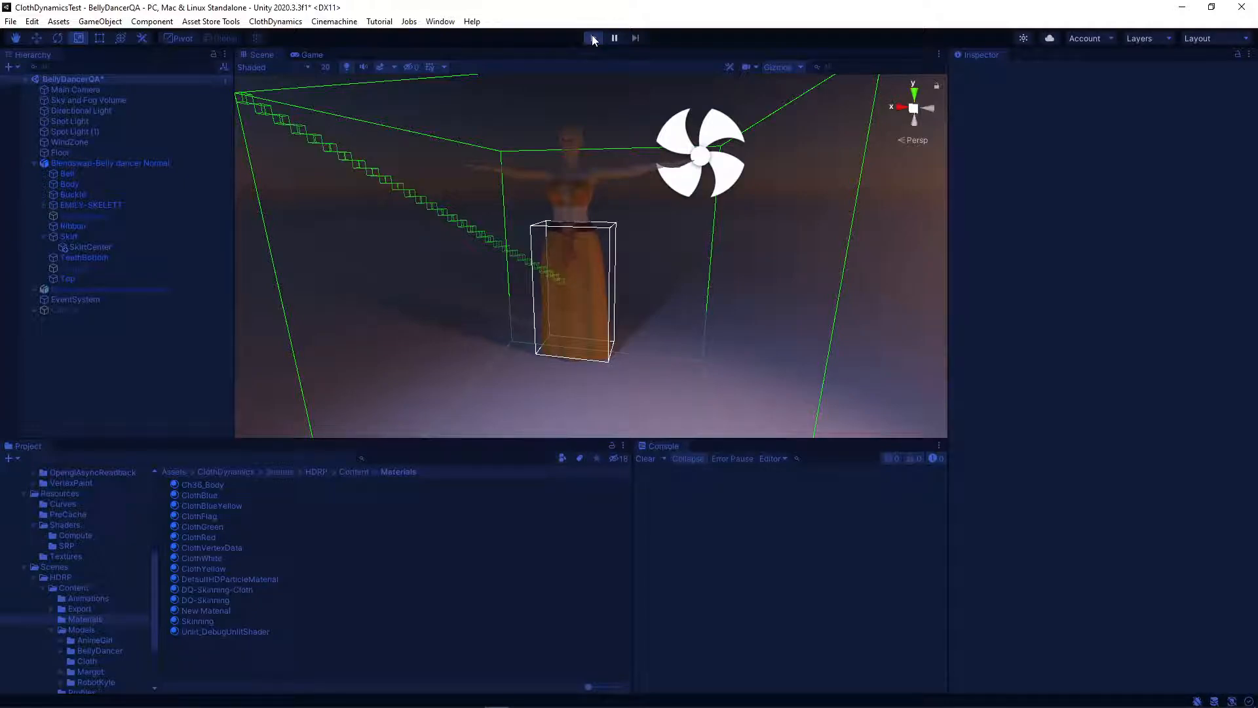
pyautogui.click(593, 38)
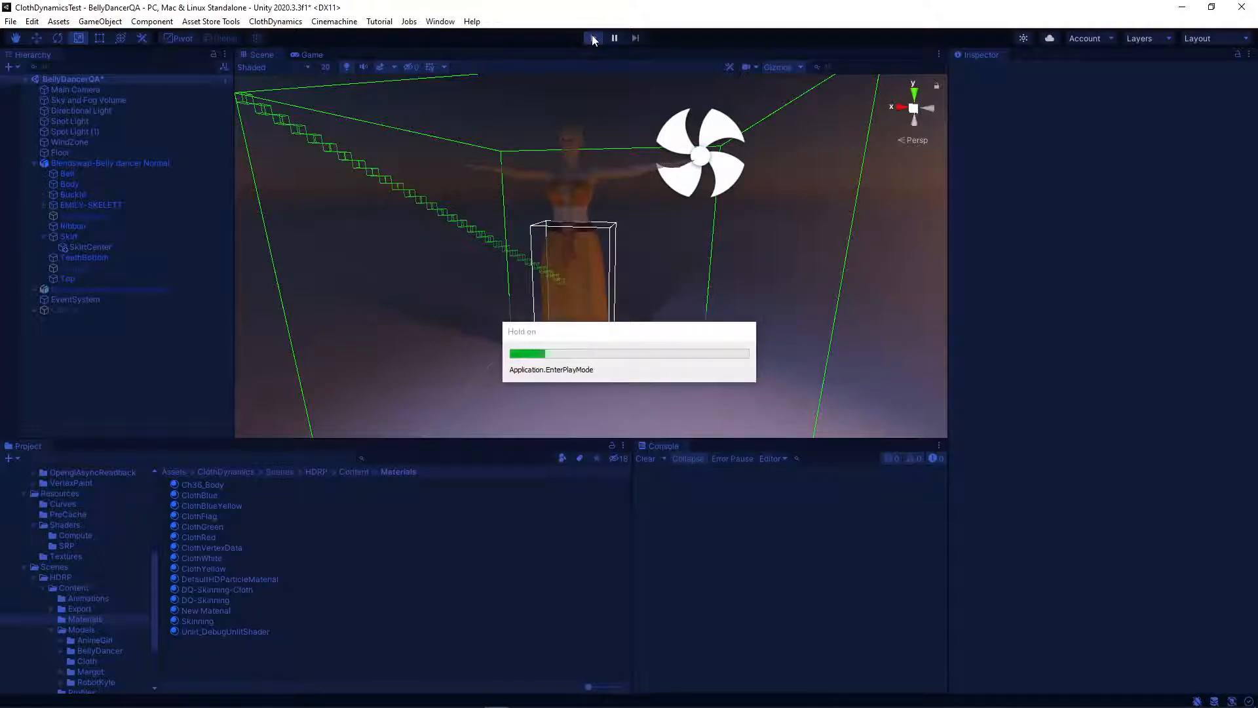
pyautogui.click(592, 38)
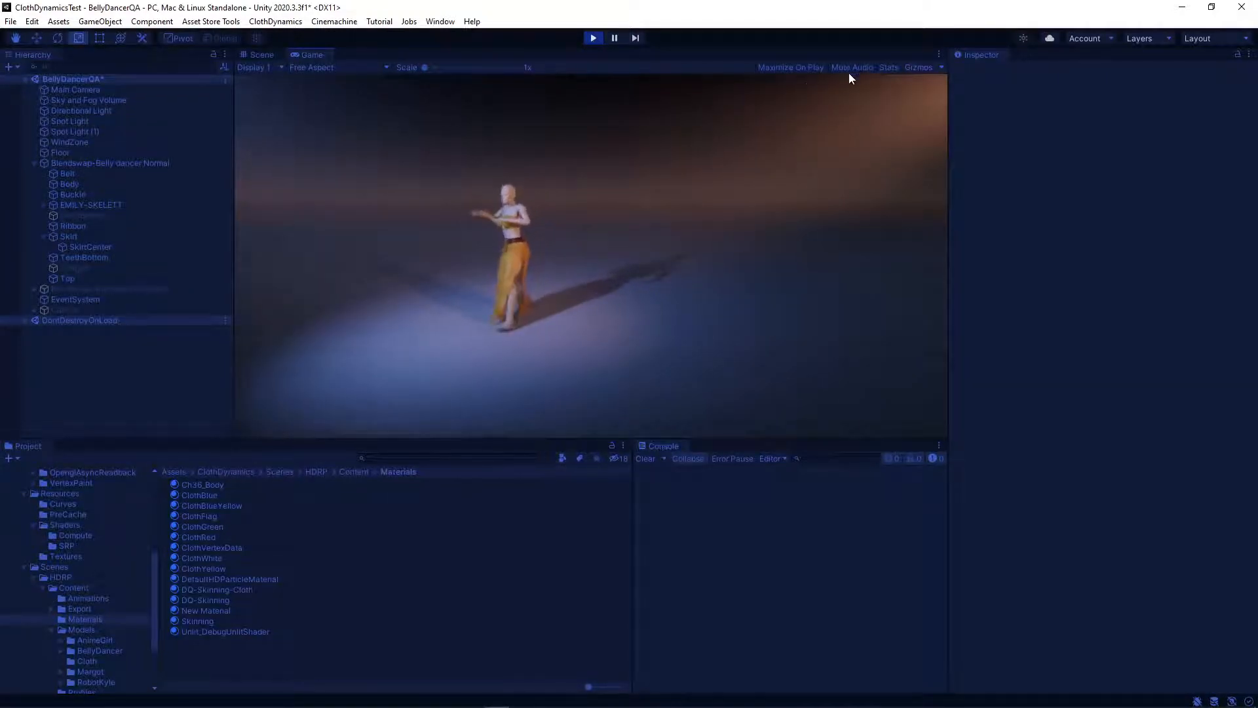
pyautogui.click(887, 66)
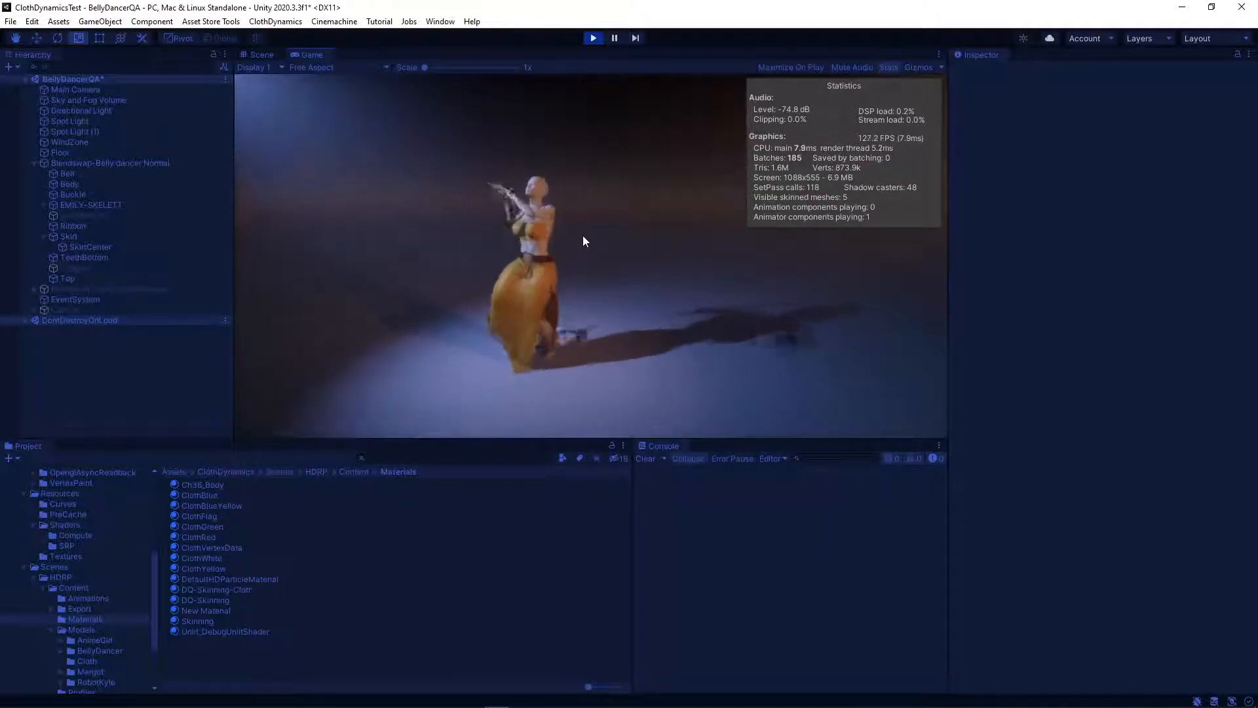
pyautogui.moveTo(563, 34)
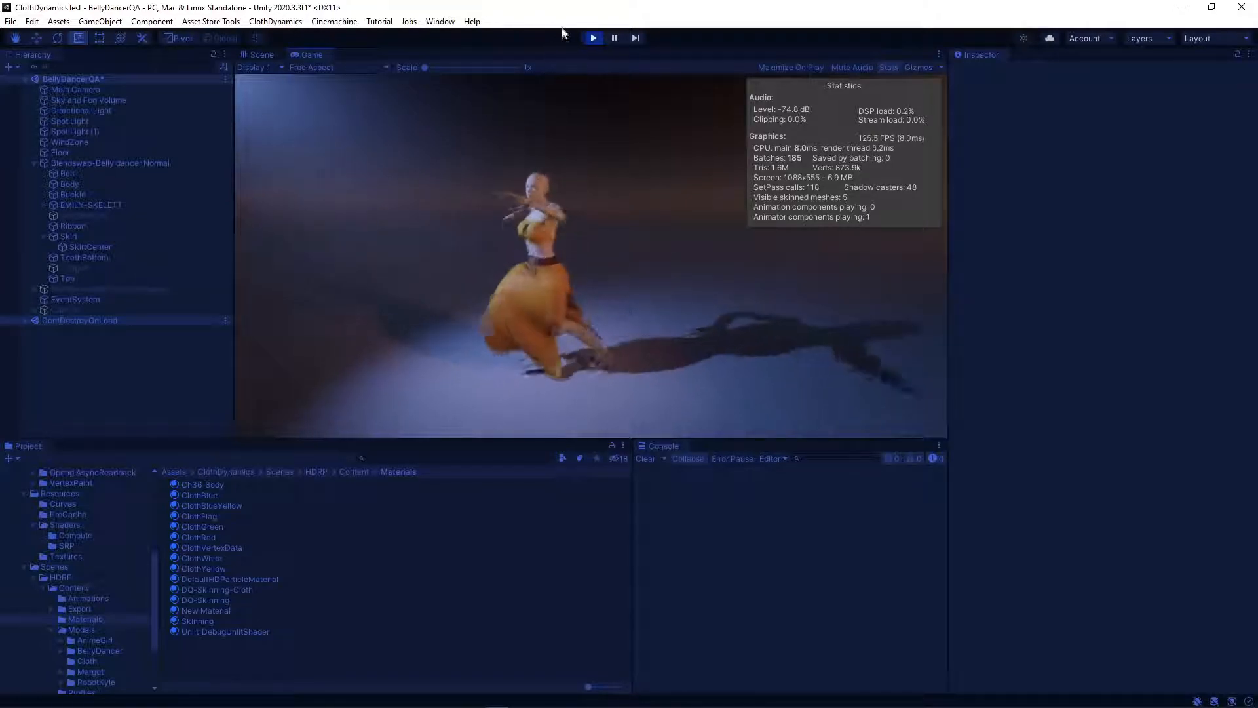